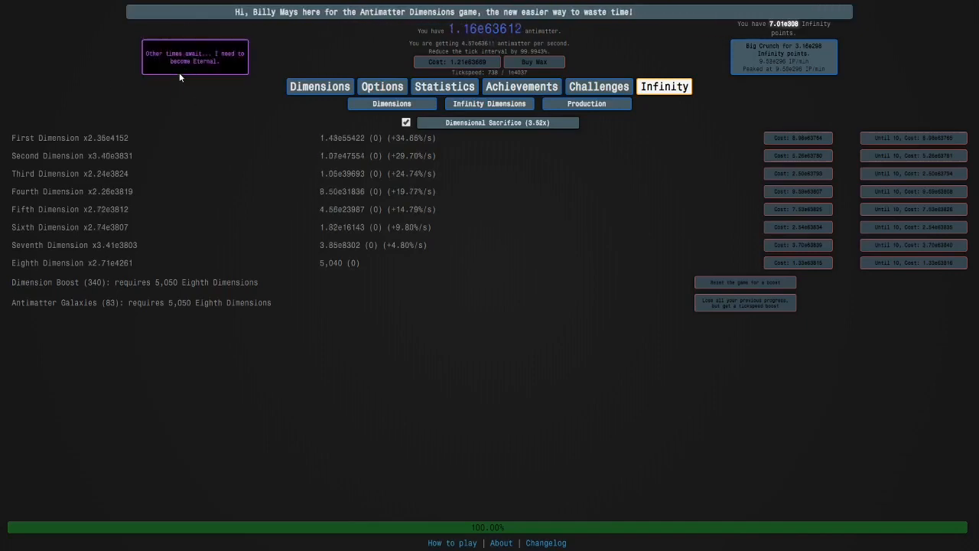
pyautogui.moveTo(872, 98)
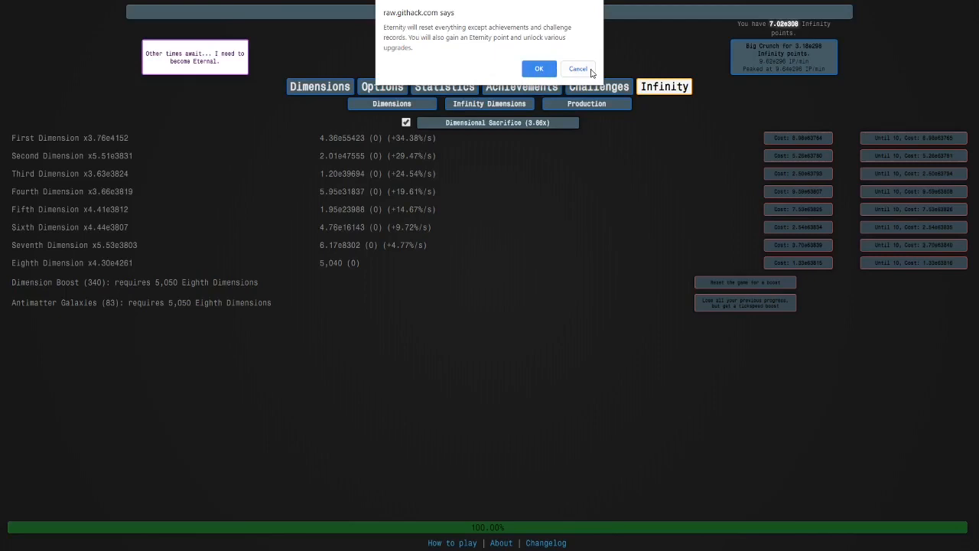
# Back out of the Eternity prompt and review past infinities and the achievements grid
pyautogui.click(577, 68)
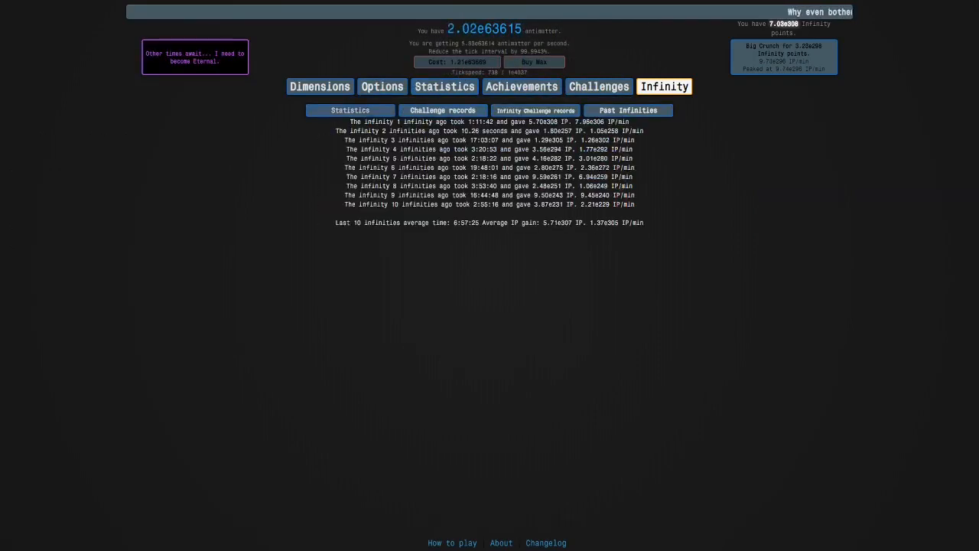
pyautogui.click(349, 110)
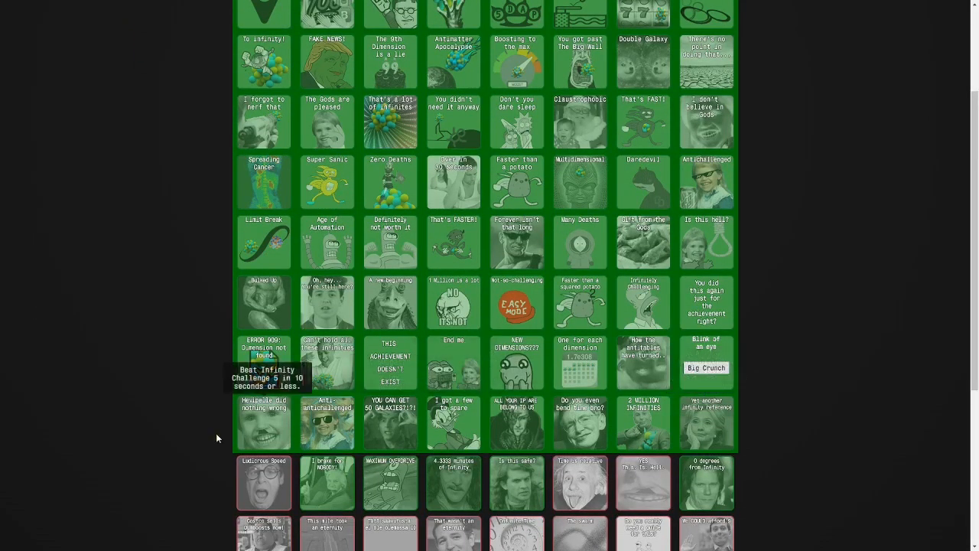
pyautogui.scroll(-3)
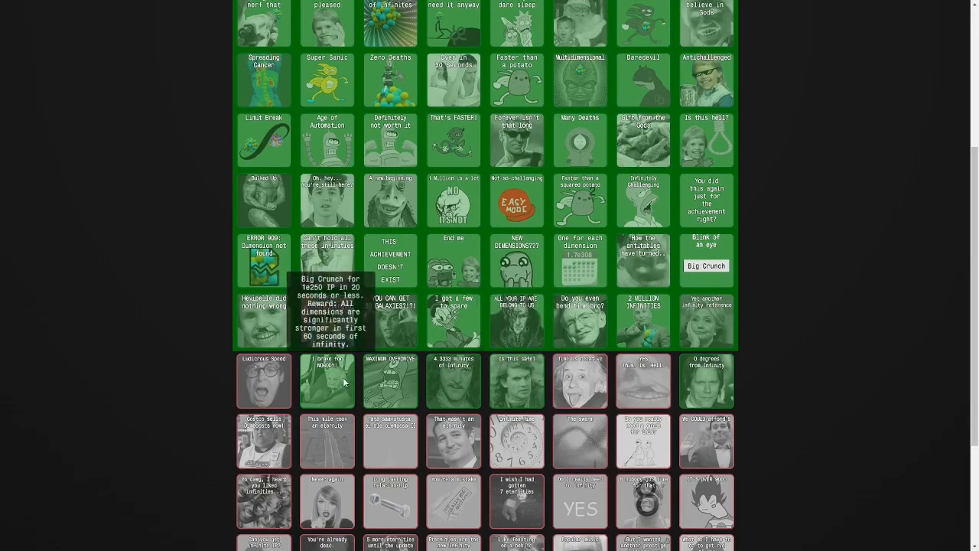
pyautogui.moveTo(760, 421)
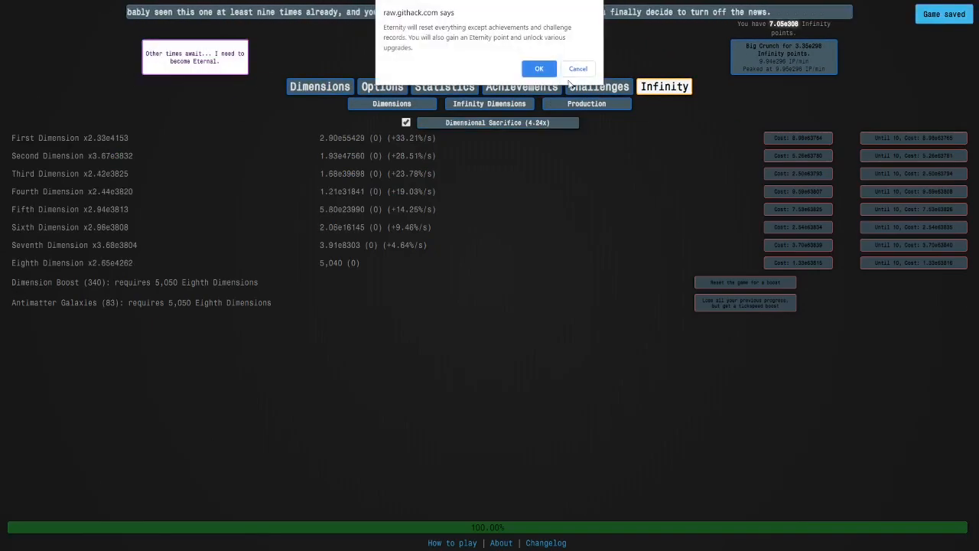
# Confirm the first Eternity and spend the 1 EP on the First Time Dimension
pyautogui.click(538, 67)
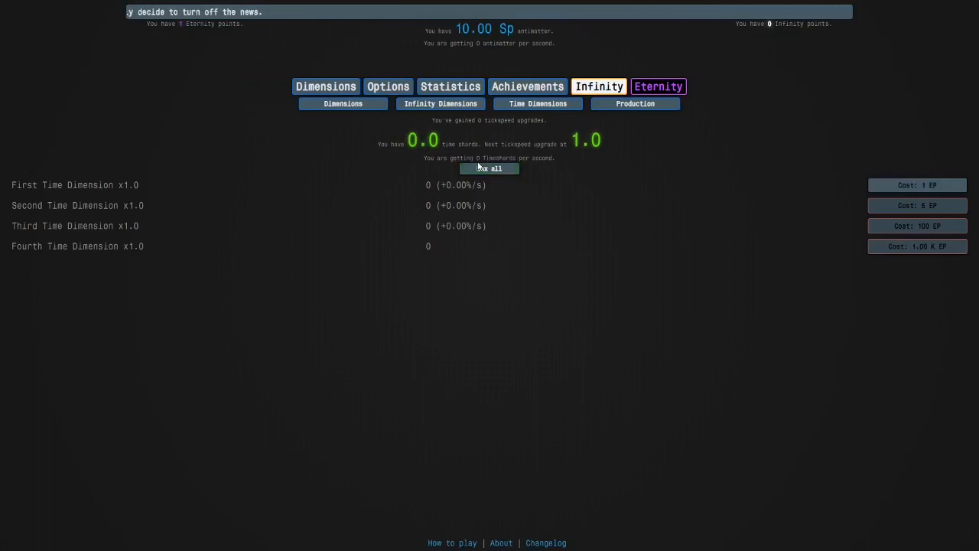
pyautogui.moveTo(392, 288)
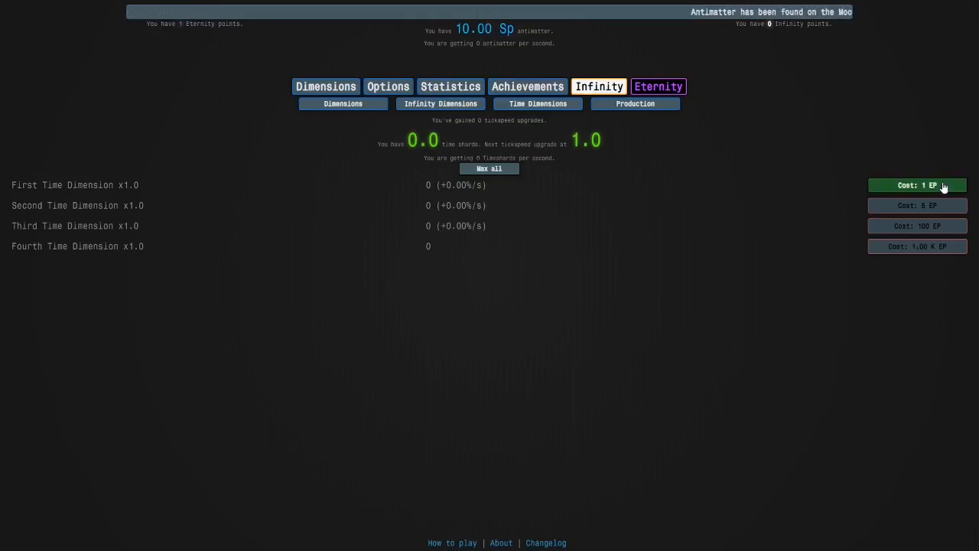
pyautogui.click(917, 185)
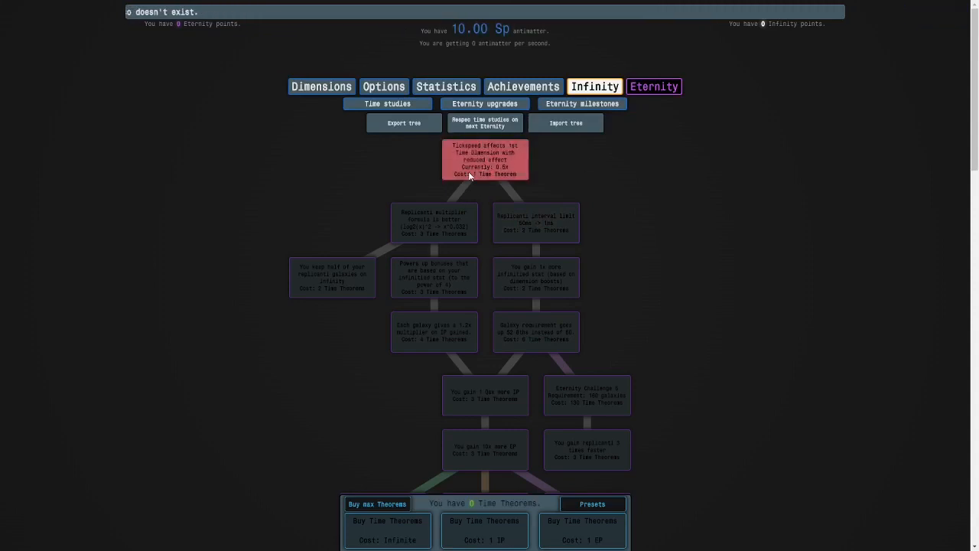
pyautogui.scroll(-3)
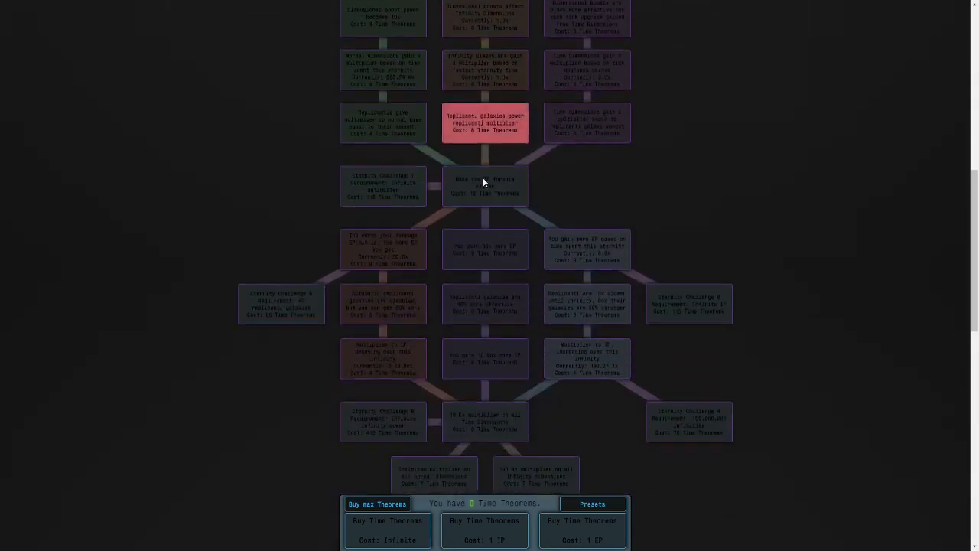
pyautogui.scroll(-3)
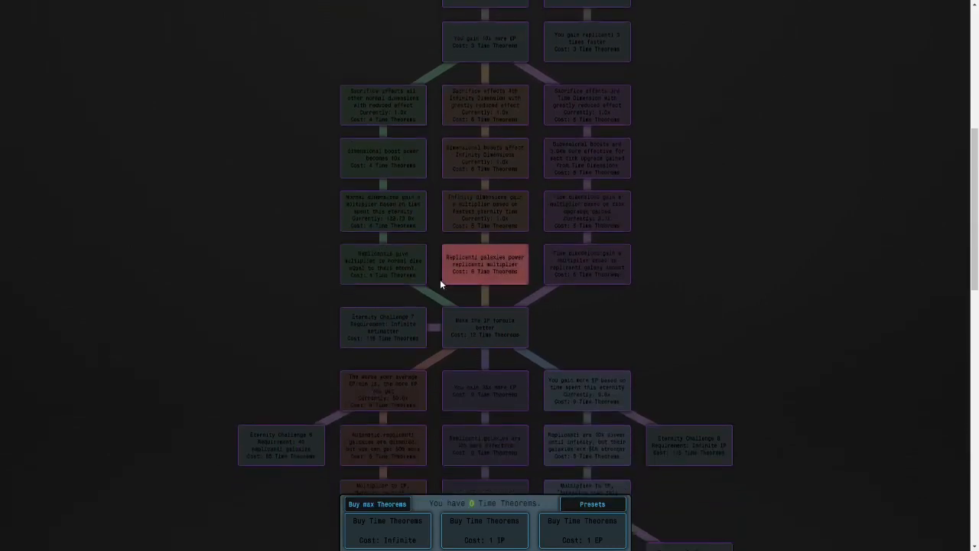
pyautogui.scroll(-3)
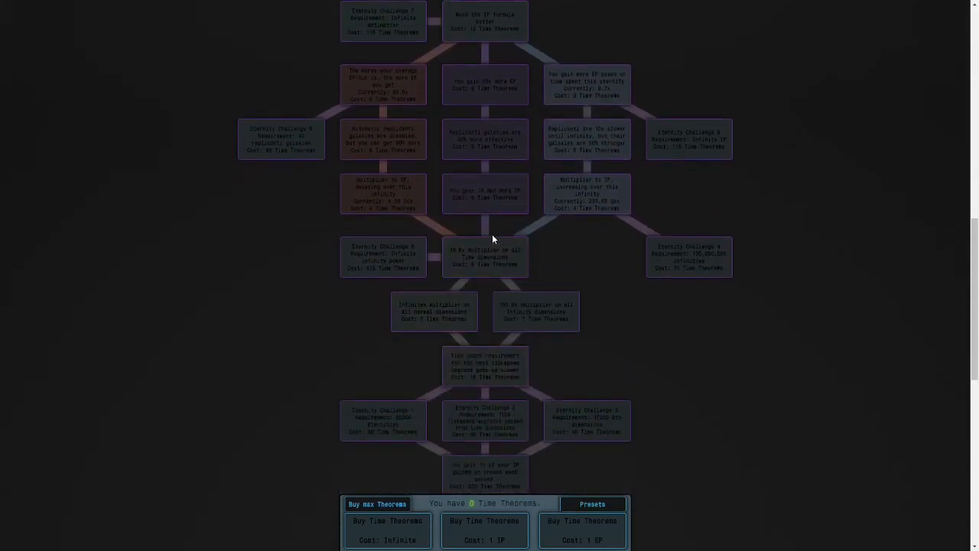
pyautogui.scroll(-3)
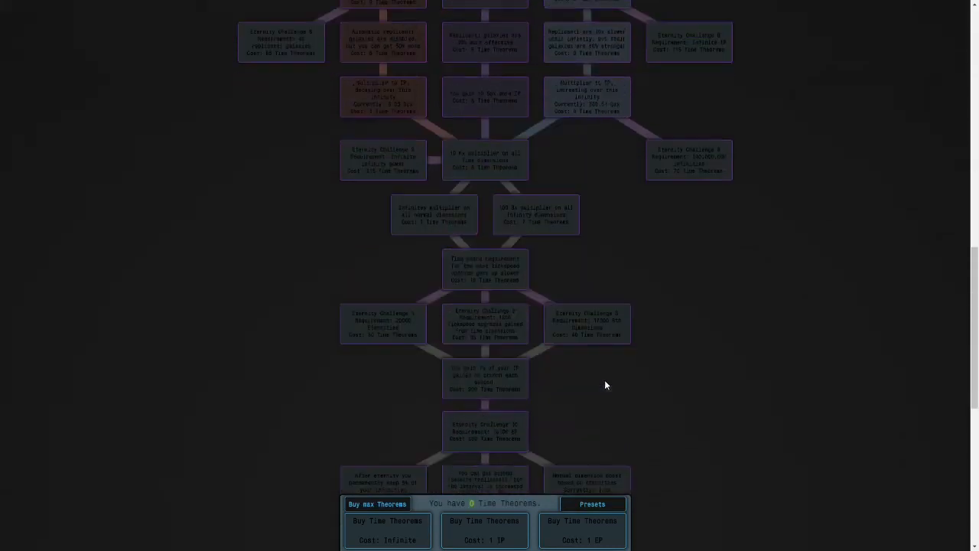
pyautogui.scroll(-3)
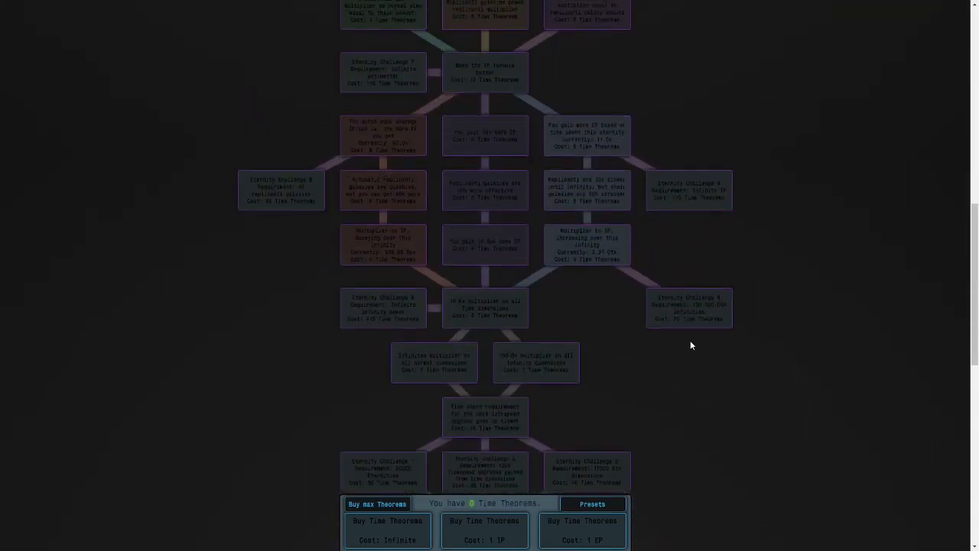
pyautogui.moveTo(667, 323)
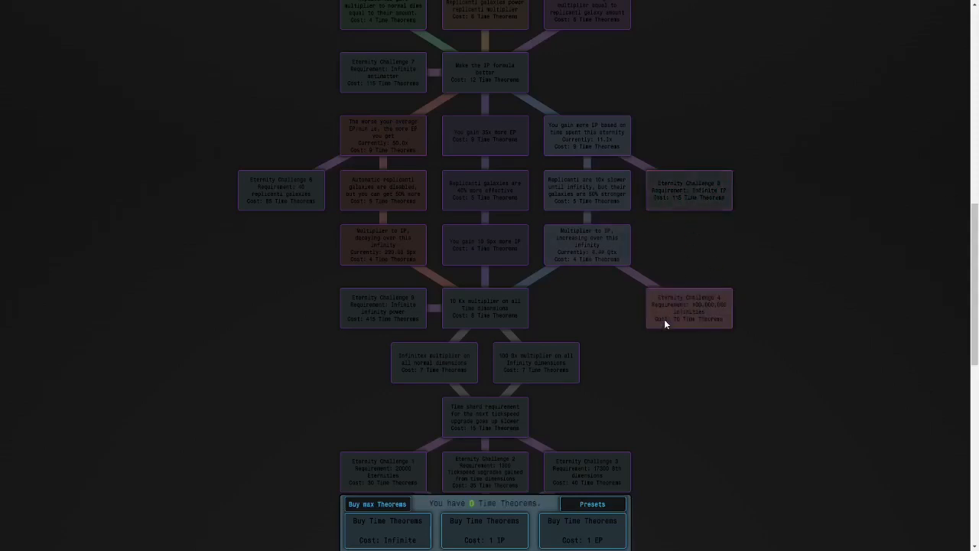
pyautogui.scroll(3)
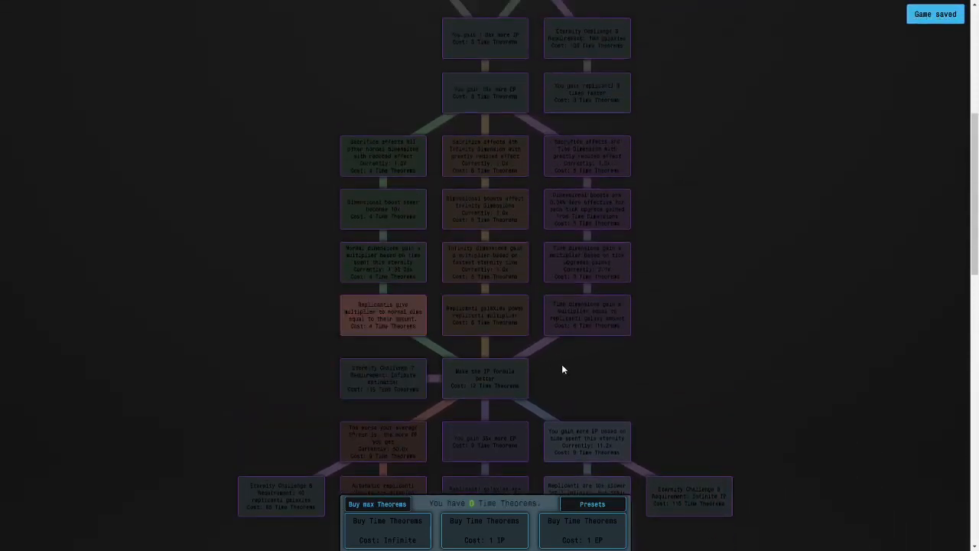
pyautogui.scroll(-3)
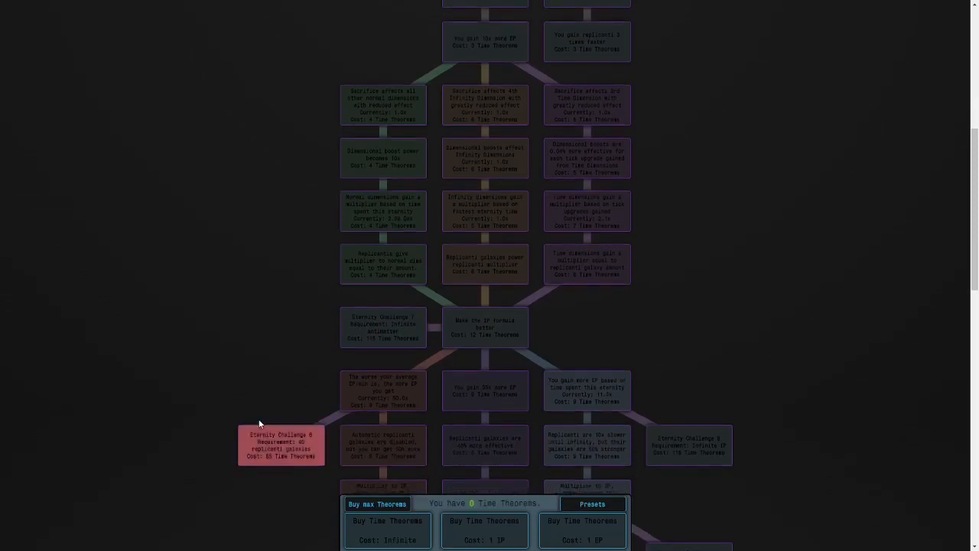
pyautogui.scroll(-3)
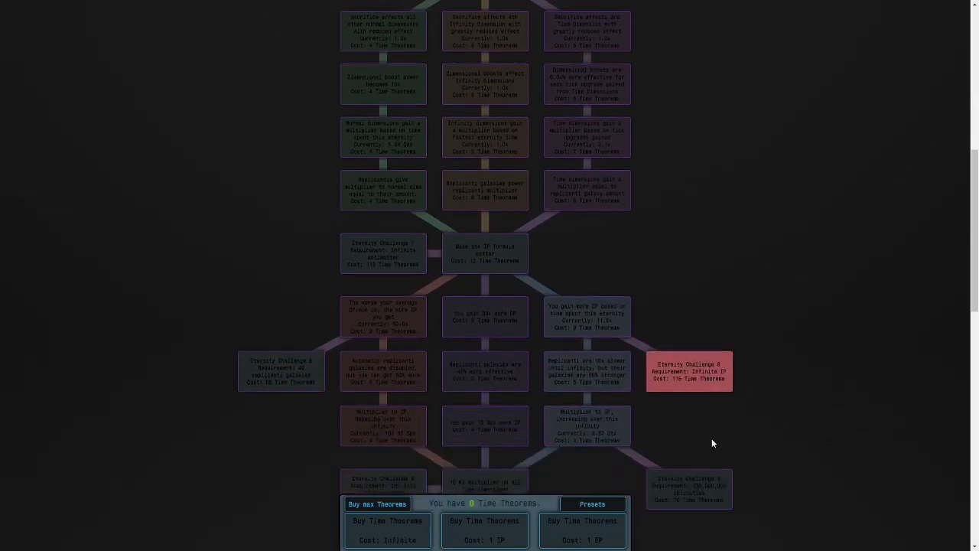
pyautogui.scroll(-3)
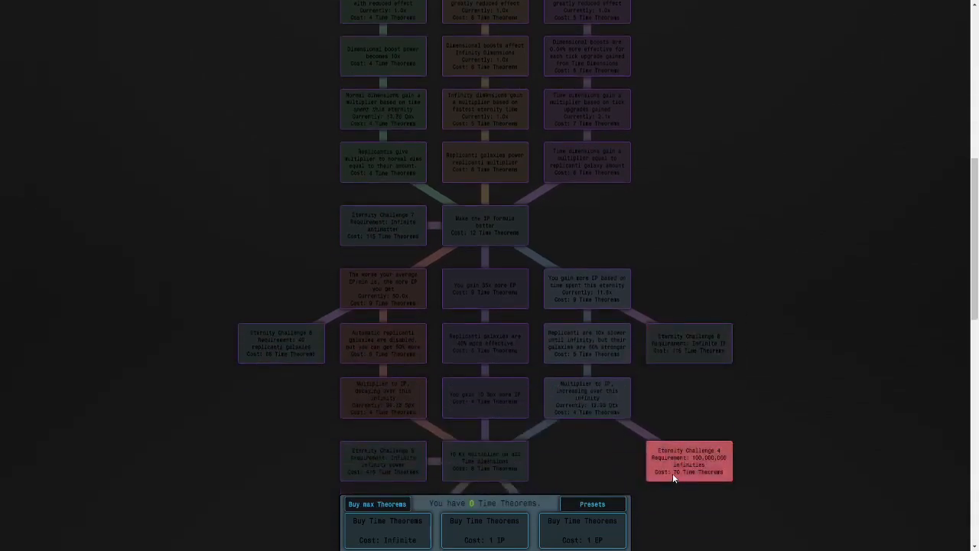
pyautogui.moveTo(636, 432)
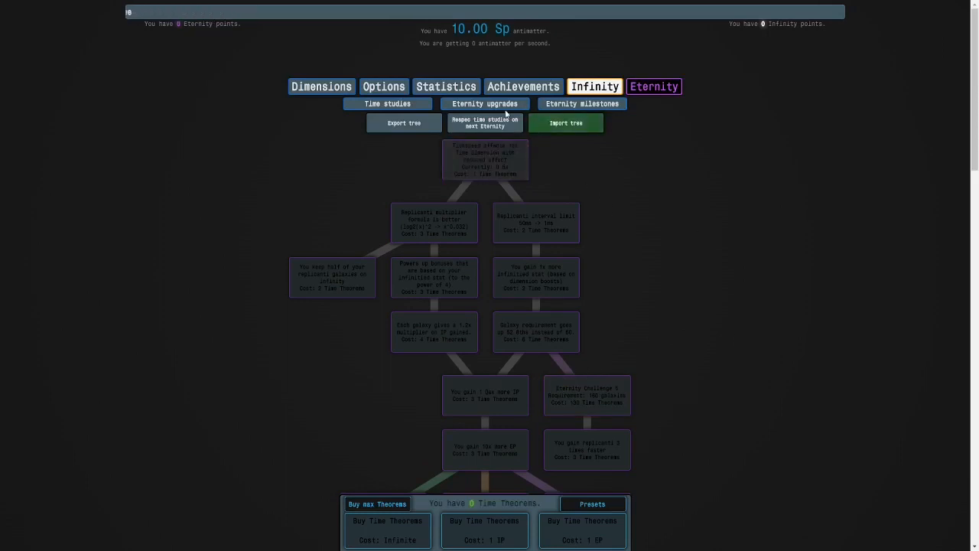
# Look over the Eternity upgrades, then the Infinity upgrades page
pyautogui.click(483, 104)
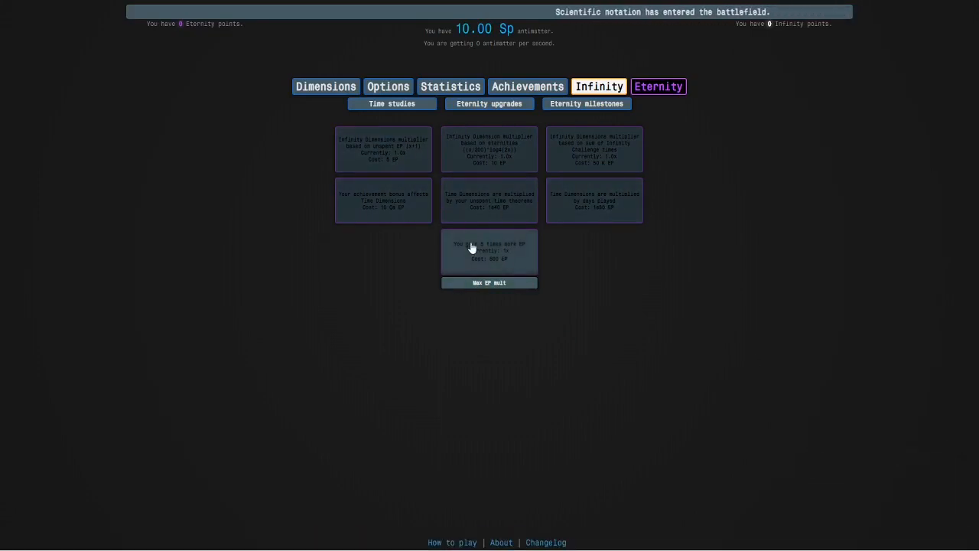
pyautogui.click(598, 86)
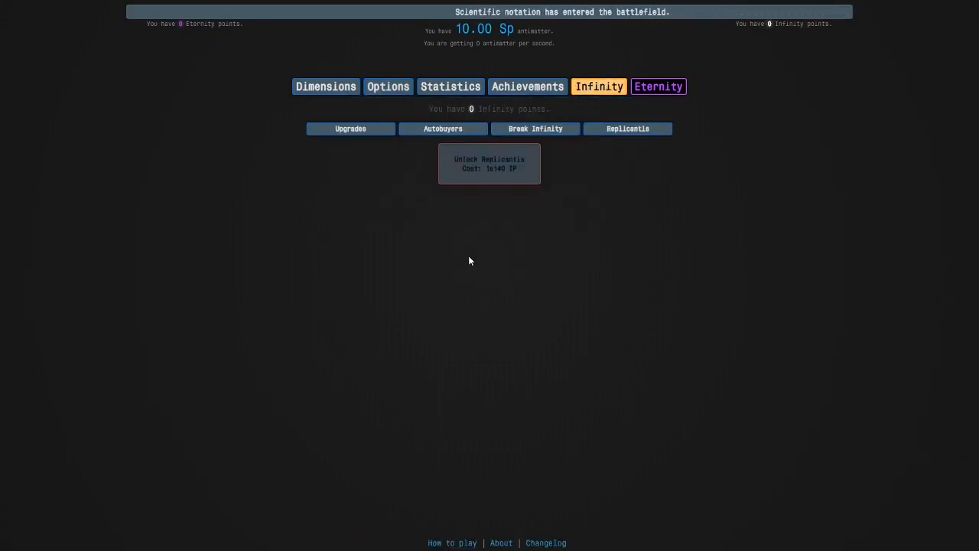
pyautogui.click(351, 129)
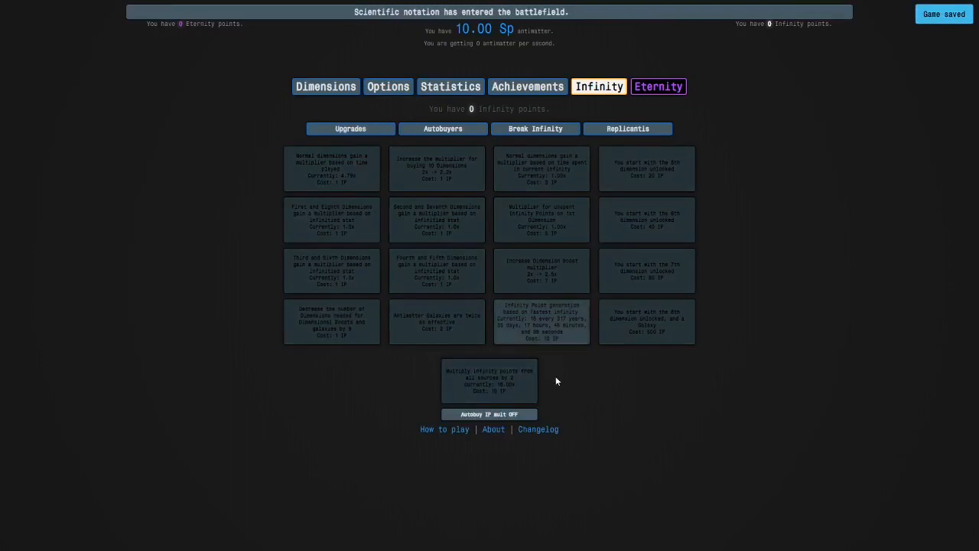
pyautogui.click(658, 86)
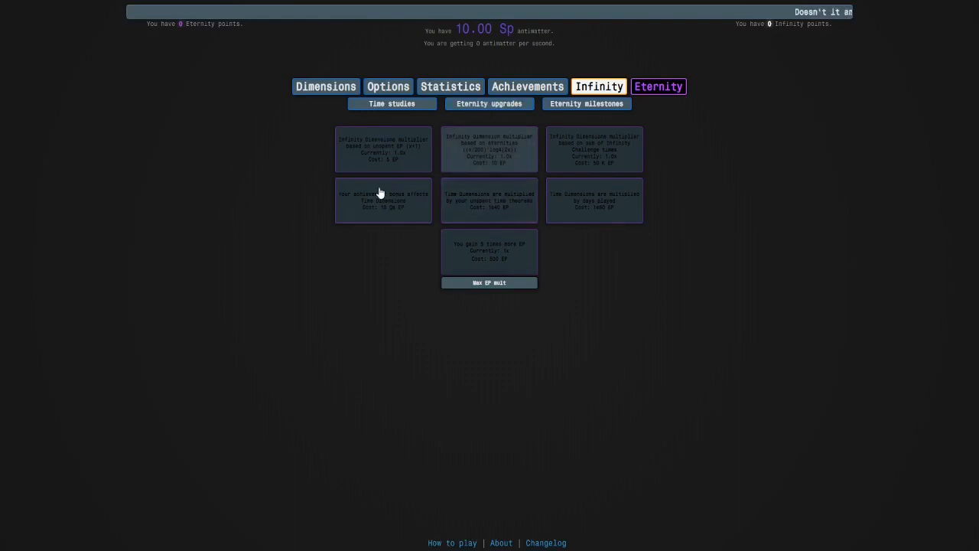
pyautogui.moveTo(569, 113)
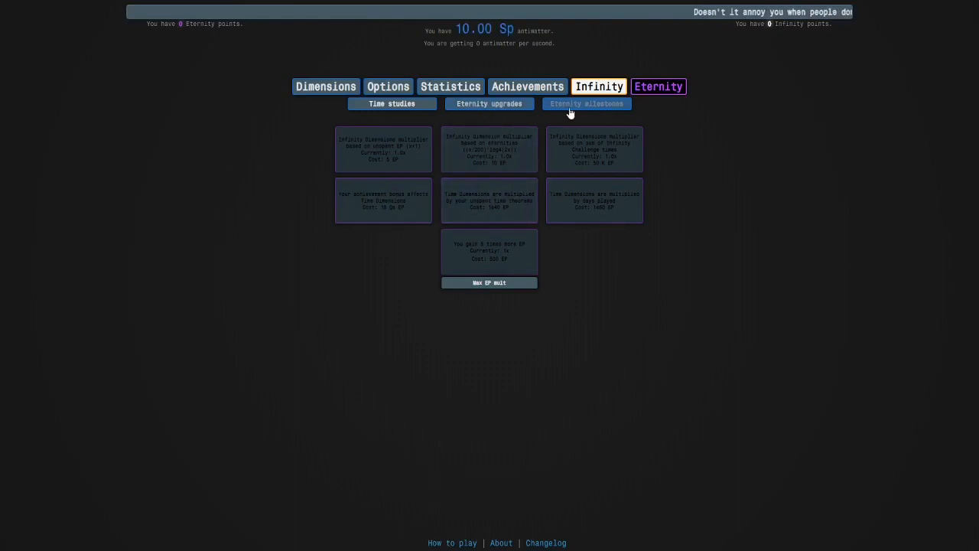
# Review the Eternity milestones, then switch Autobuy IP mult ON in the Infinity upgrades
pyautogui.click(587, 103)
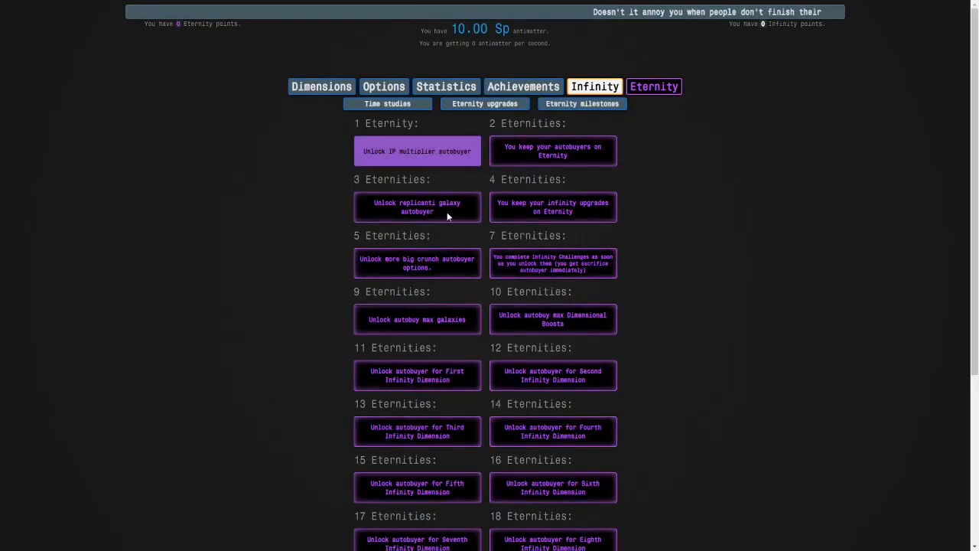
pyautogui.scroll(-3)
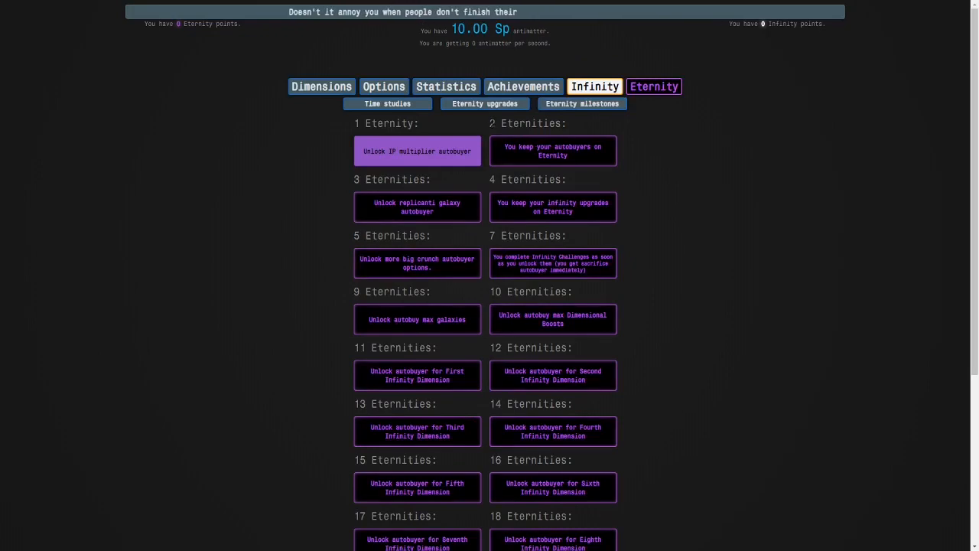
pyautogui.moveTo(450, 123)
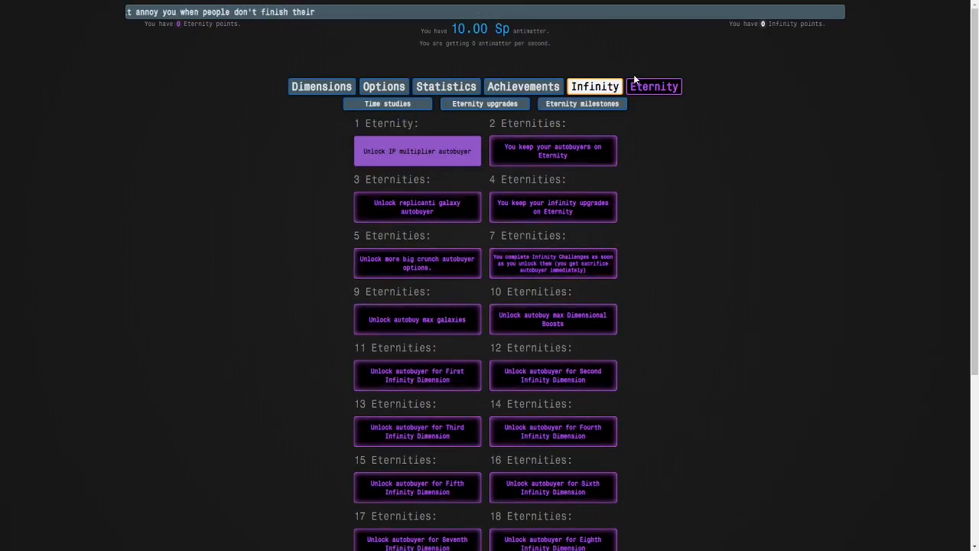
pyautogui.click(594, 86)
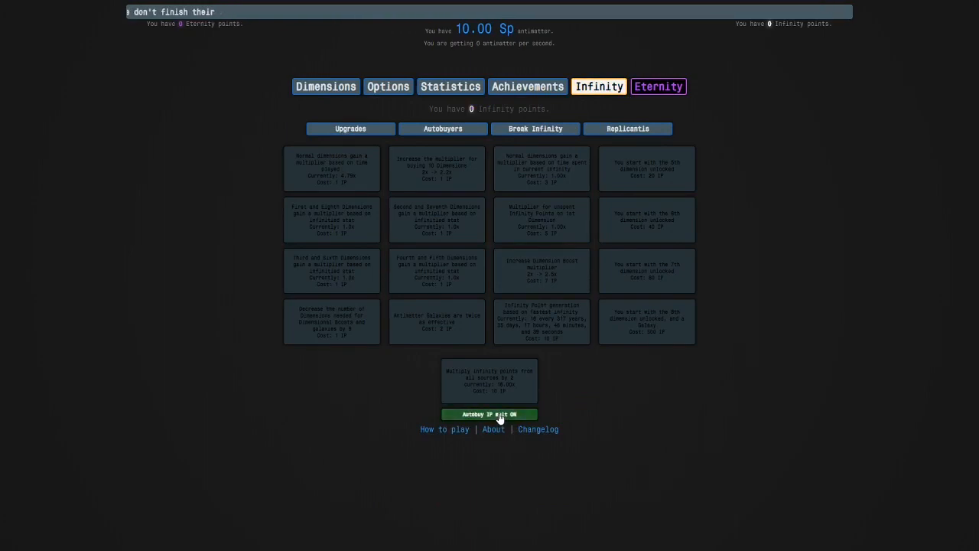
pyautogui.click(654, 85)
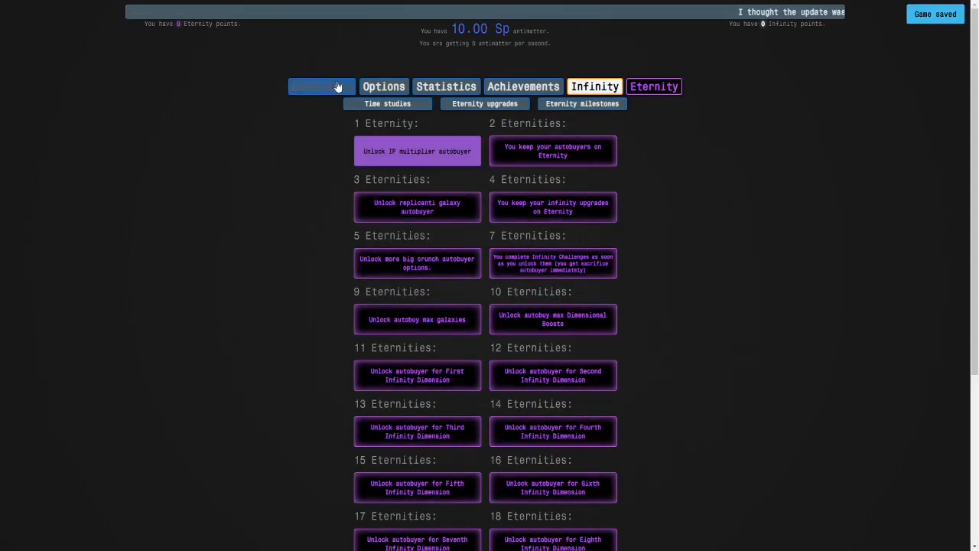
# Run dimension boosts and an antimatter galaxy reset to push the run to Infinity
pyautogui.click(321, 85)
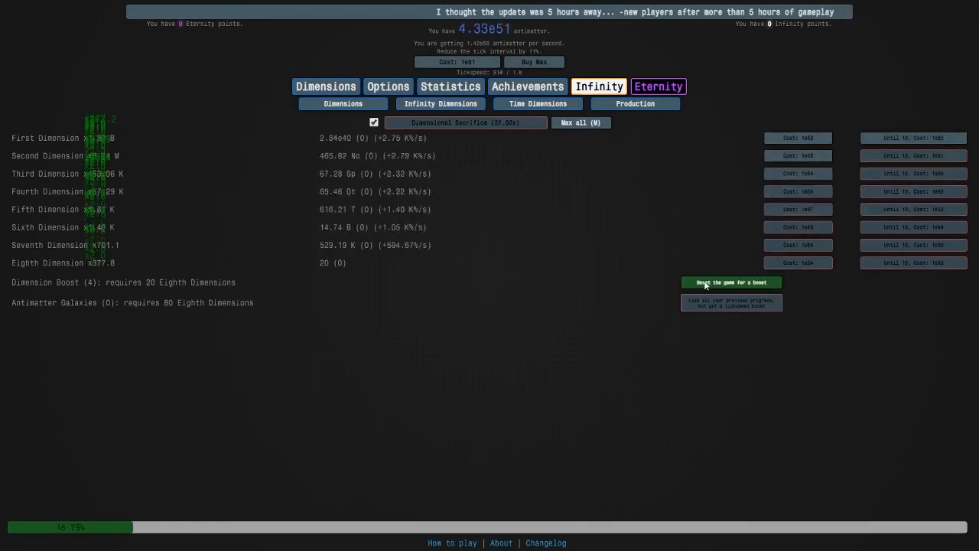
pyautogui.click(731, 282)
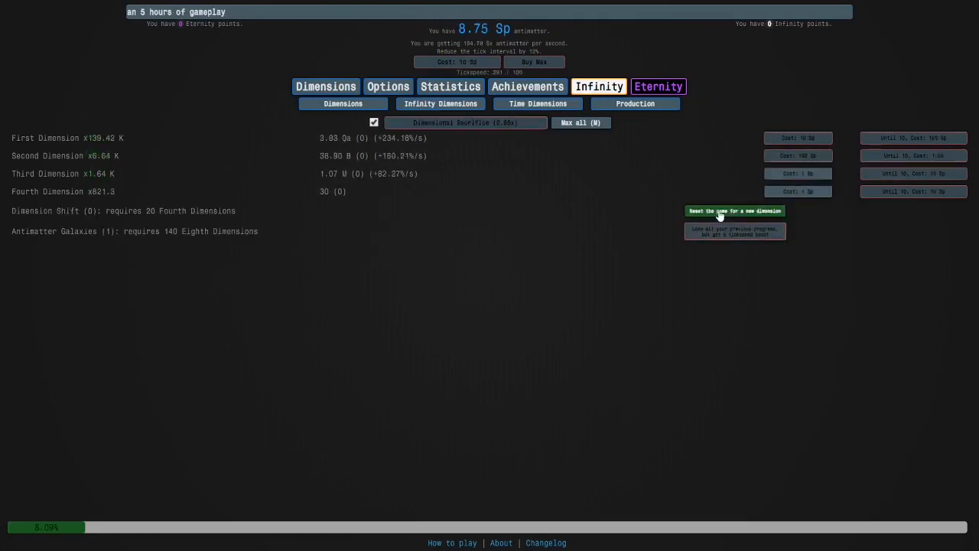
pyautogui.click(734, 211)
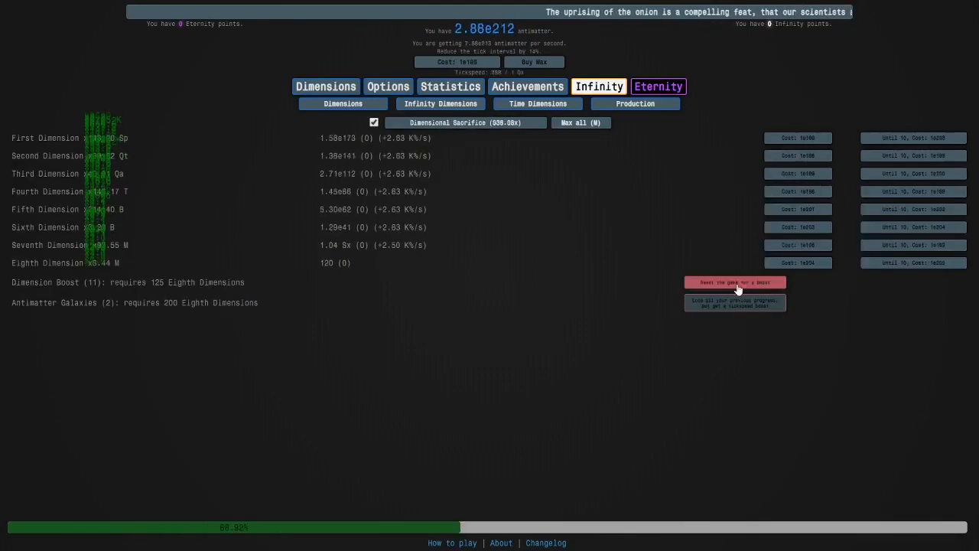
pyautogui.click(735, 281)
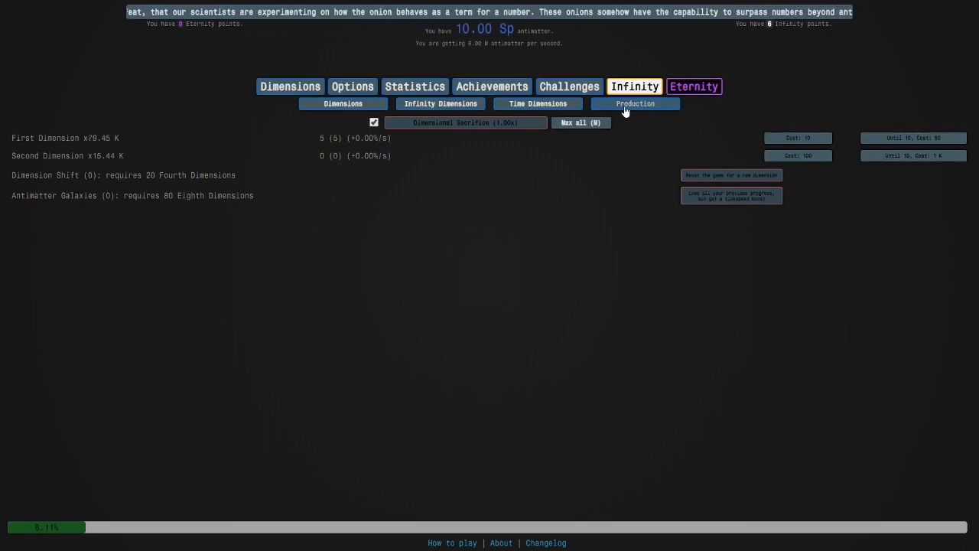
# Buy the affordable Infinity upgrades including starting with the 5th dimension, boosting in between
pyautogui.click(633, 86)
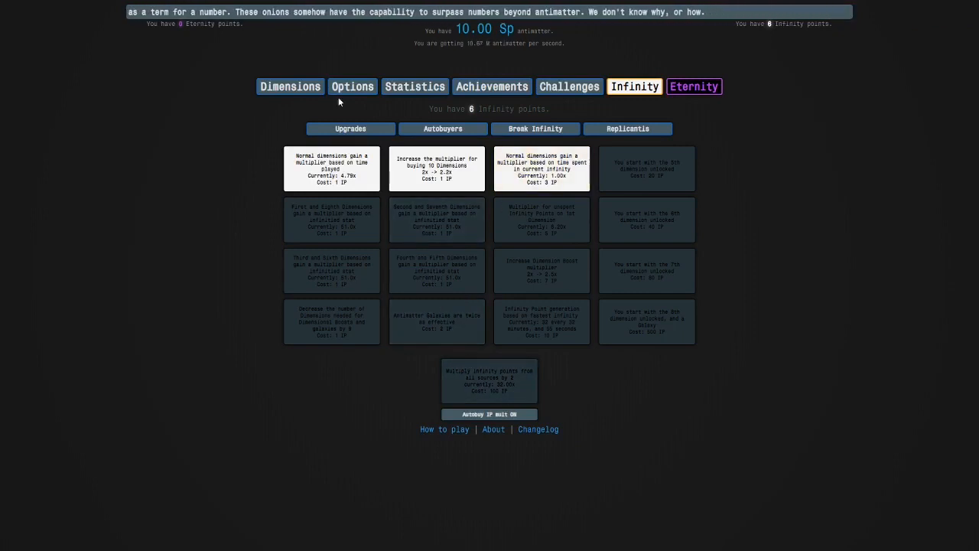
pyautogui.click(330, 221)
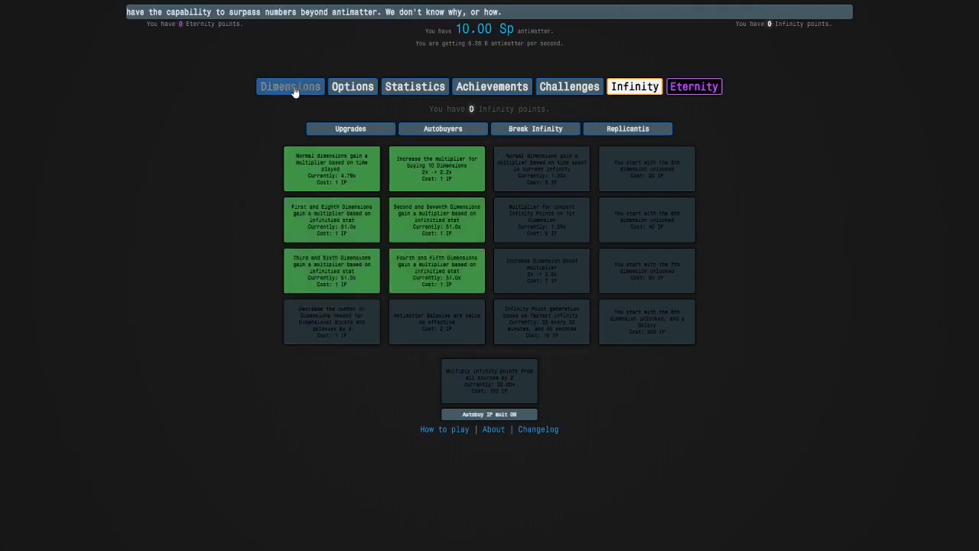
pyautogui.click(290, 85)
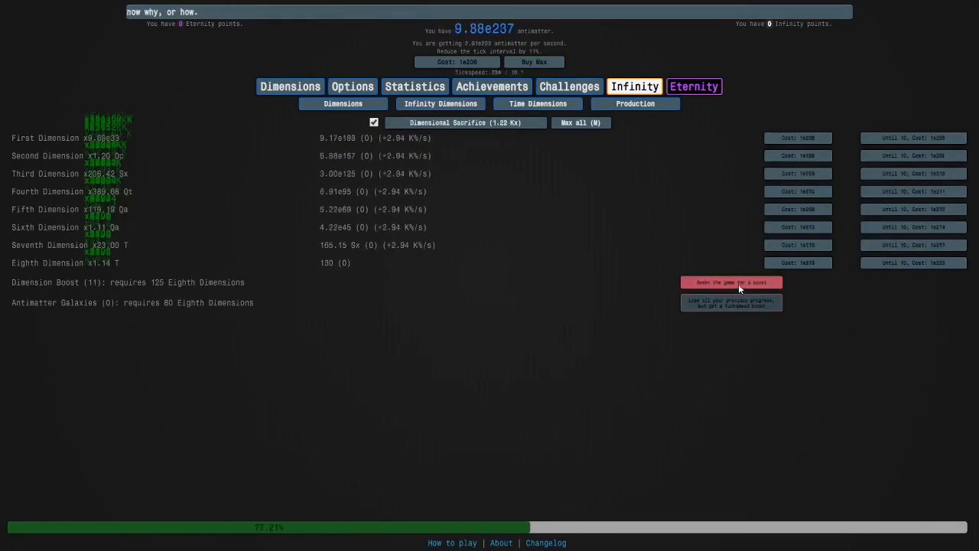
pyautogui.click(731, 282)
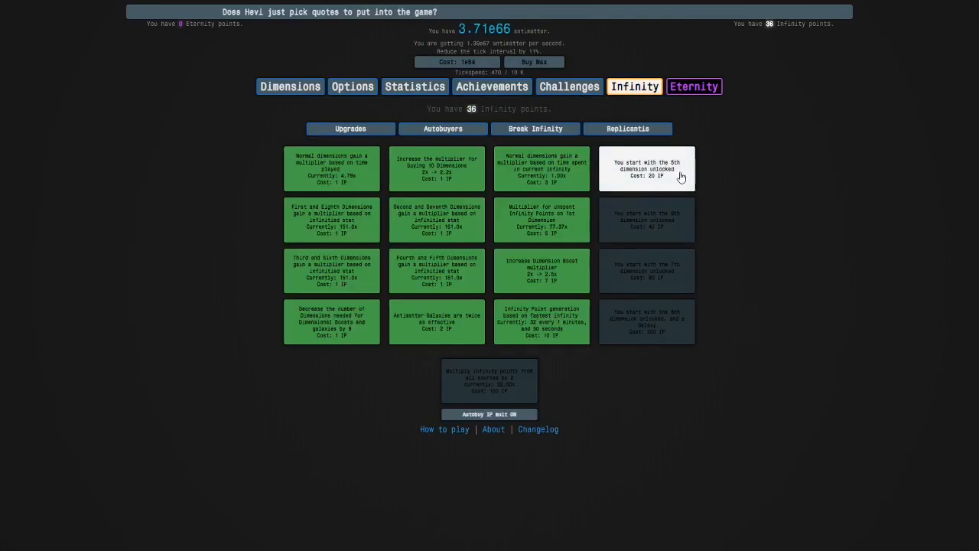
pyautogui.click(646, 168)
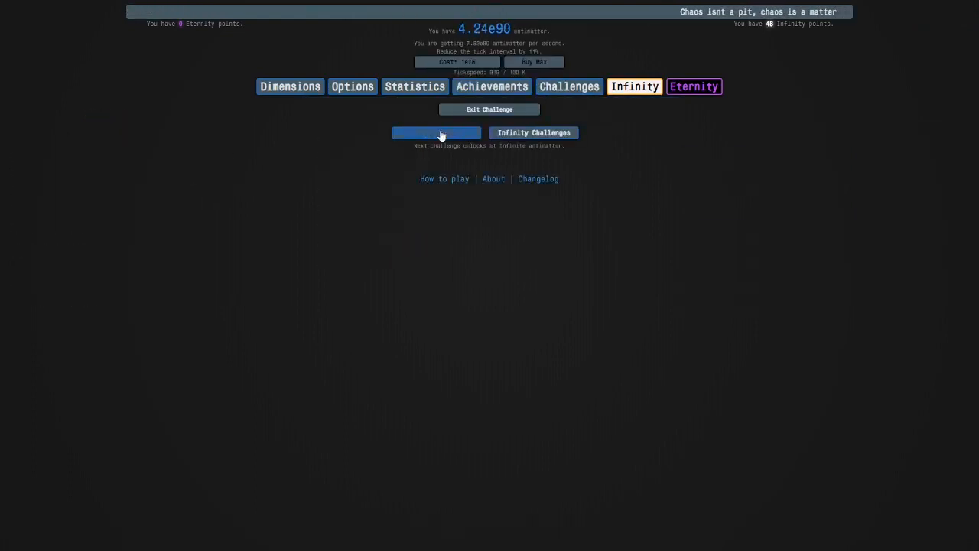
# Start a challenge and climb through its dimension boosts and shifts
pyautogui.click(290, 85)
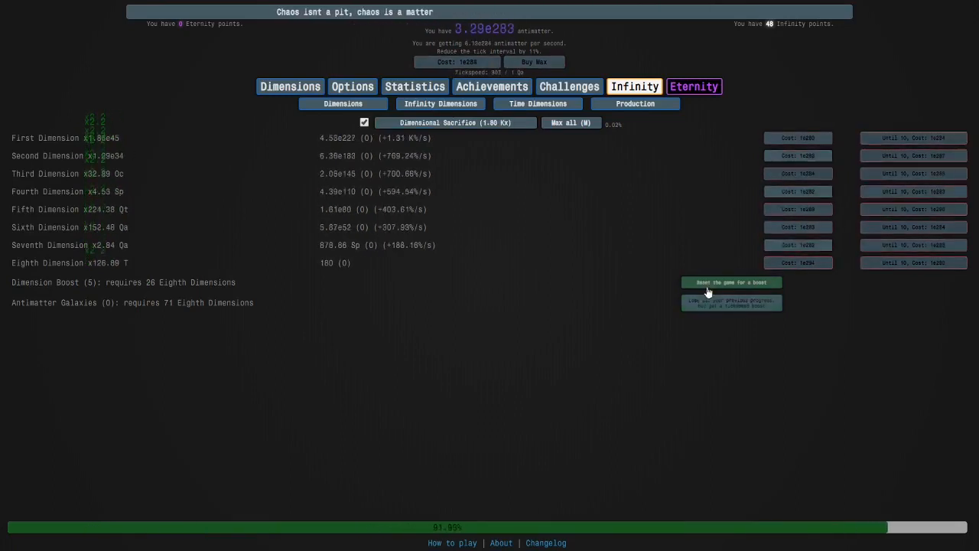
pyautogui.click(731, 281)
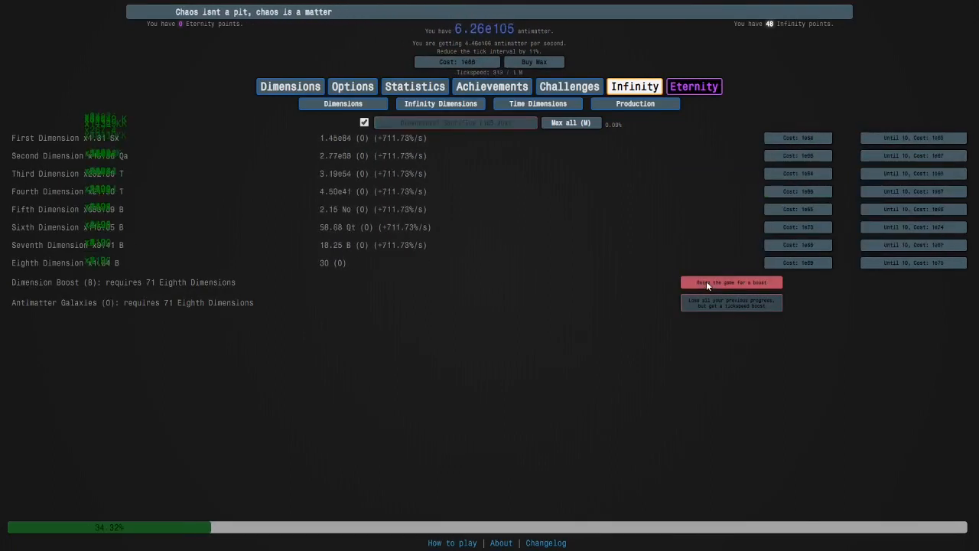
pyautogui.click(731, 281)
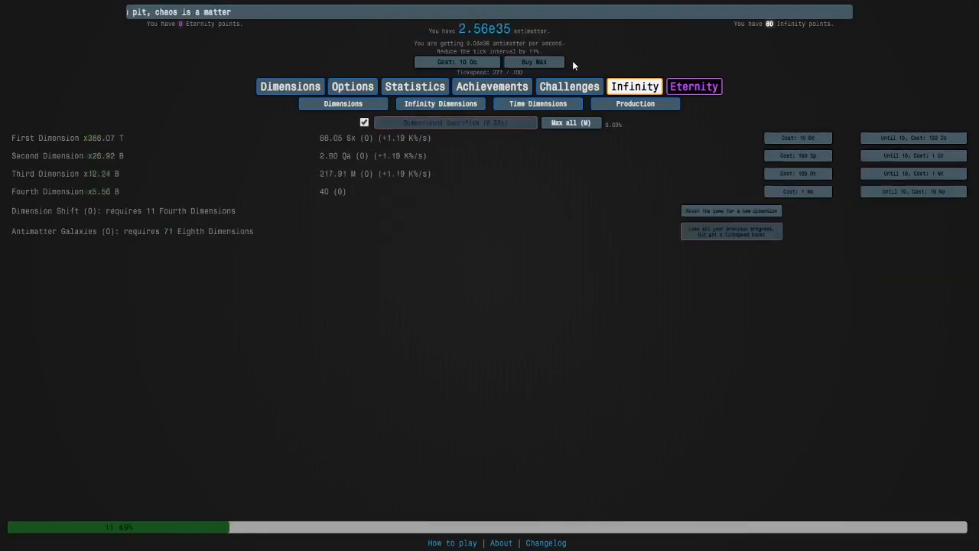
pyautogui.click(454, 122)
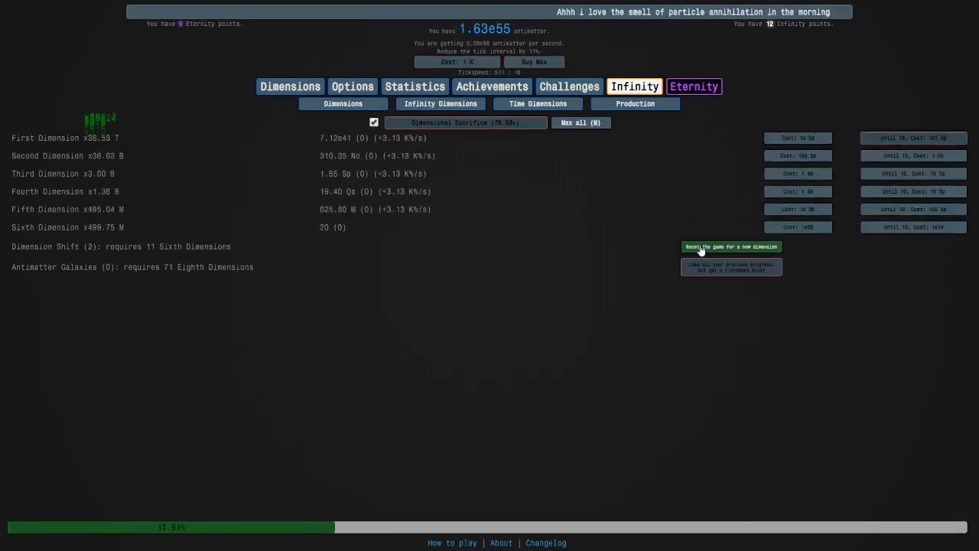
pyautogui.click(731, 246)
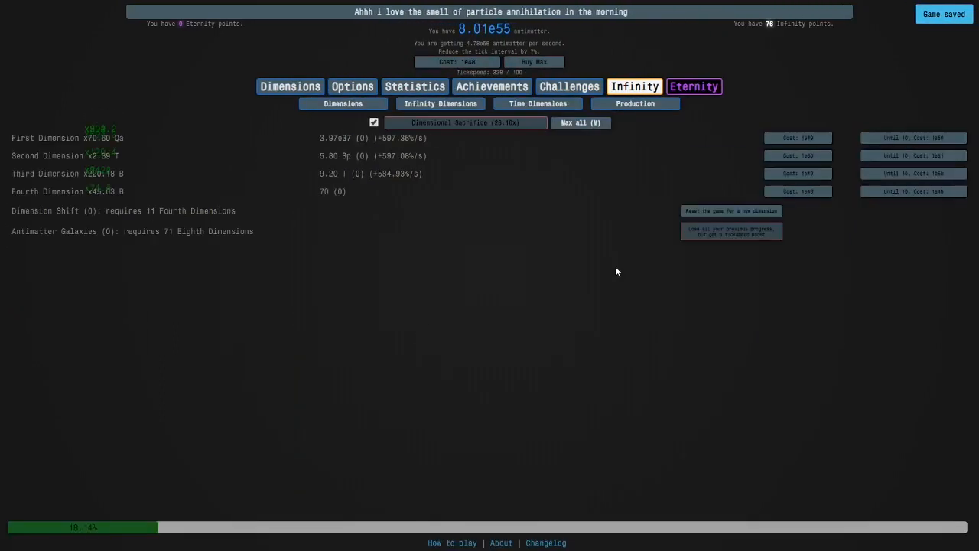
pyautogui.click(731, 246)
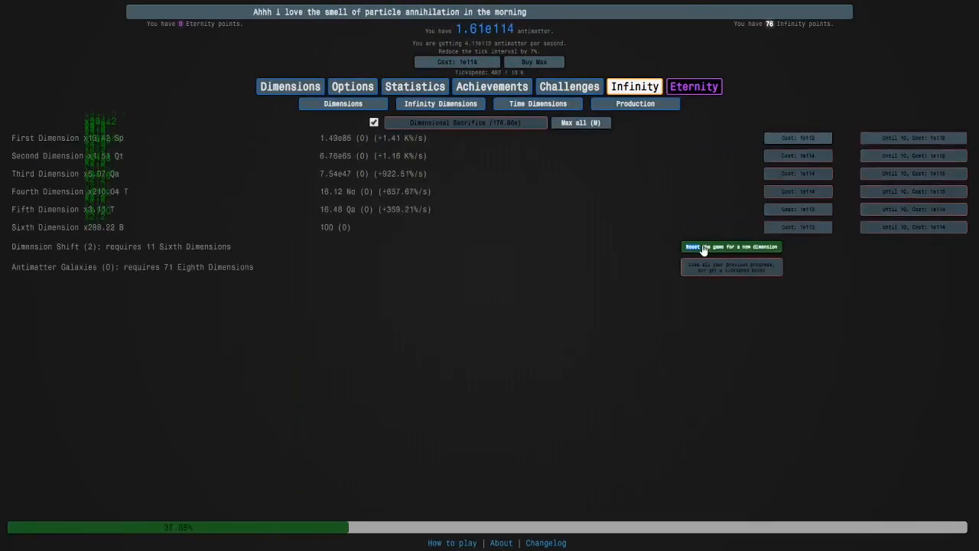
pyautogui.click(731, 246)
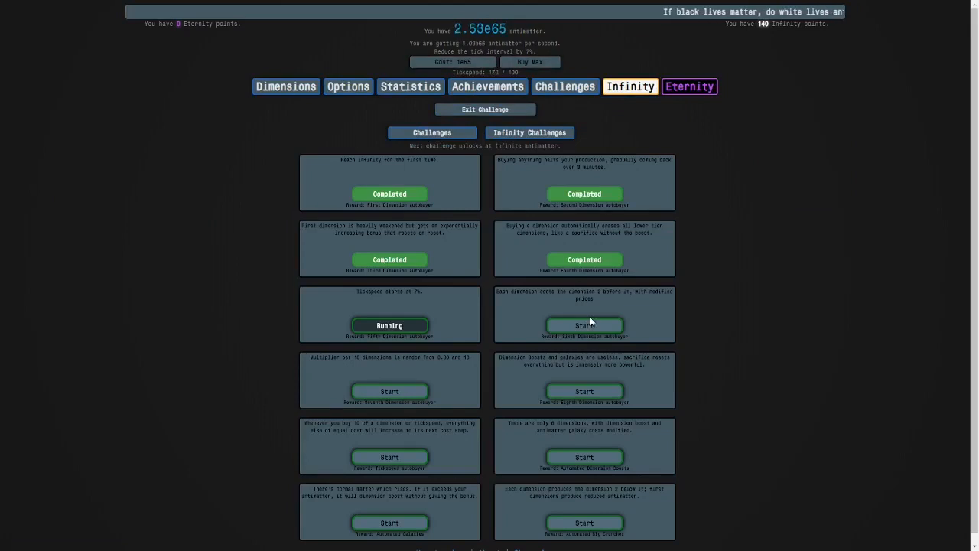
# Start the next challenge, shift up and Big Crunch to finish it
pyautogui.click(286, 86)
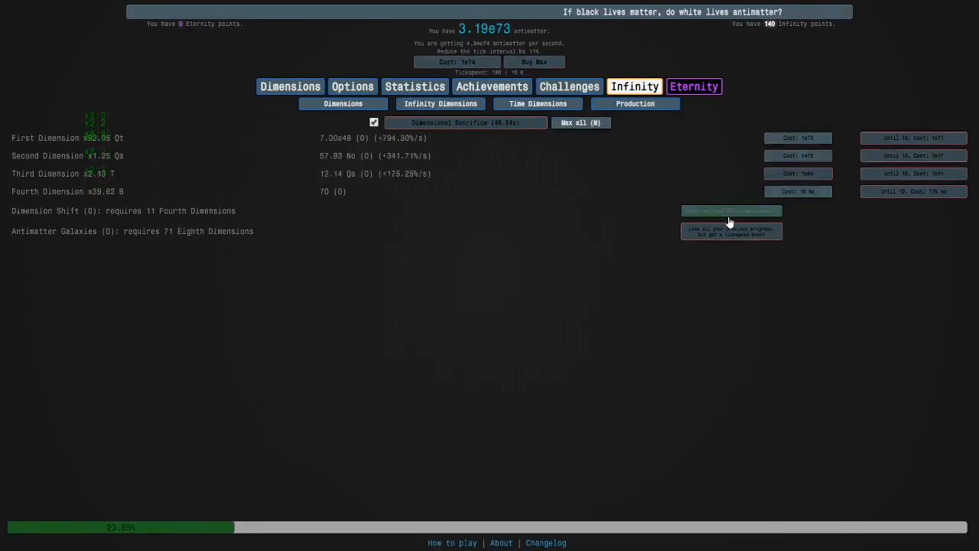
pyautogui.click(731, 211)
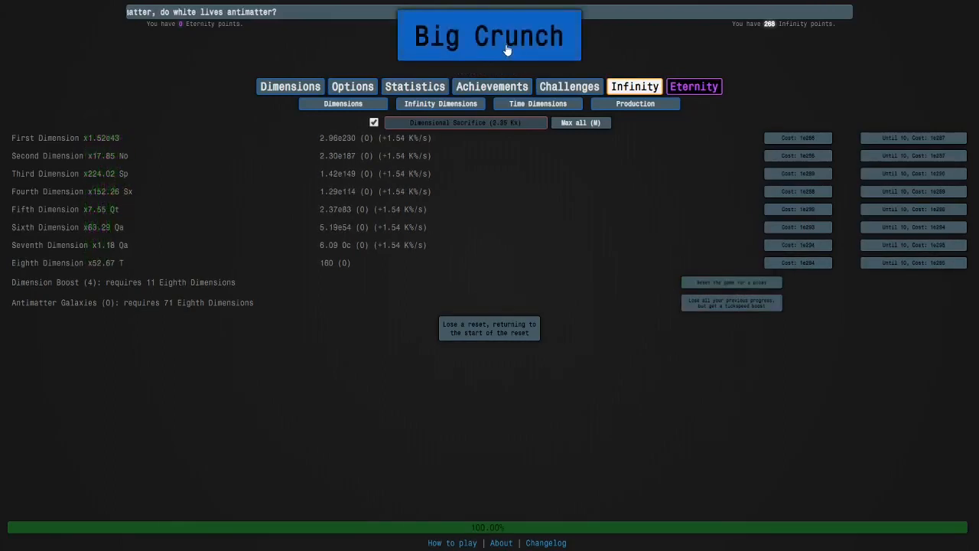
pyautogui.click(490, 35)
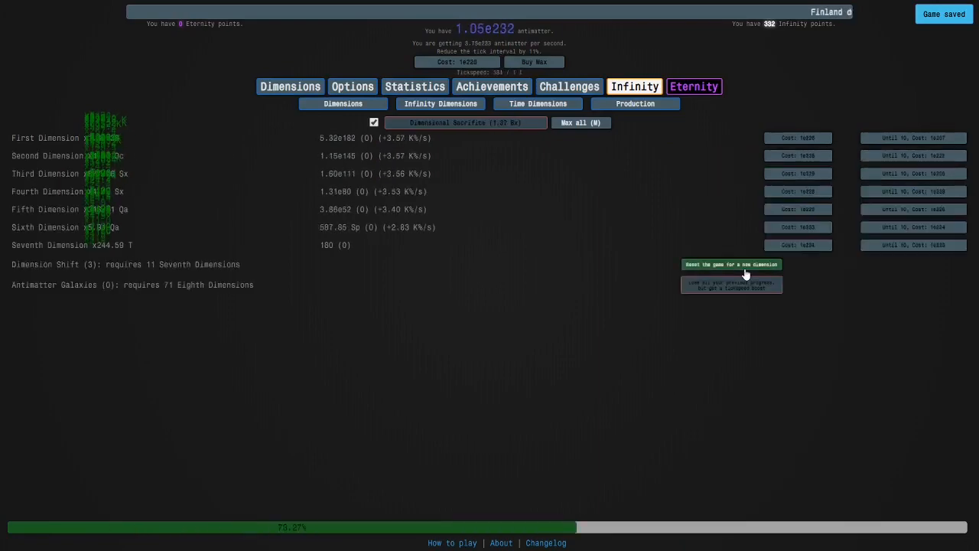
pyautogui.click(569, 86)
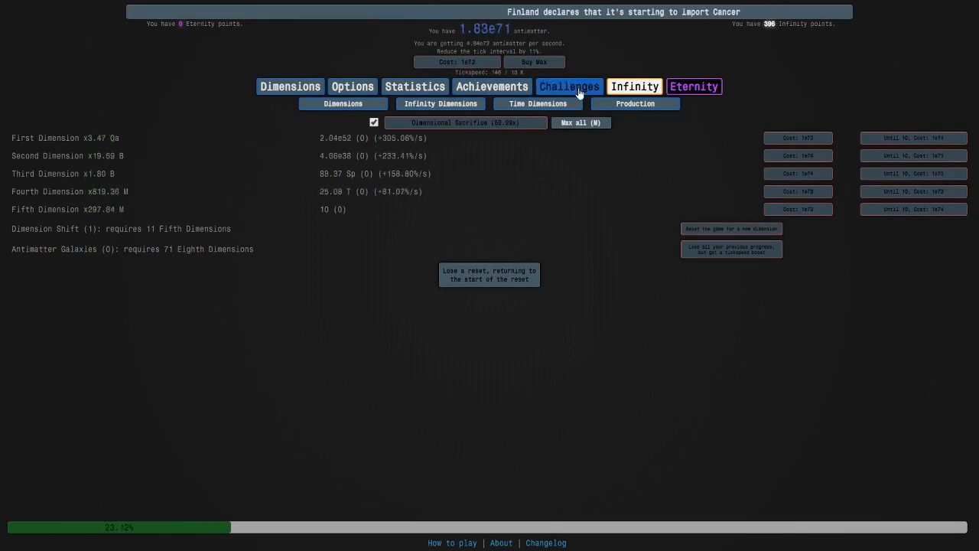
# Buy the remaining starting-dimension Infinity upgrades
pyautogui.click(633, 86)
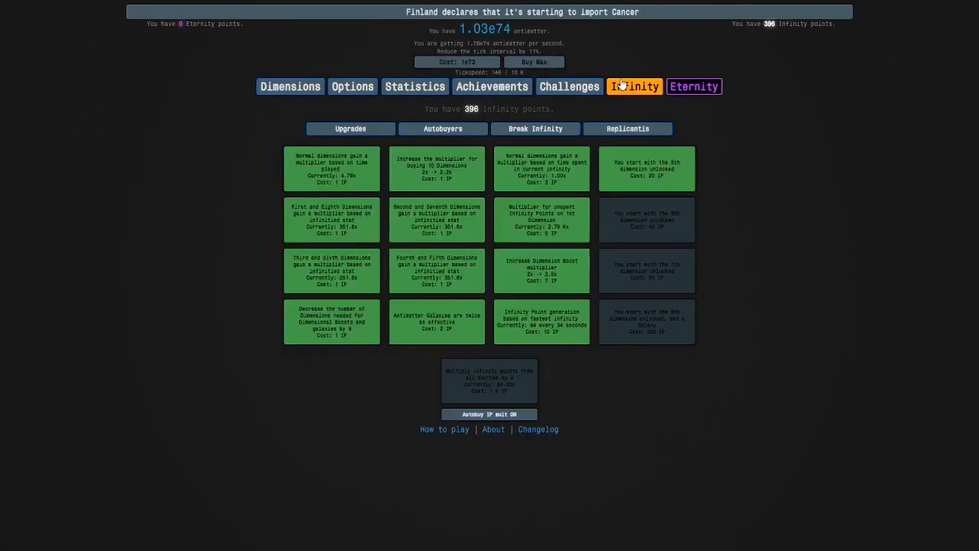
pyautogui.click(646, 221)
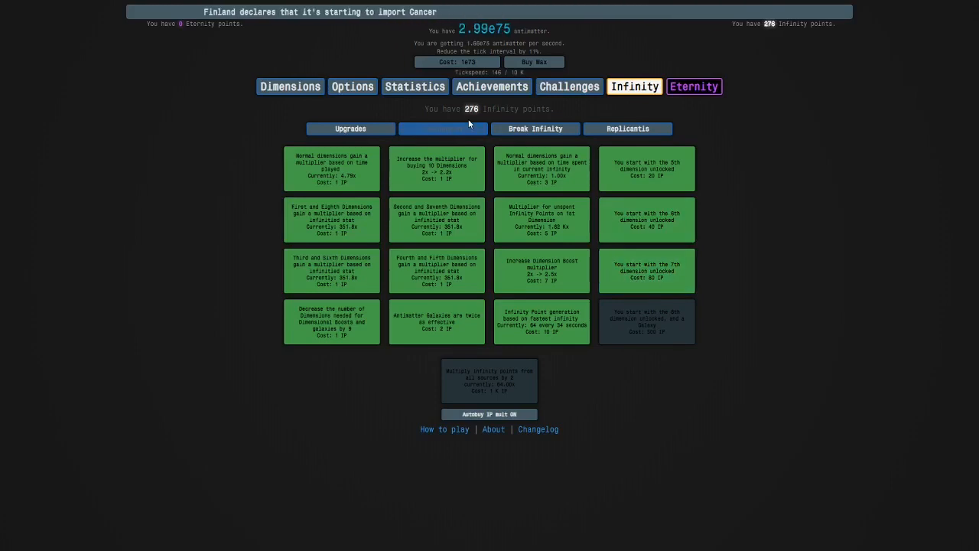
pyautogui.click(444, 129)
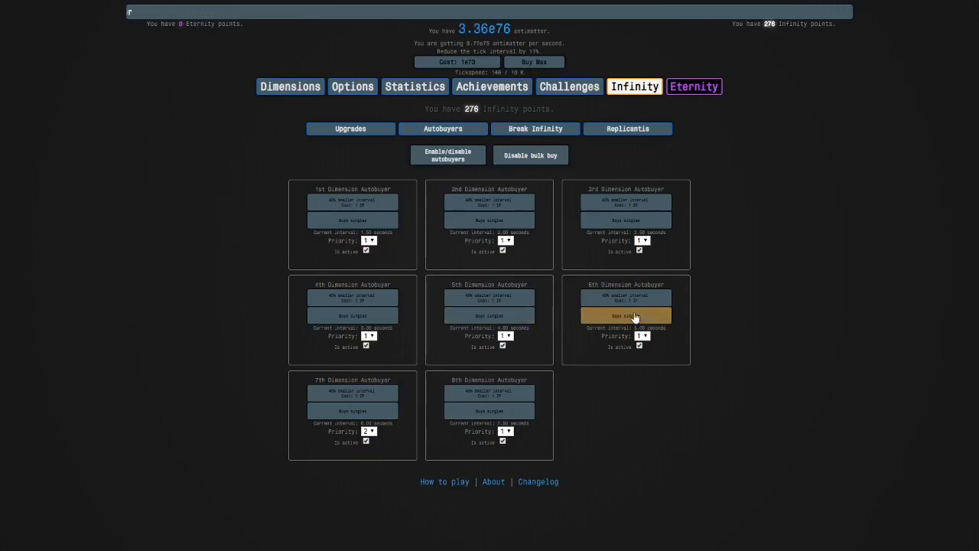
# Upgrade the 6th Dimension autobuyer, set its priority, and start another challenge
pyautogui.click(641, 336)
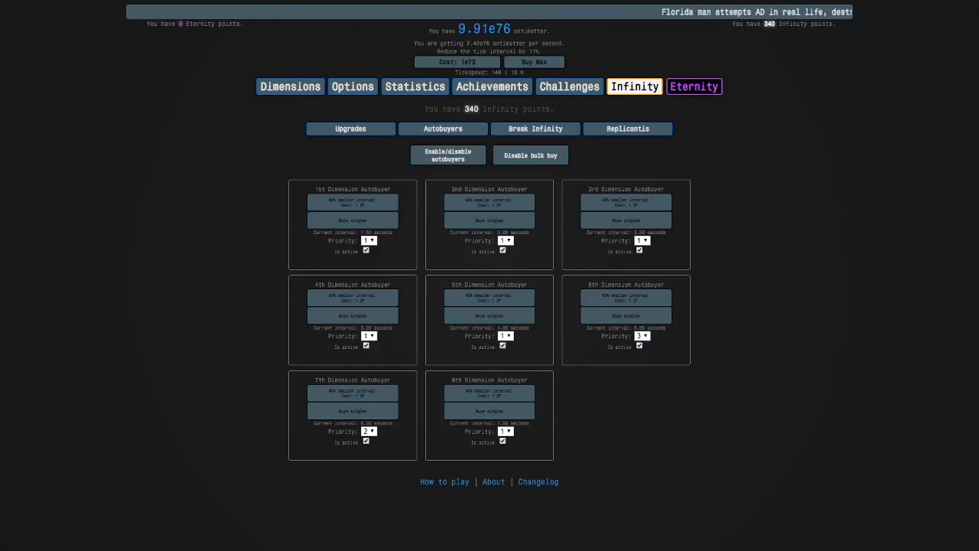
pyautogui.click(367, 336)
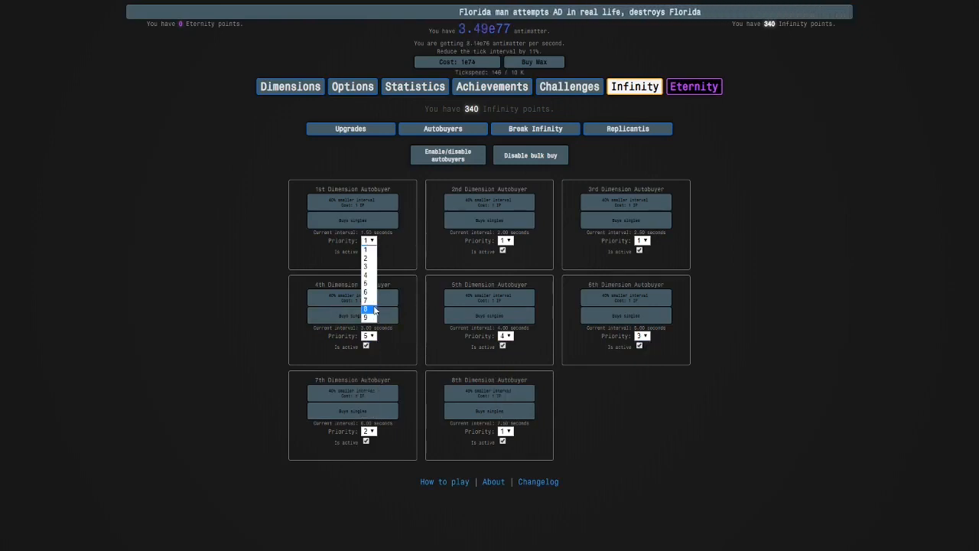
pyautogui.click(367, 306)
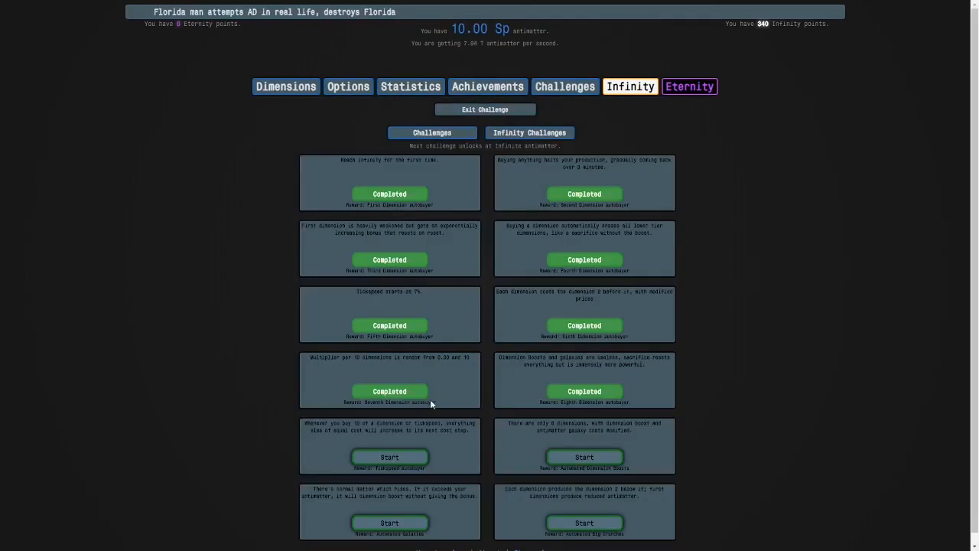
pyautogui.click(286, 86)
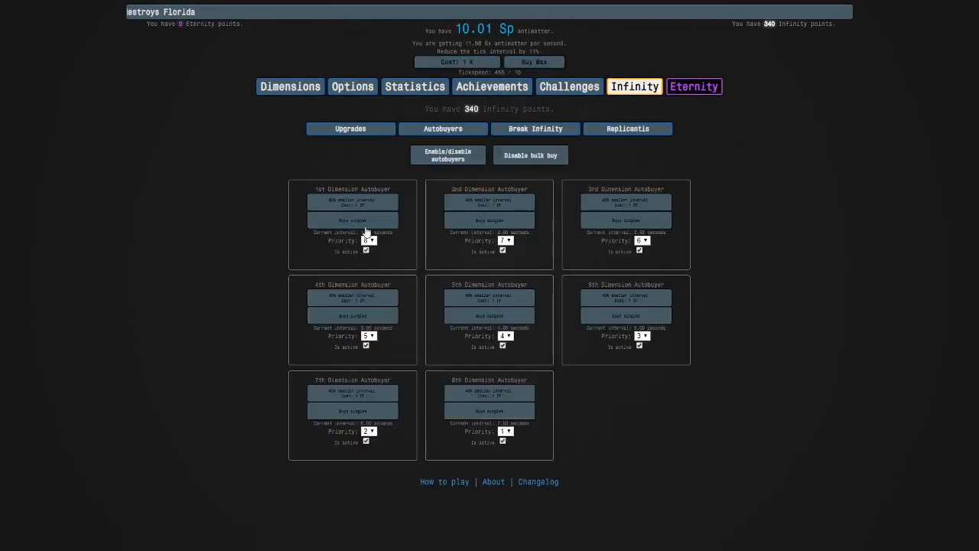
pyautogui.click(352, 315)
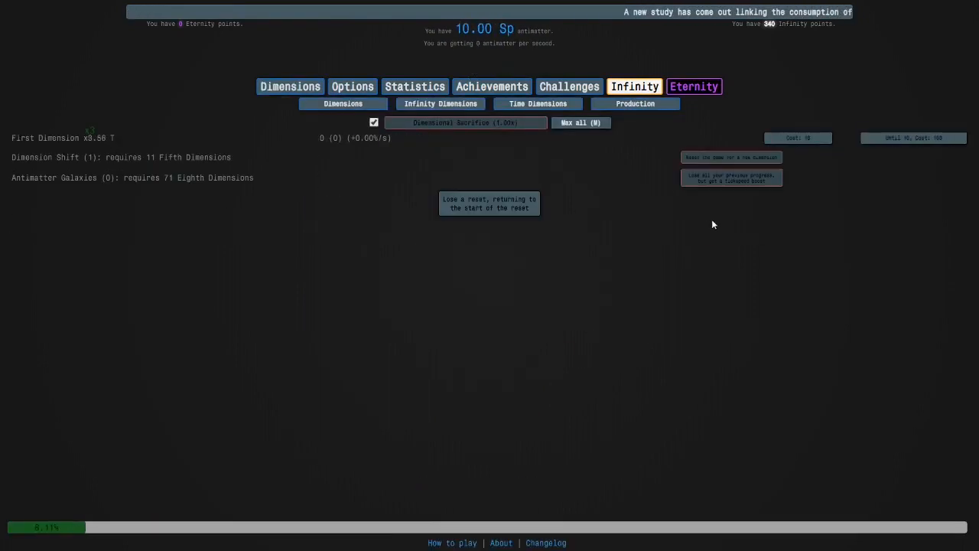
# Shorten the 2nd Dimension autobuyer interval twice with infinity points
pyautogui.click(569, 86)
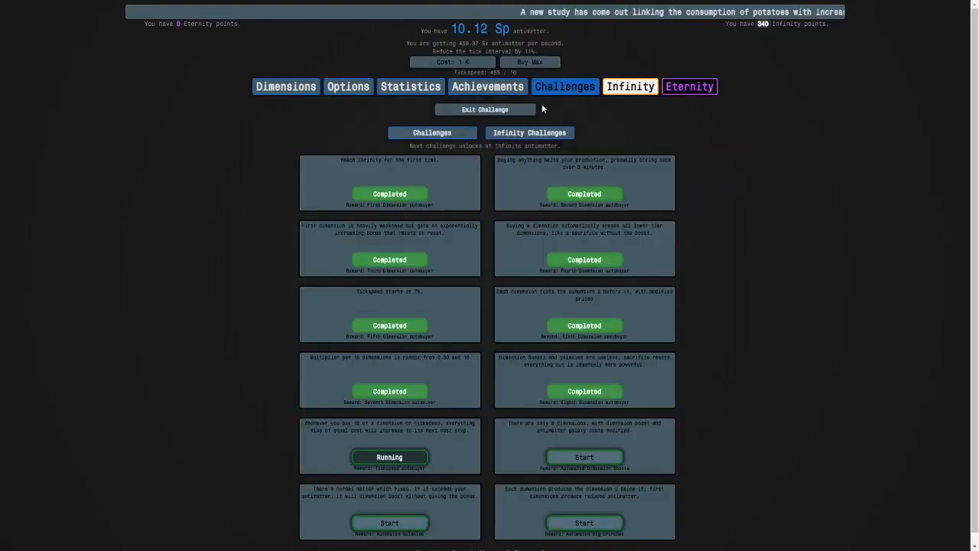
pyautogui.click(630, 86)
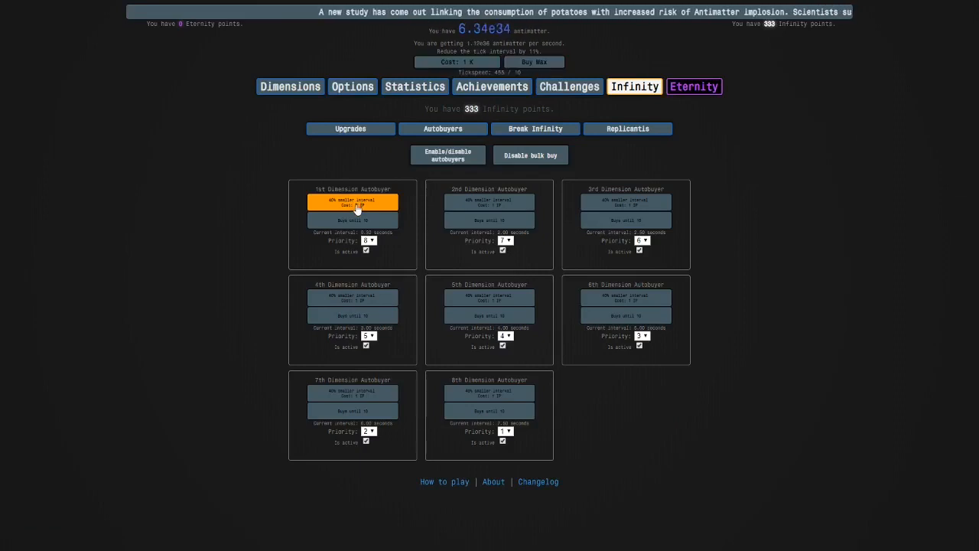
pyautogui.click(490, 202)
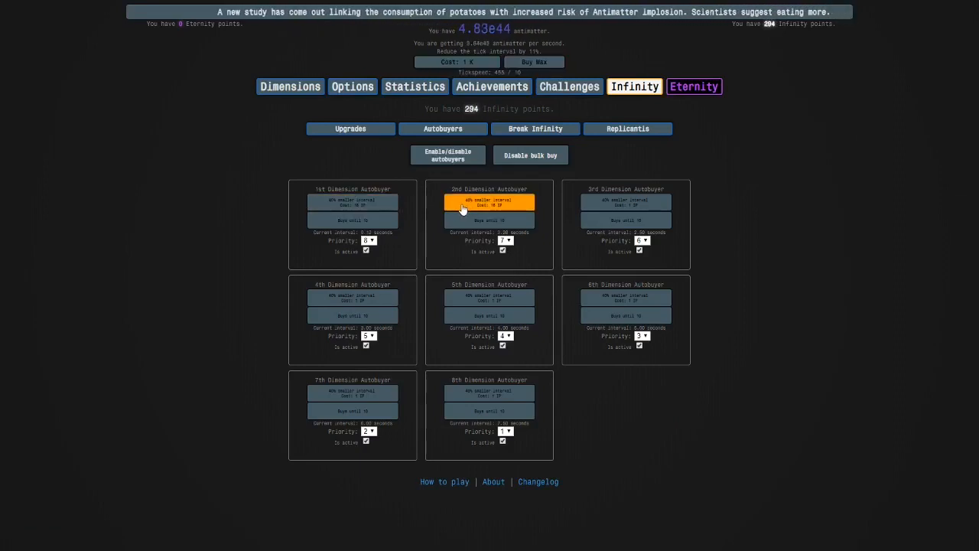
pyautogui.click(489, 202)
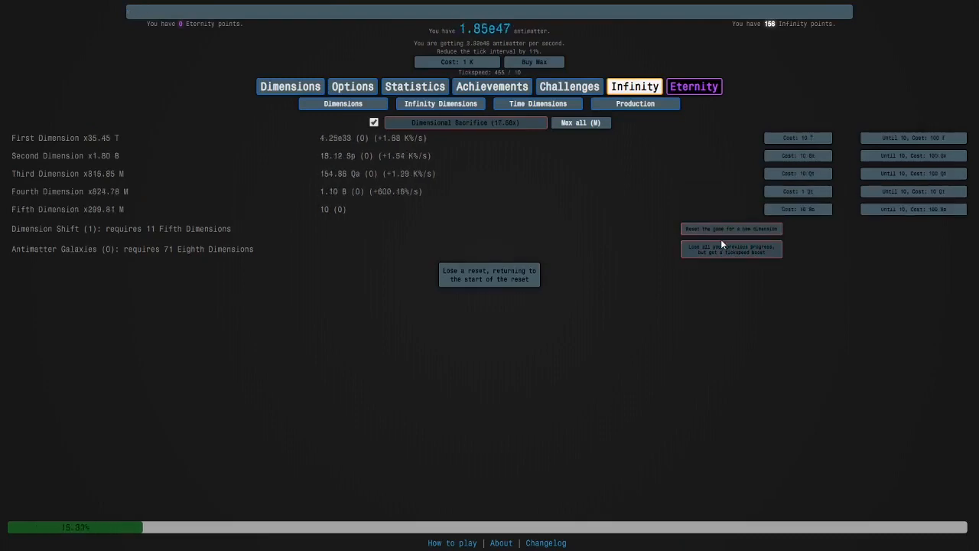
# Climb through dimension shifts and a boost toward 71 Eighth Dimensions
pyautogui.click(731, 248)
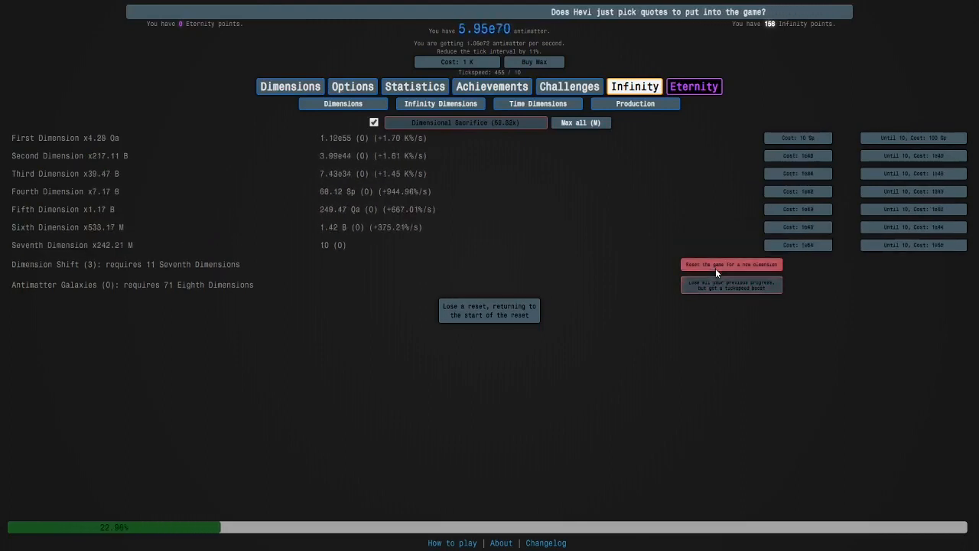
pyautogui.click(731, 263)
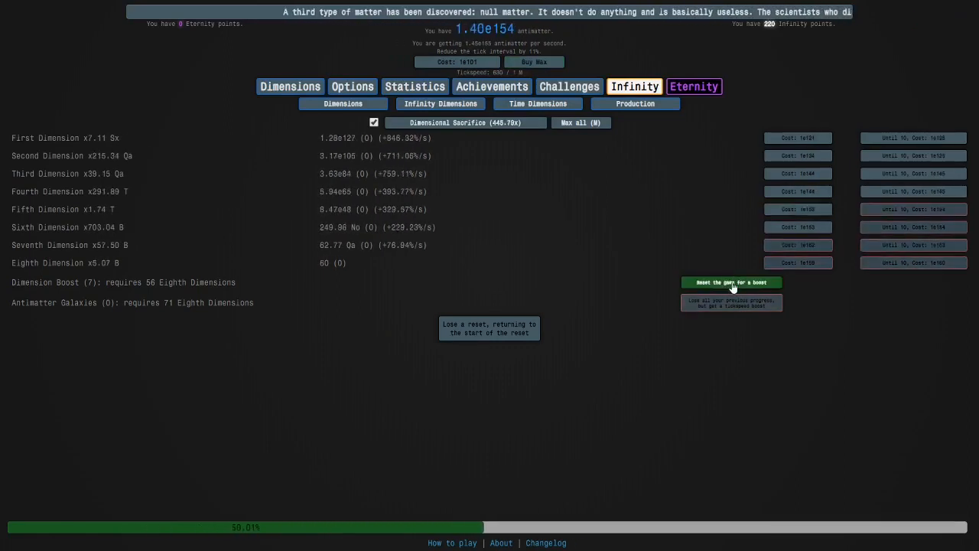
pyautogui.click(732, 281)
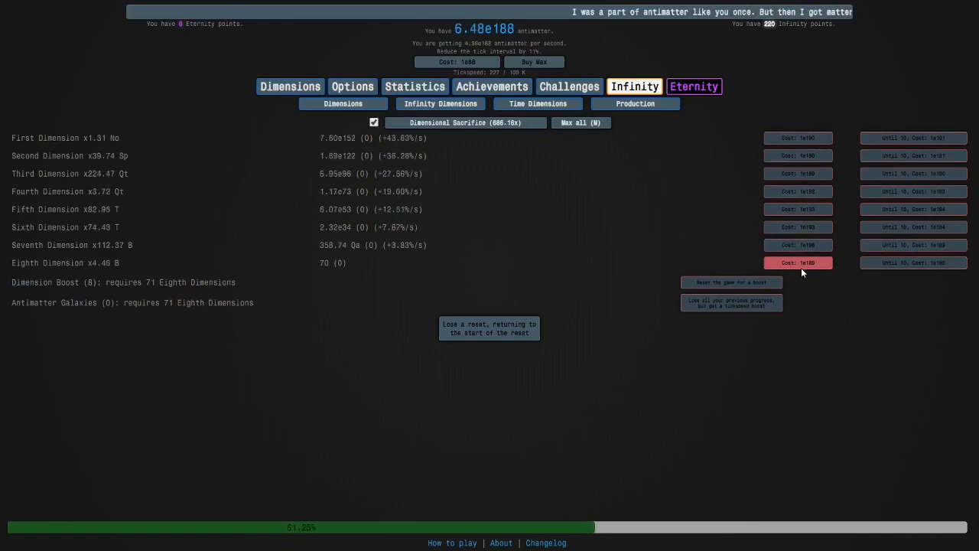
pyautogui.click(731, 282)
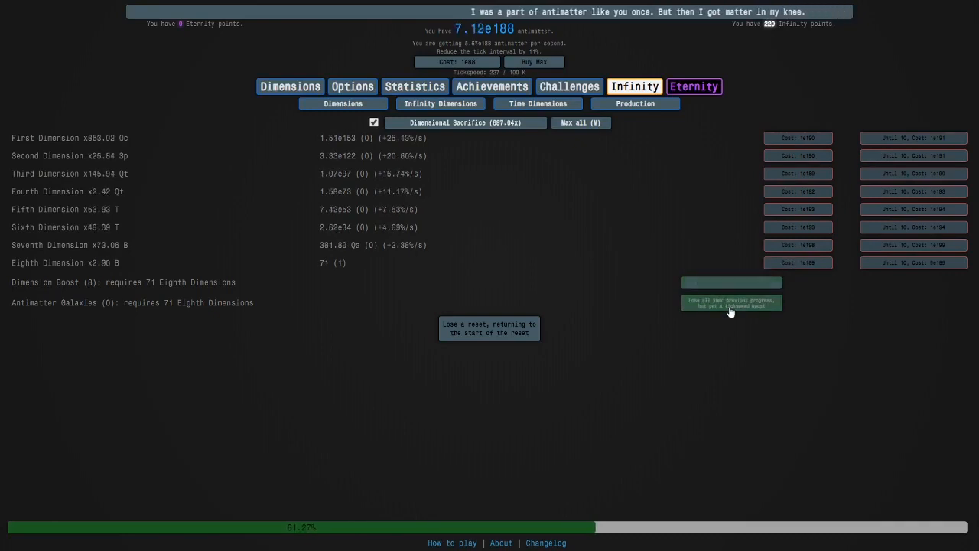
# Reset for the run's first antimatter galaxy and shift back up to the eighth dimension
pyautogui.click(731, 303)
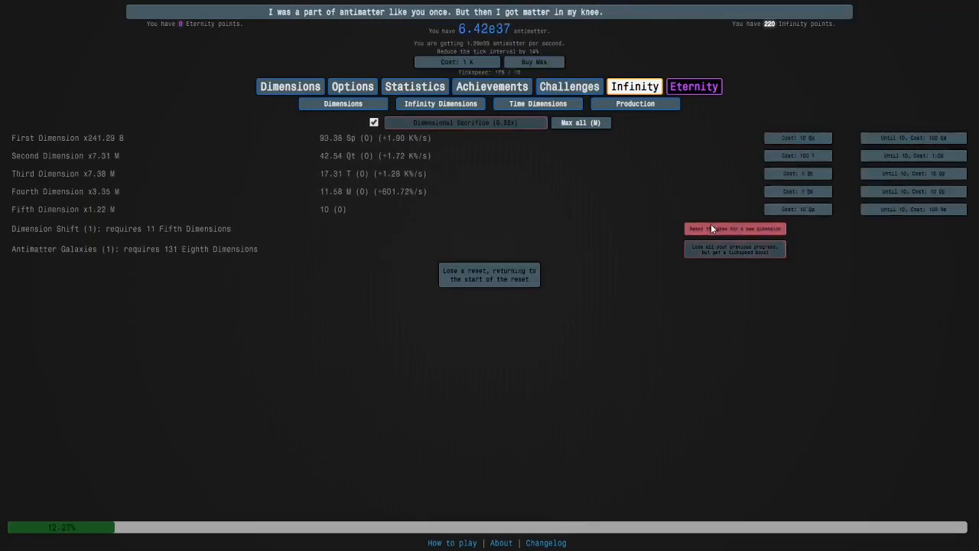
pyautogui.click(734, 228)
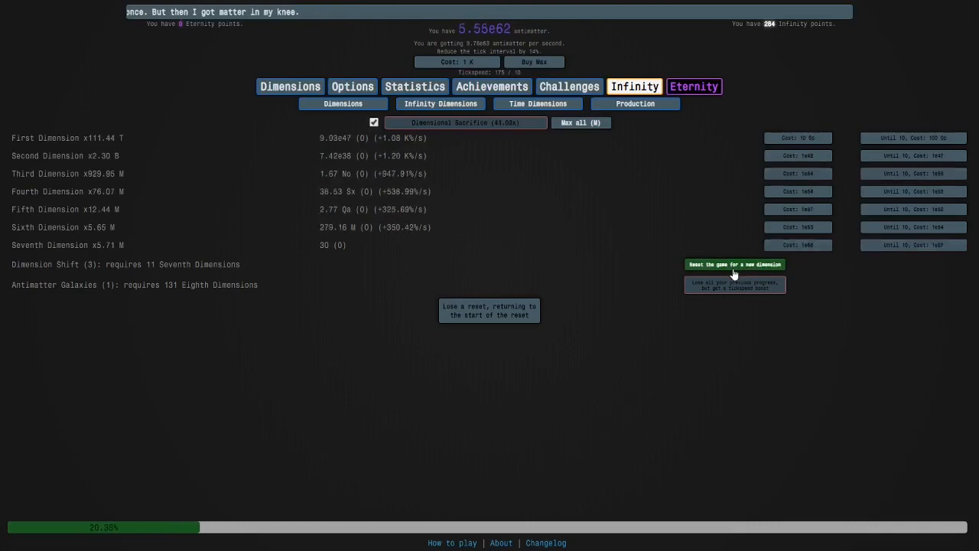
pyautogui.click(734, 263)
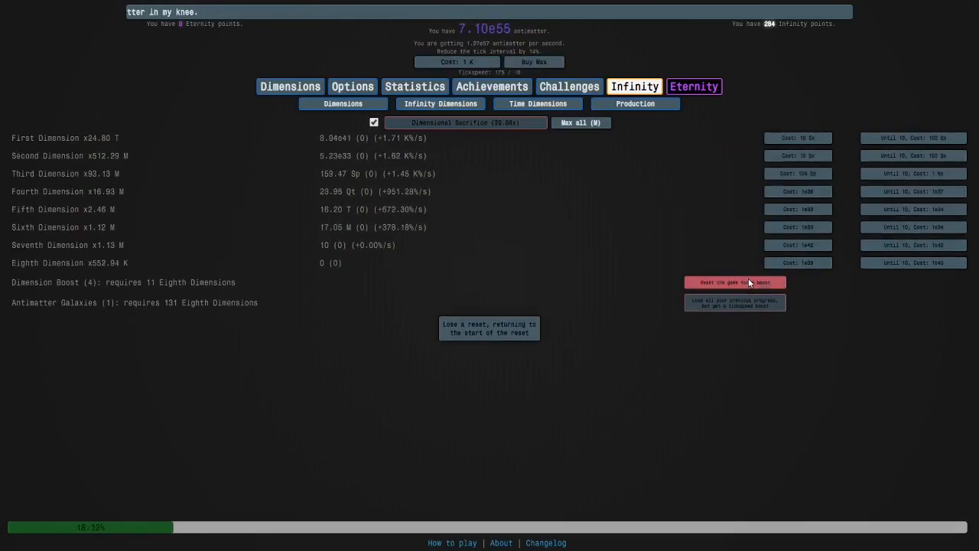
# Boost, buy tickspeed and glance at the autobuyer settings before returning to dimensions
pyautogui.click(734, 281)
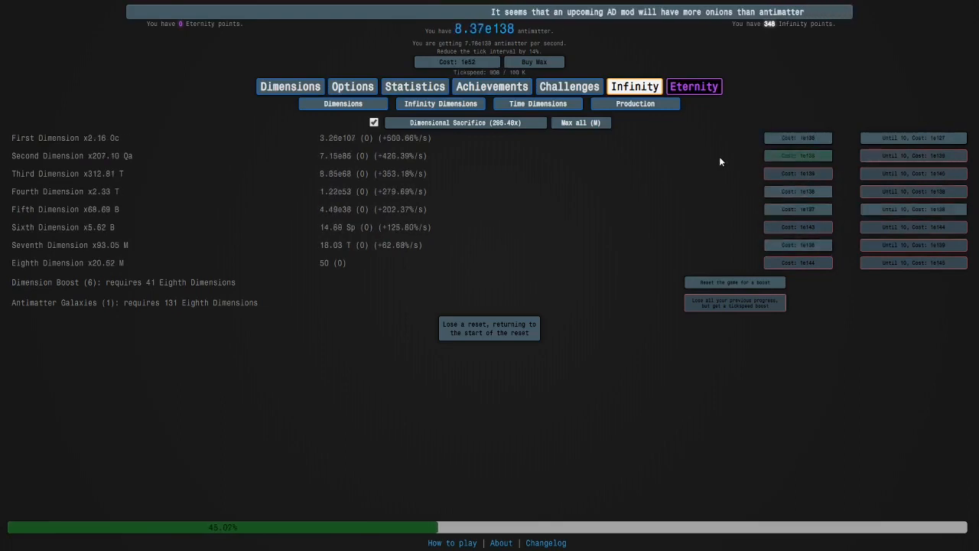
pyautogui.click(533, 62)
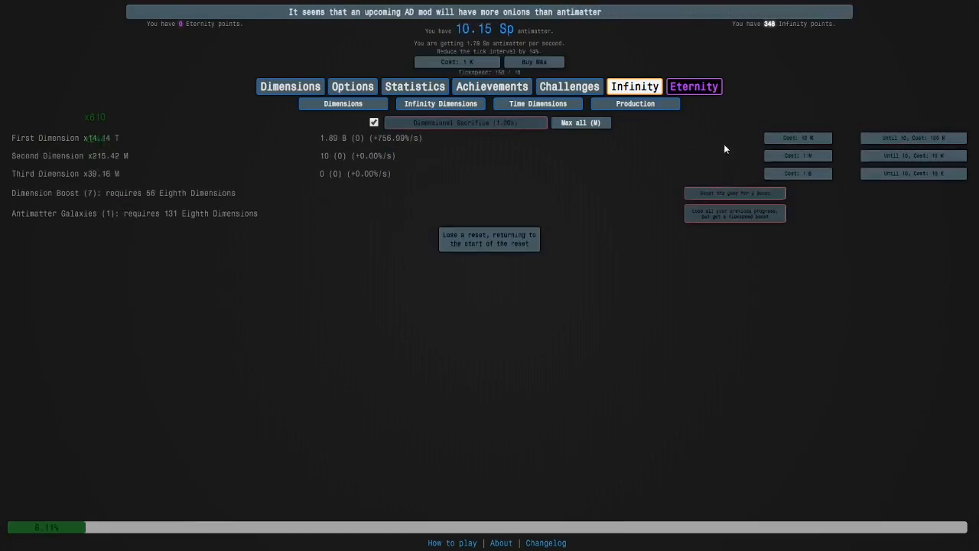
pyautogui.click(443, 129)
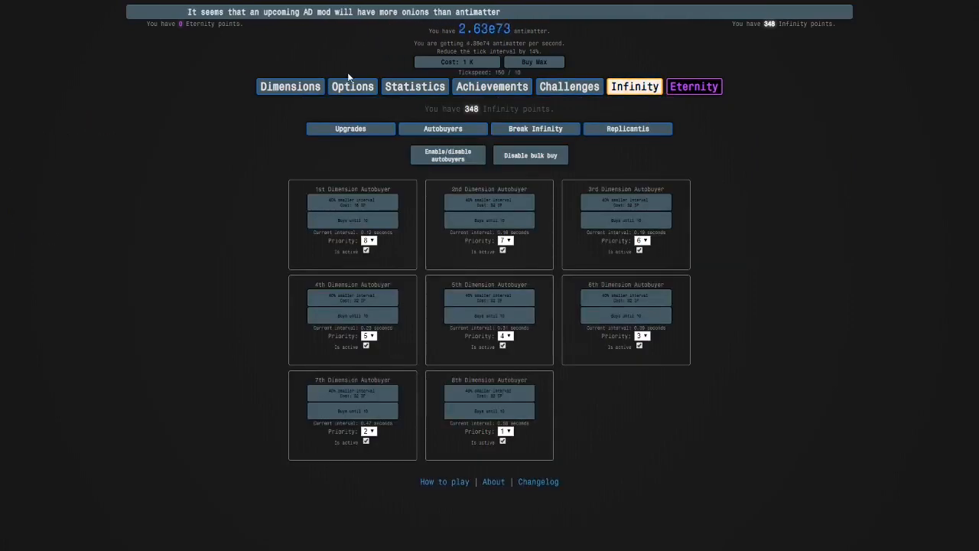
pyautogui.click(290, 86)
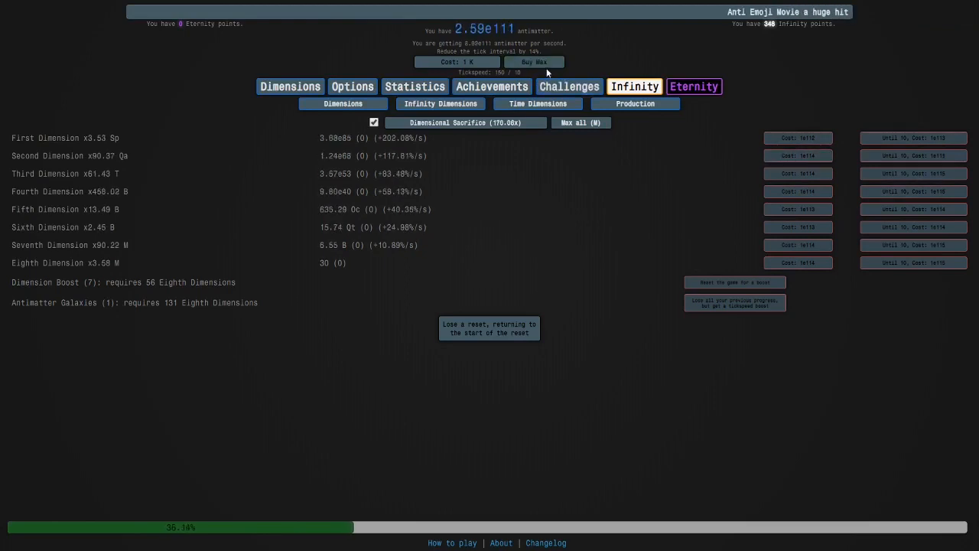
# Repeatedly buy max tickspeed upgrades through several infinities
pyautogui.click(533, 61)
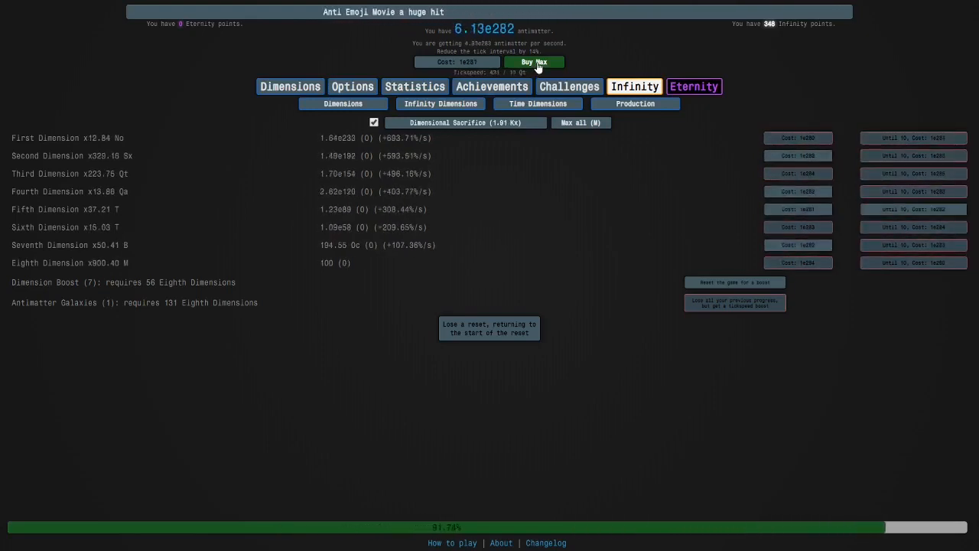
pyautogui.click(533, 61)
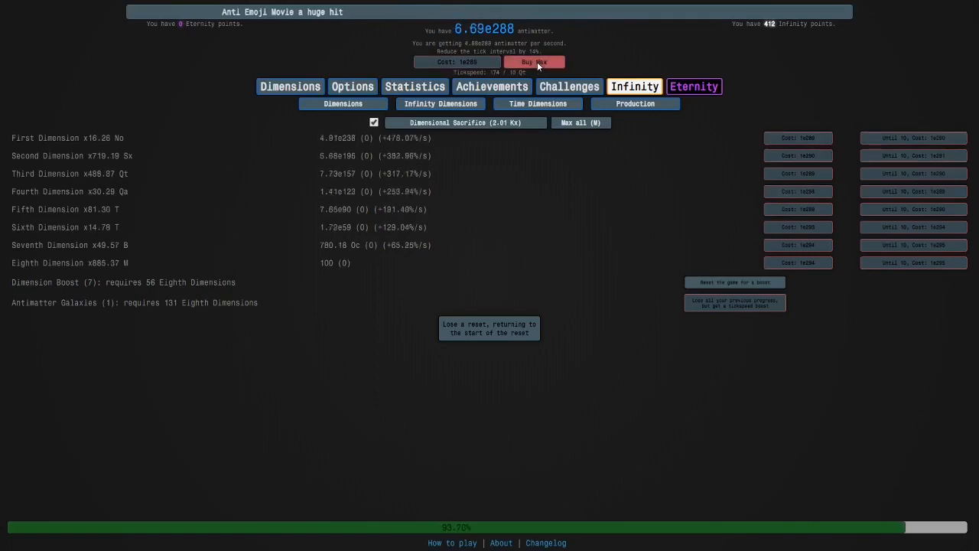
pyautogui.click(533, 61)
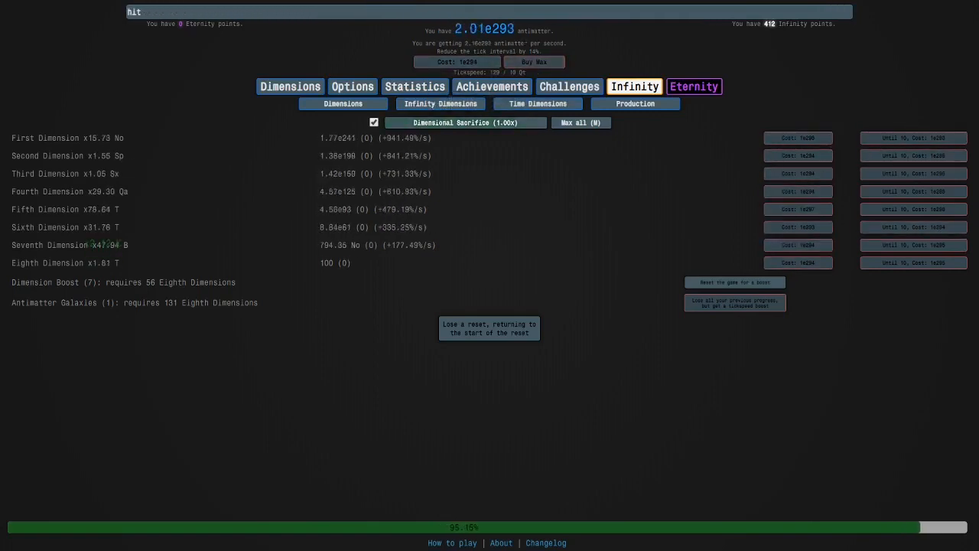
pyautogui.click(532, 62)
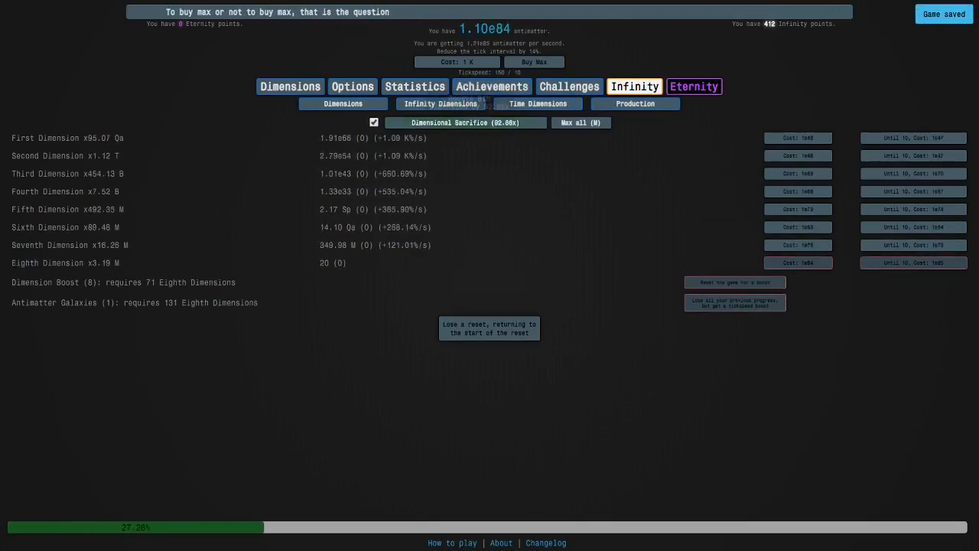
pyautogui.click(533, 61)
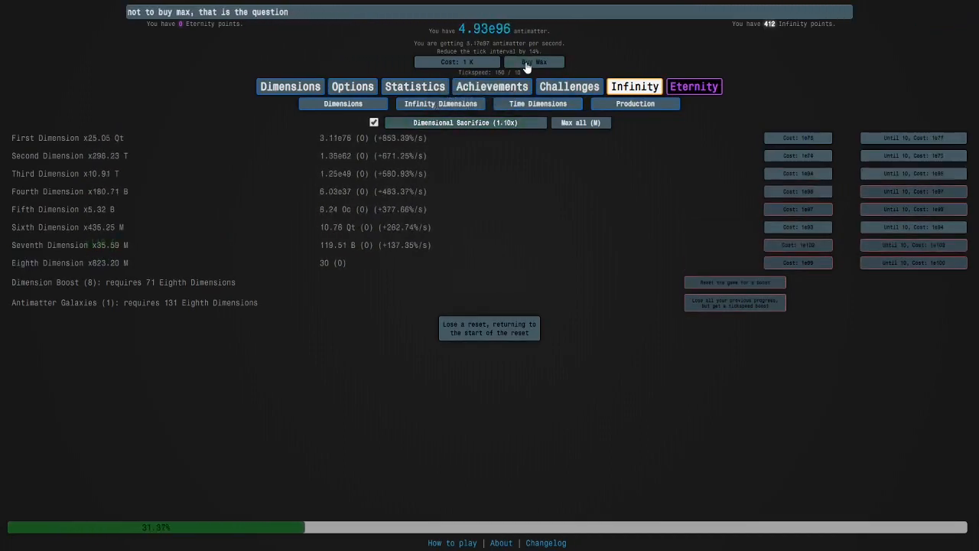
pyautogui.click(532, 61)
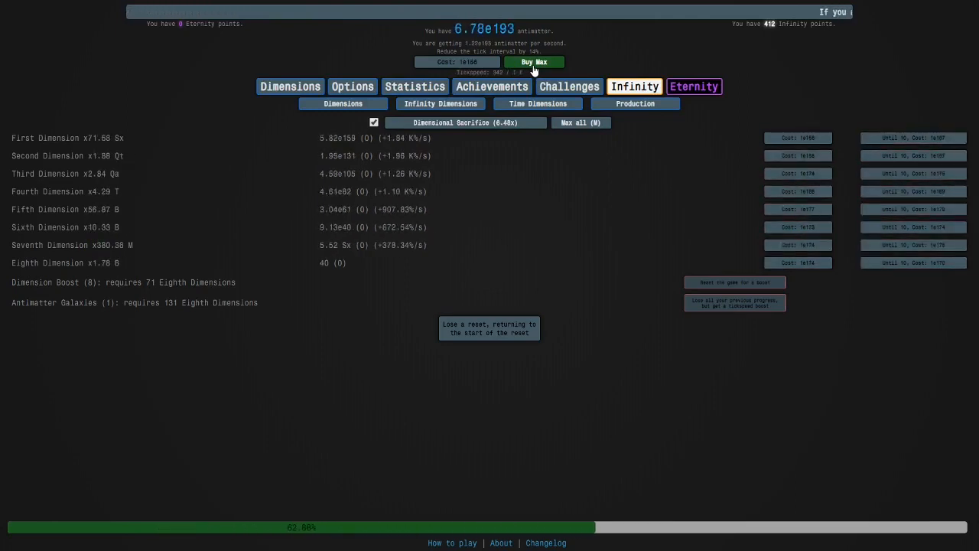
pyautogui.click(534, 62)
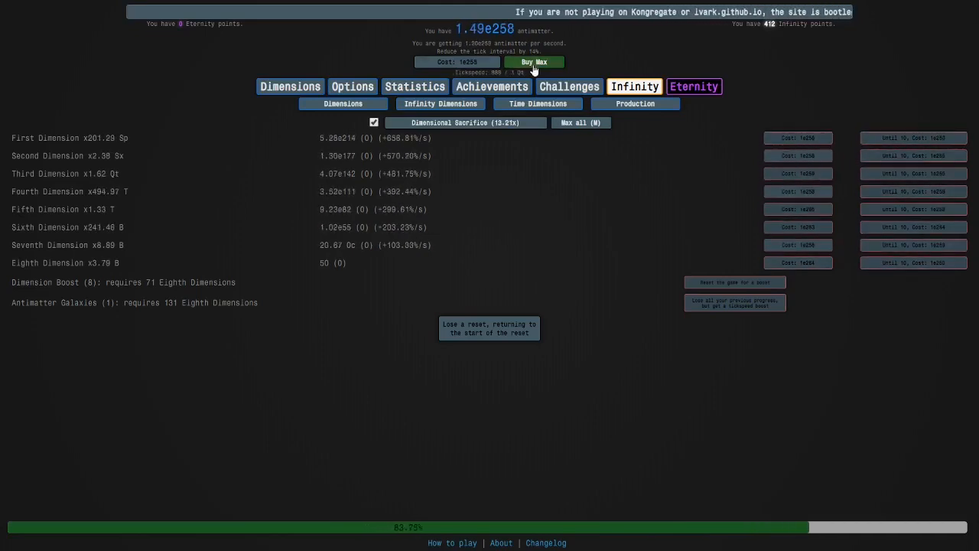
pyautogui.click(532, 62)
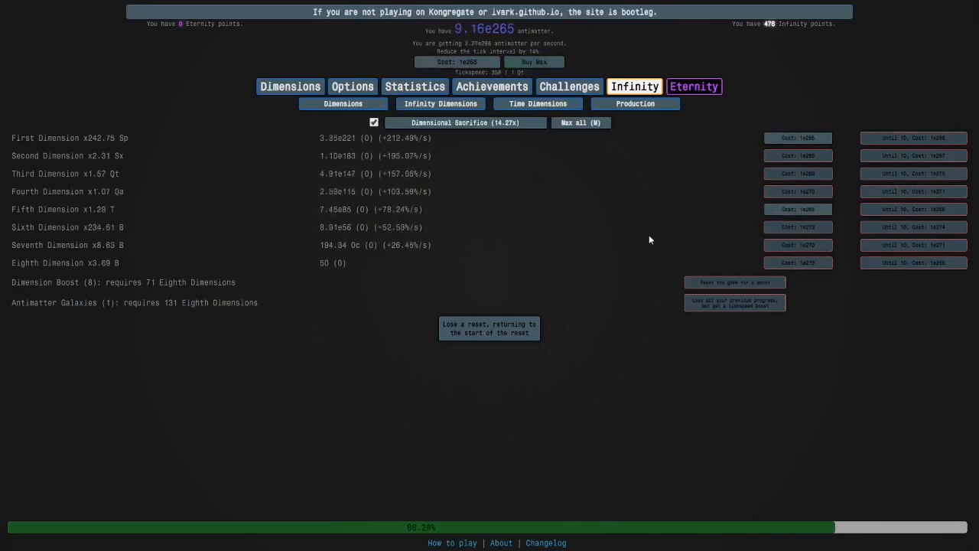
# Run dimensional sacrifices and more tickspeed buys until a second antimatter galaxy is held
pyautogui.click(465, 122)
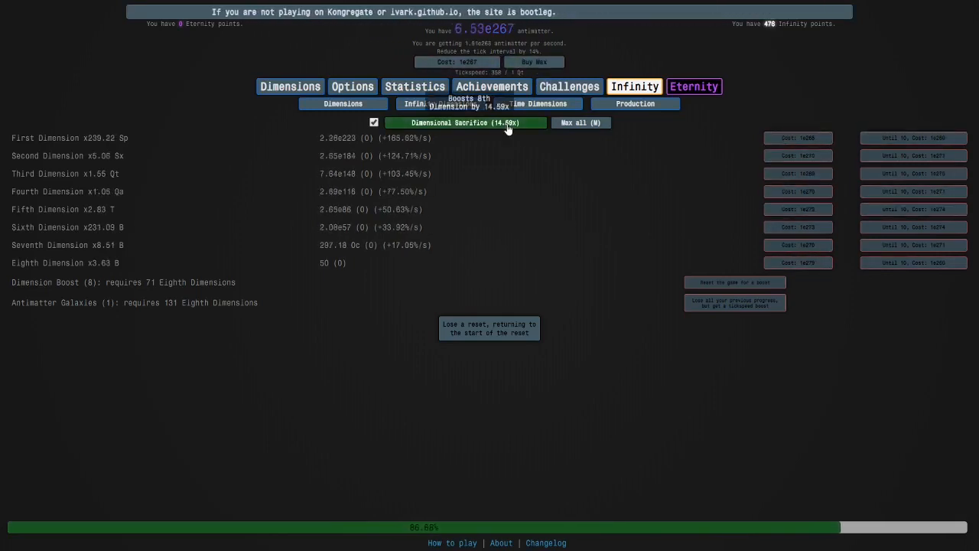
pyautogui.click(464, 123)
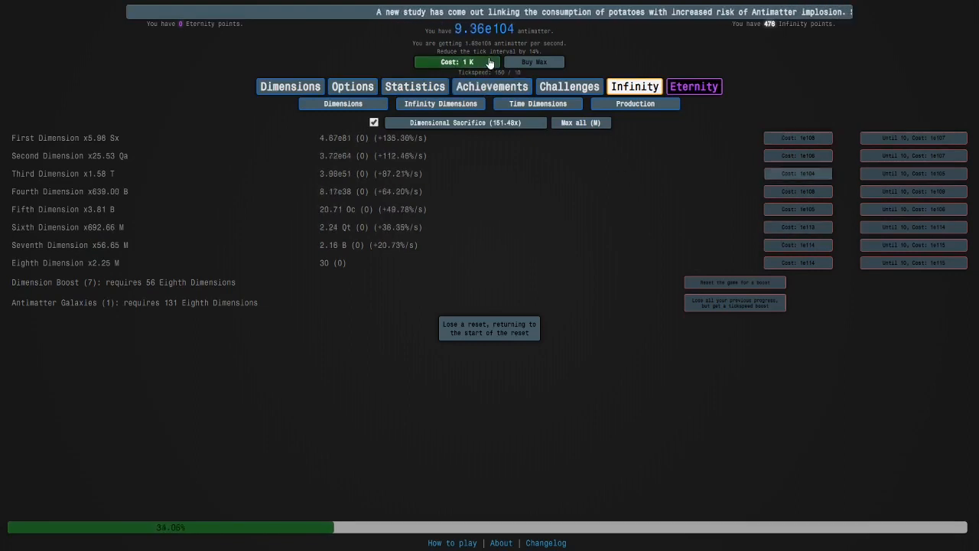
pyautogui.click(459, 61)
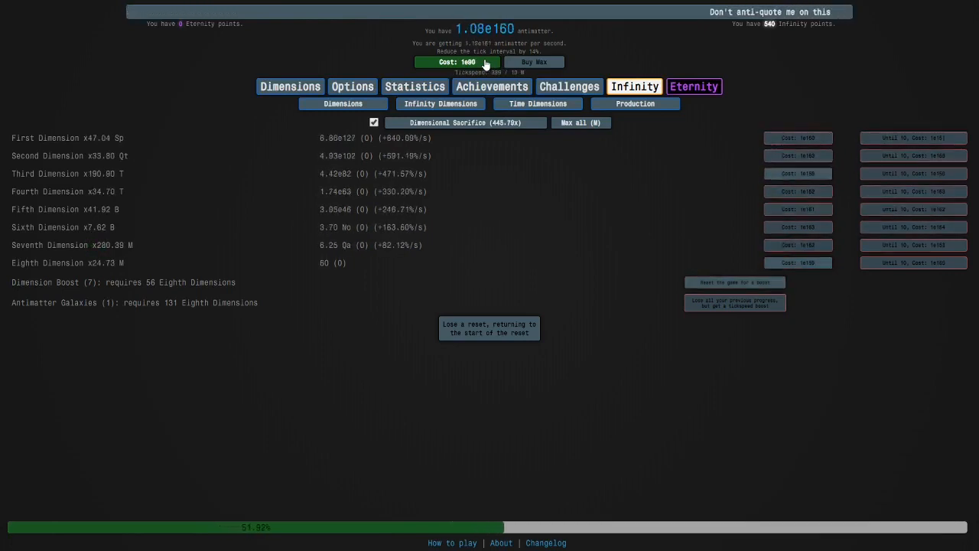
pyautogui.click(533, 61)
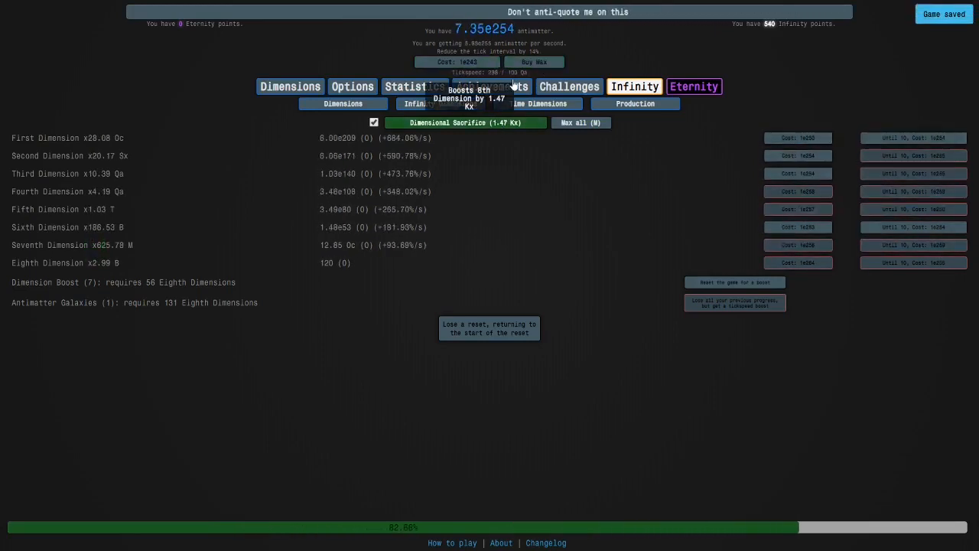
pyautogui.click(532, 61)
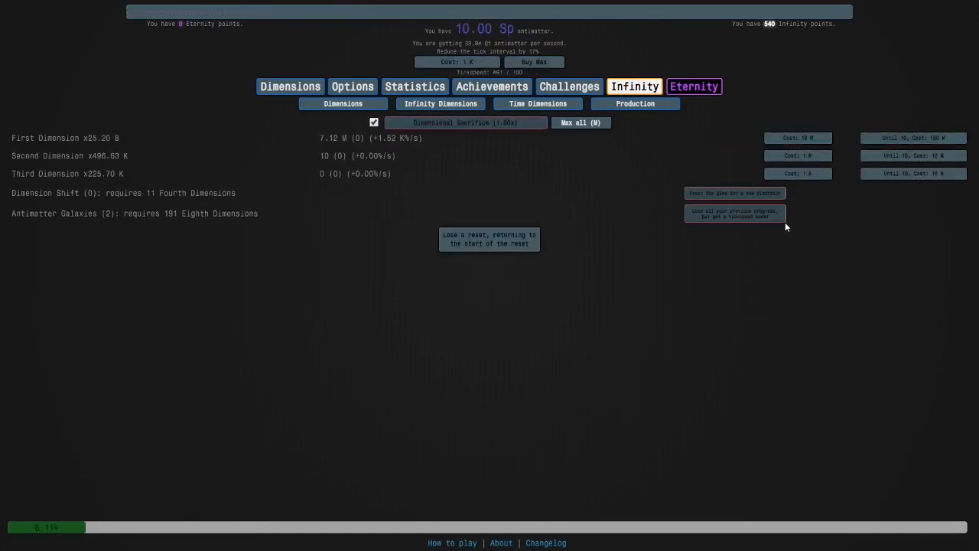
# Take a second antimatter galaxy and shorten the 5th and 8th Dimension autobuyer intervals
pyautogui.click(734, 193)
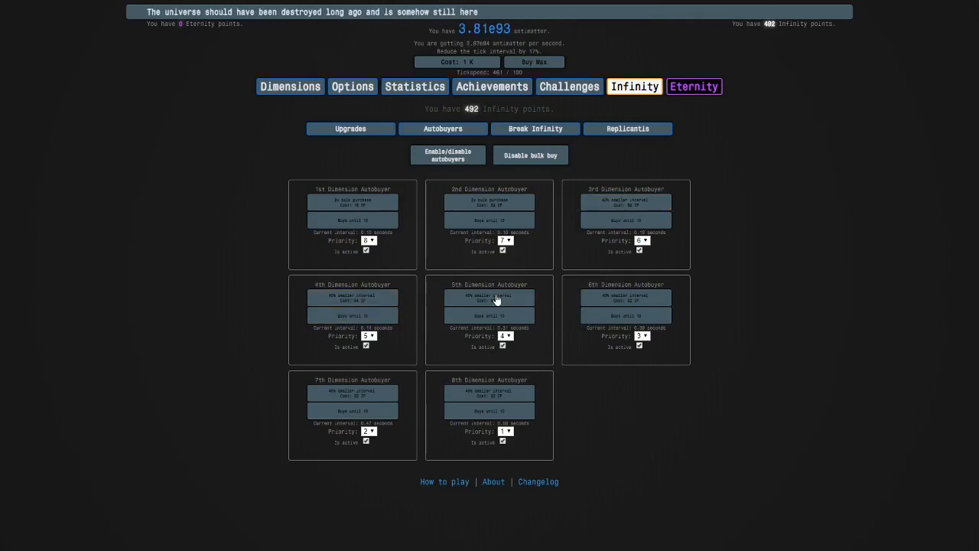
pyautogui.click(489, 393)
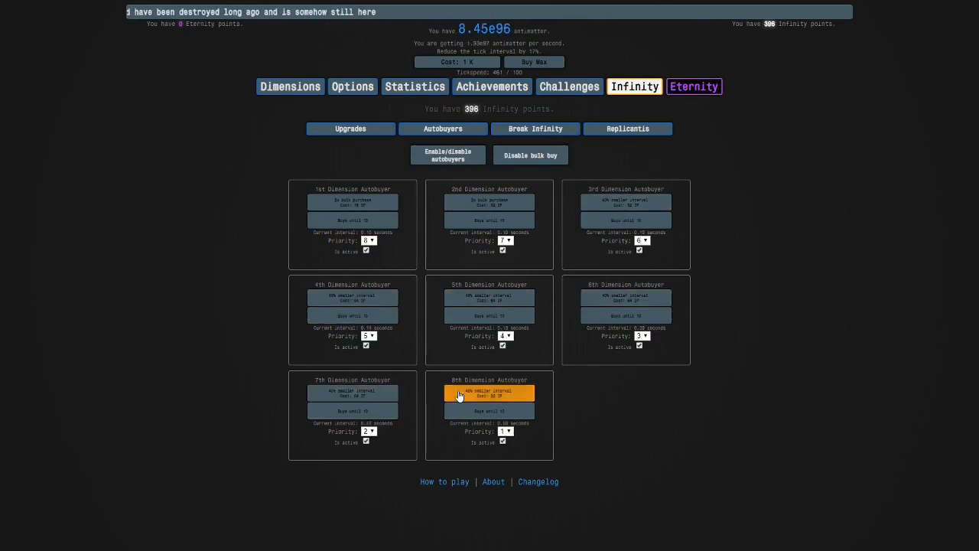
pyautogui.click(291, 86)
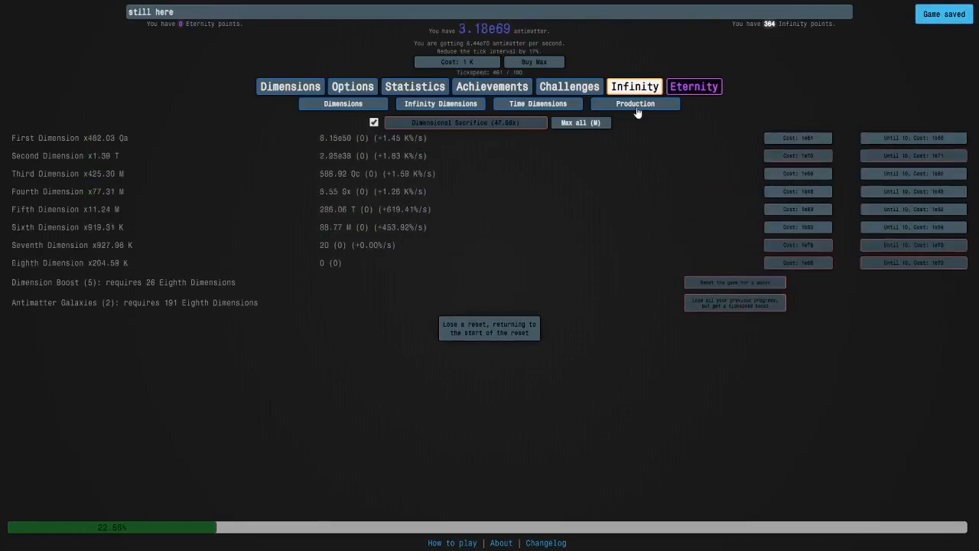
# Push the run with dimension boosts and max tickspeed purchases until it crunches
pyautogui.click(734, 281)
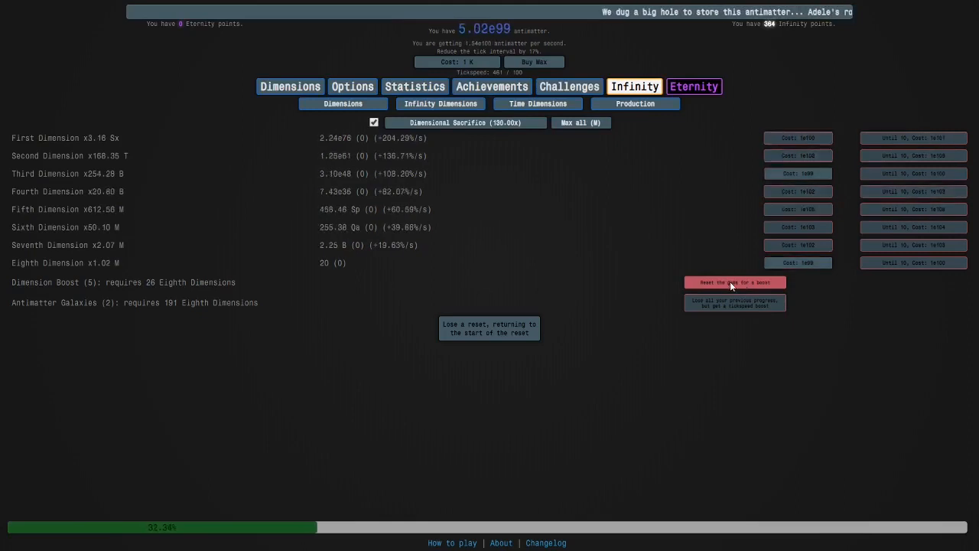
pyautogui.click(734, 281)
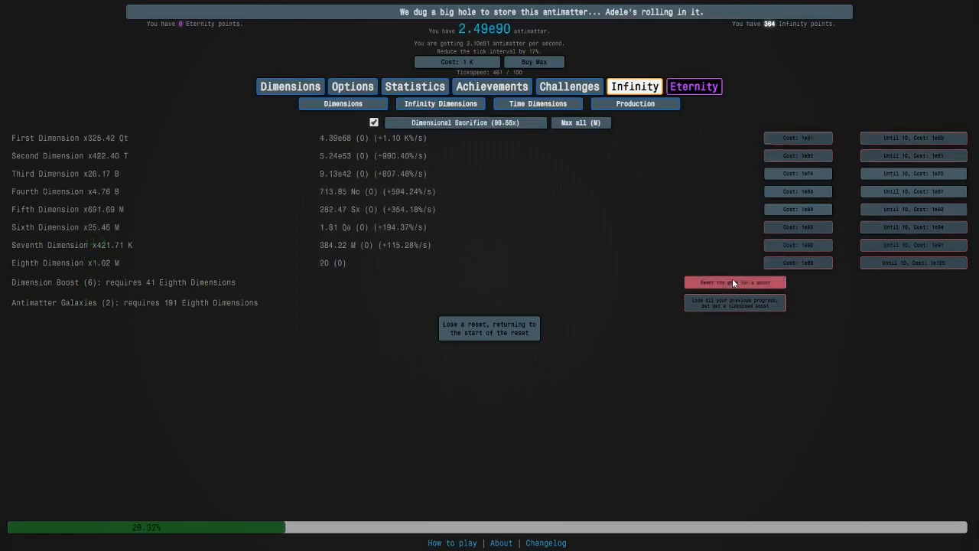
pyautogui.click(534, 61)
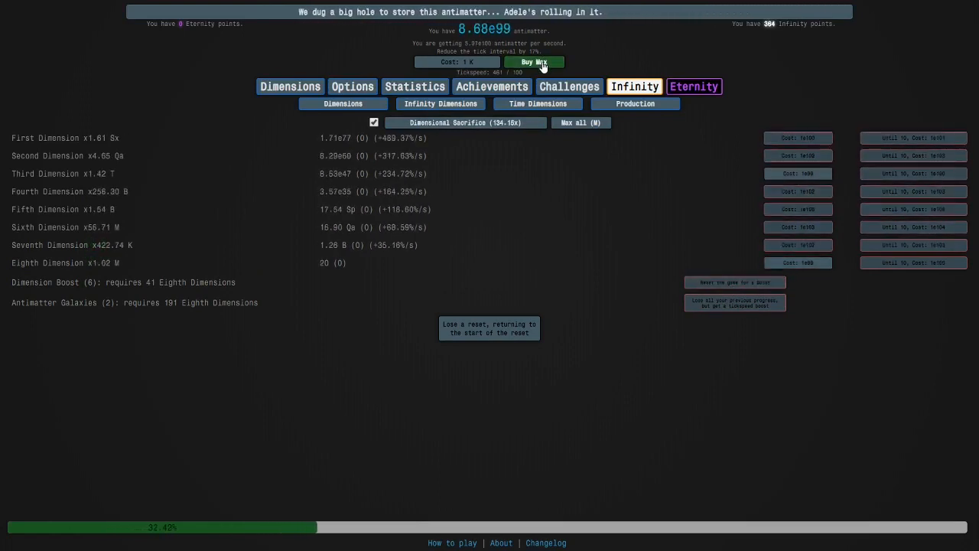
pyautogui.click(534, 61)
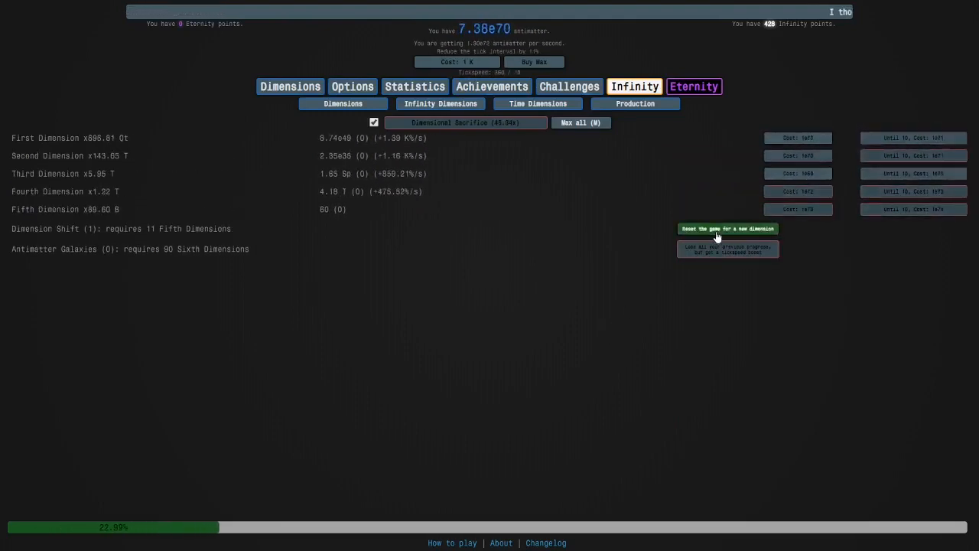
# Dimension shift, set the tickspeed autobuyer to buy max, and take a dimension boost
pyautogui.click(728, 228)
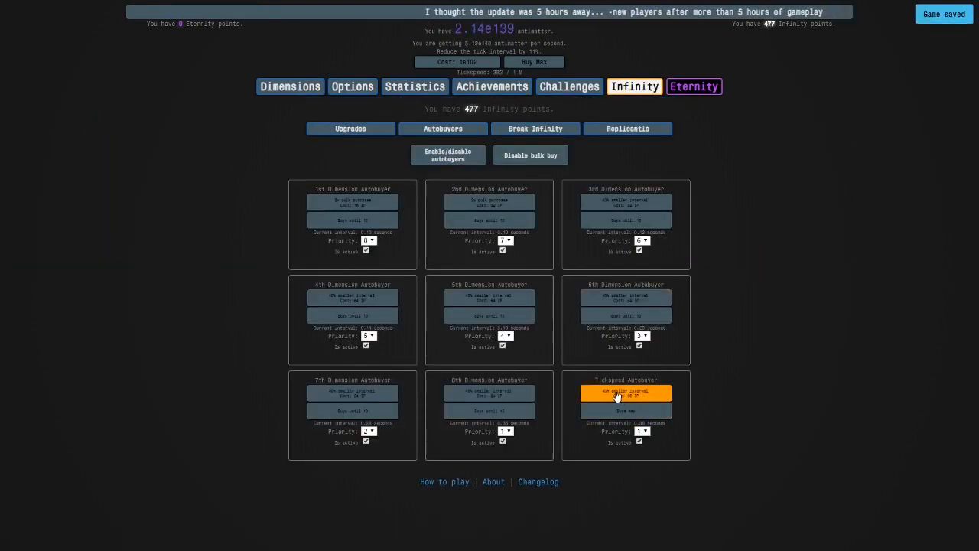
pyautogui.click(625, 391)
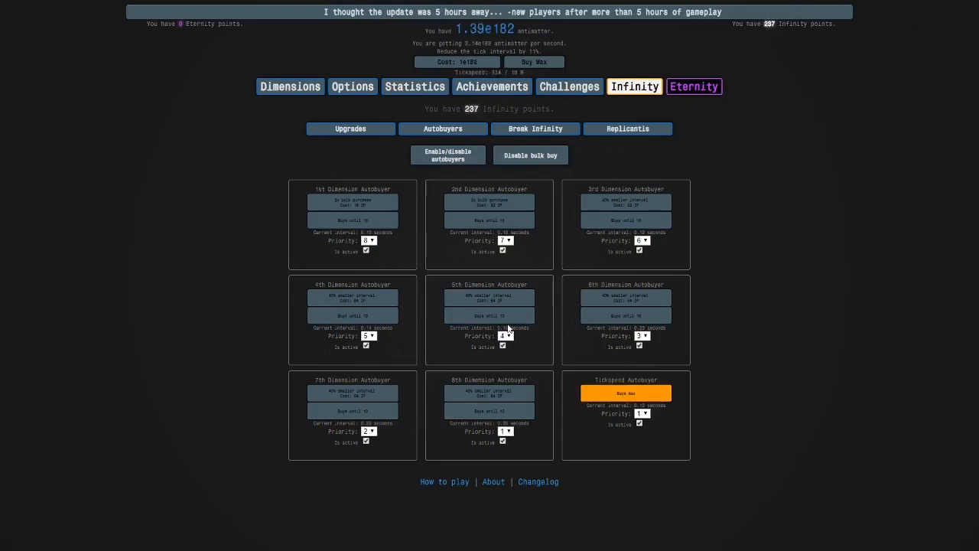
pyautogui.click(291, 85)
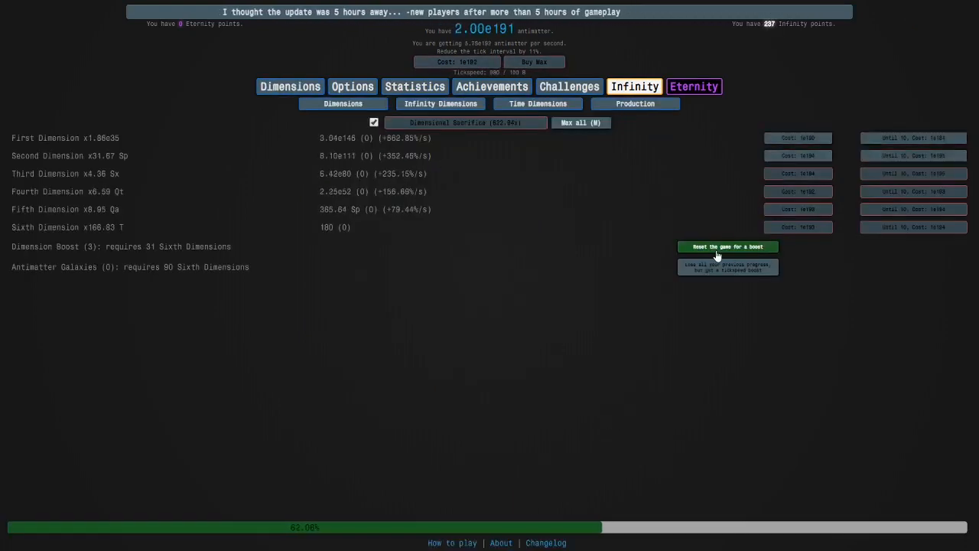
pyautogui.click(728, 247)
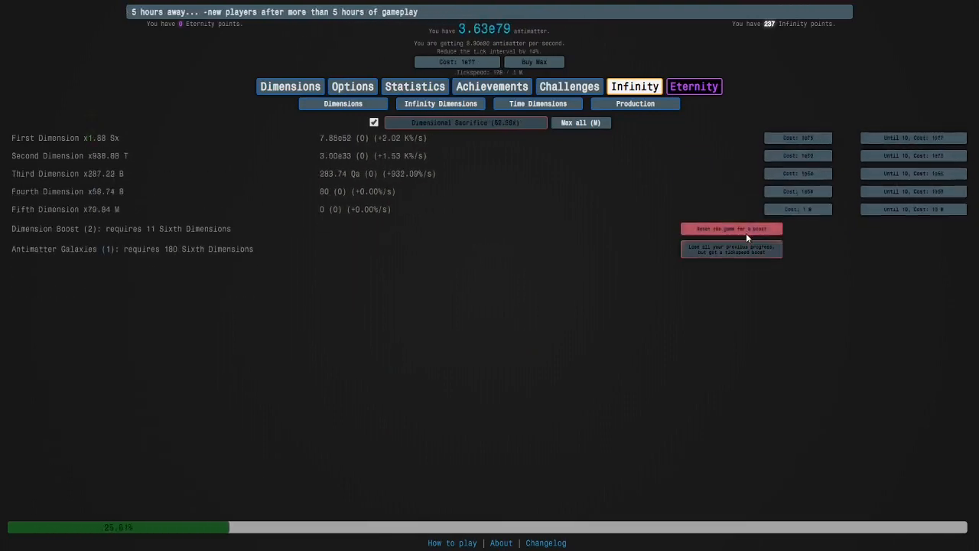
# Reset for further dimension boosts and buy an antimatter galaxy for tickspeed
pyautogui.click(731, 229)
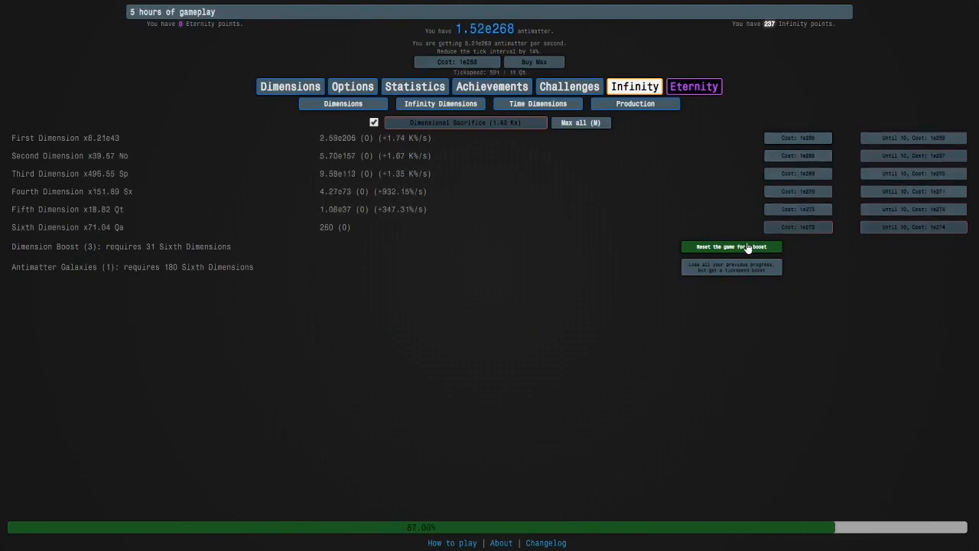
pyautogui.click(731, 246)
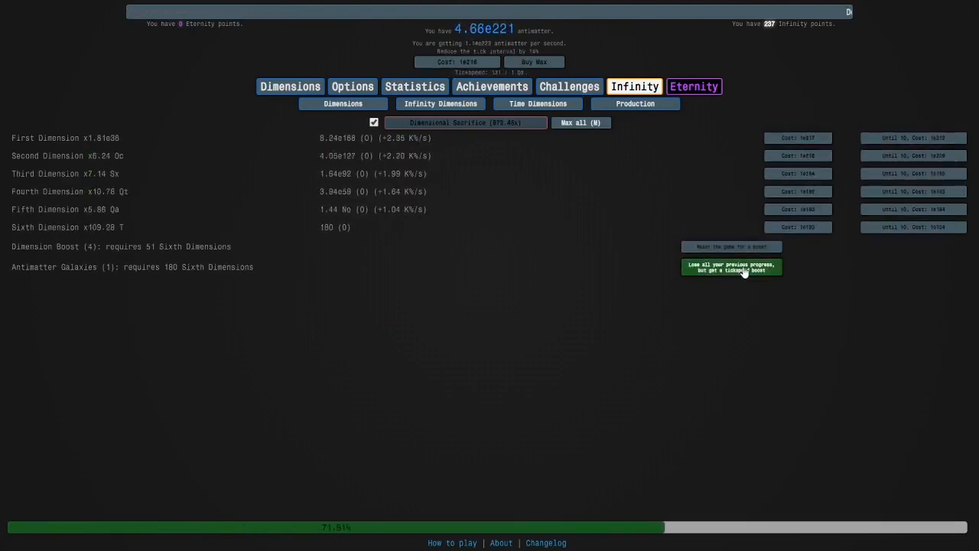
pyautogui.click(732, 266)
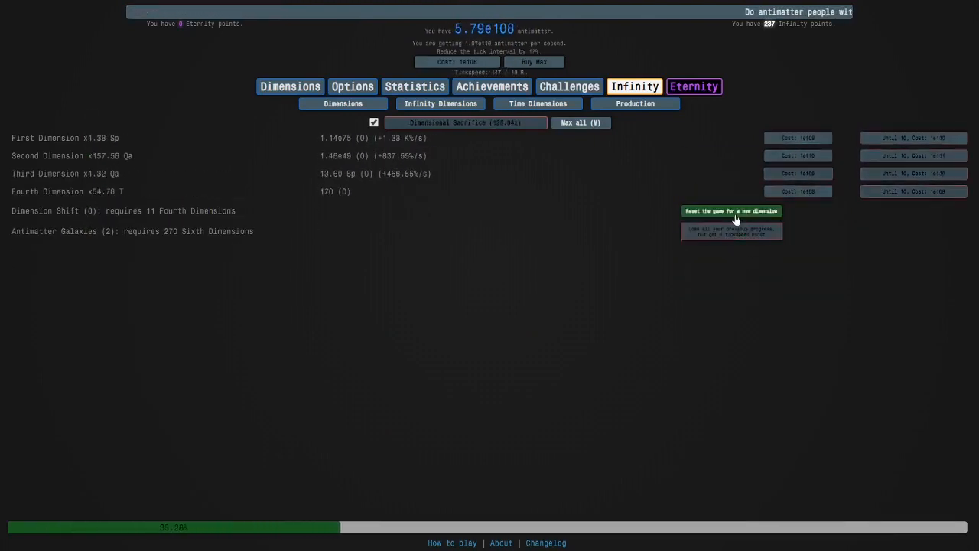
pyautogui.click(731, 211)
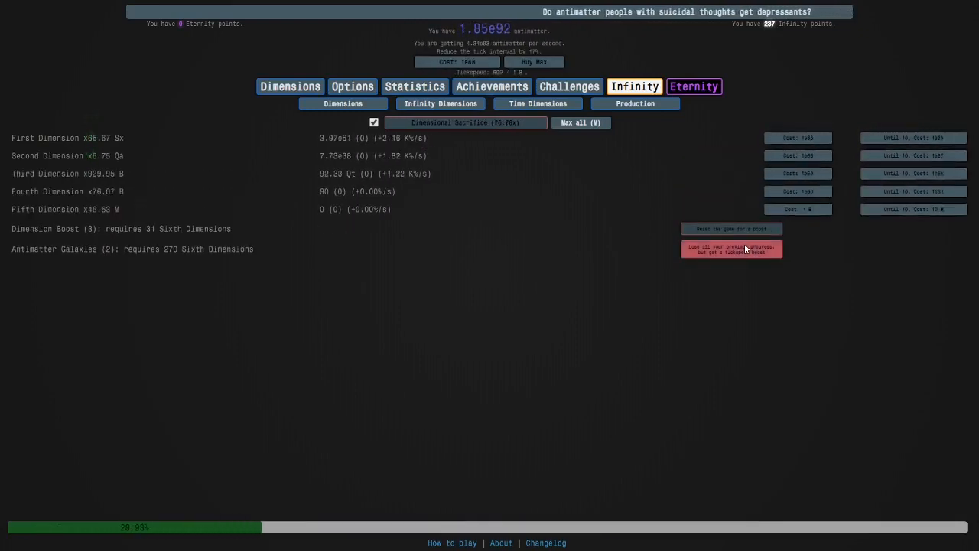
# Continue dimension shifts and reset for the fifth dimension boost
pyautogui.click(565, 85)
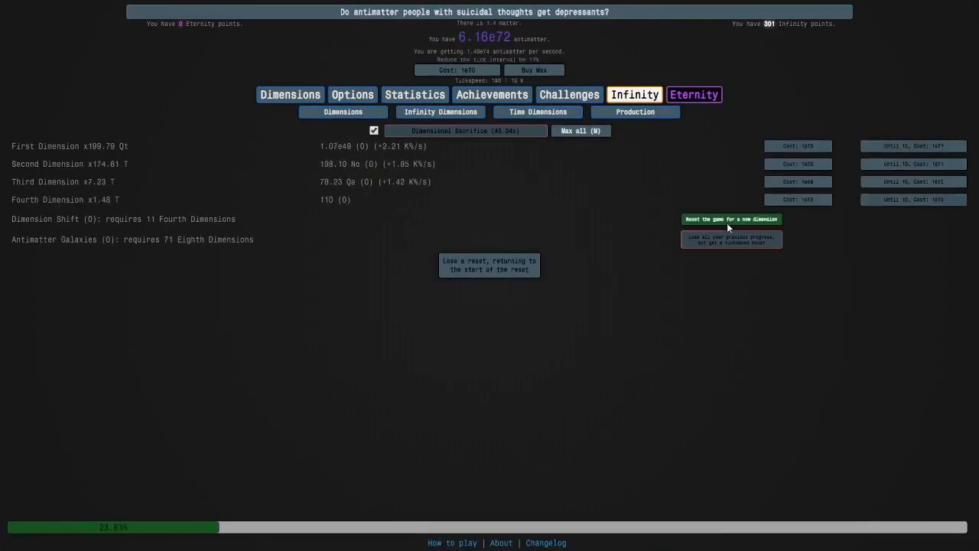
pyautogui.click(731, 219)
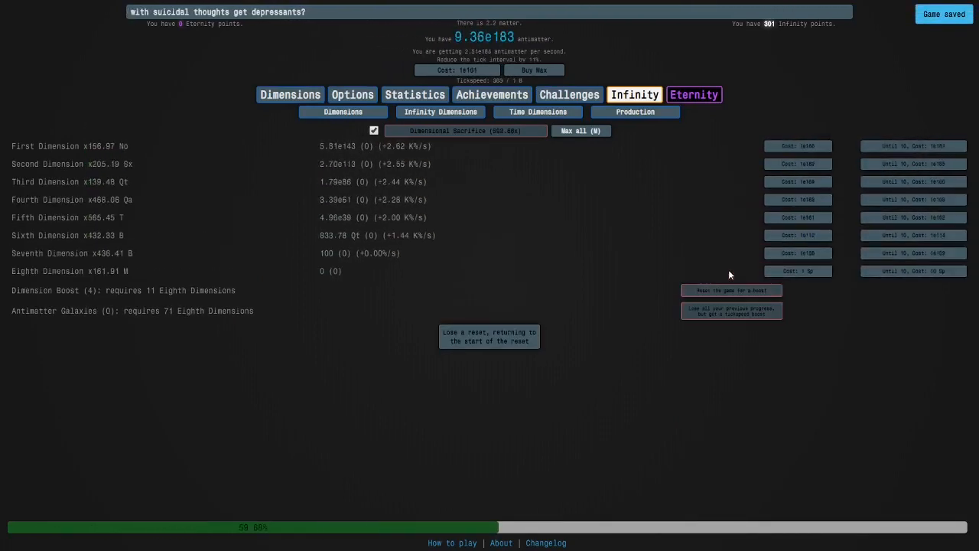
pyautogui.click(569, 95)
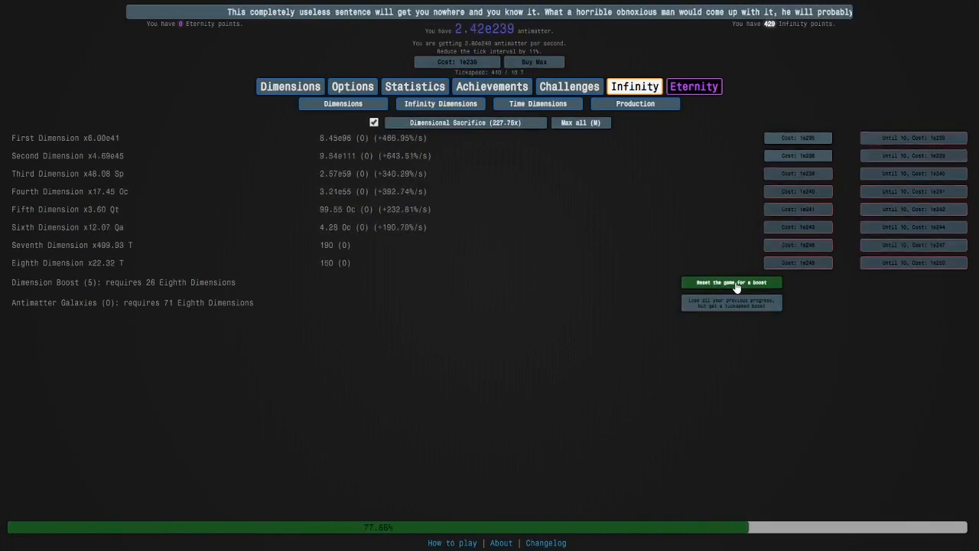
pyautogui.click(731, 282)
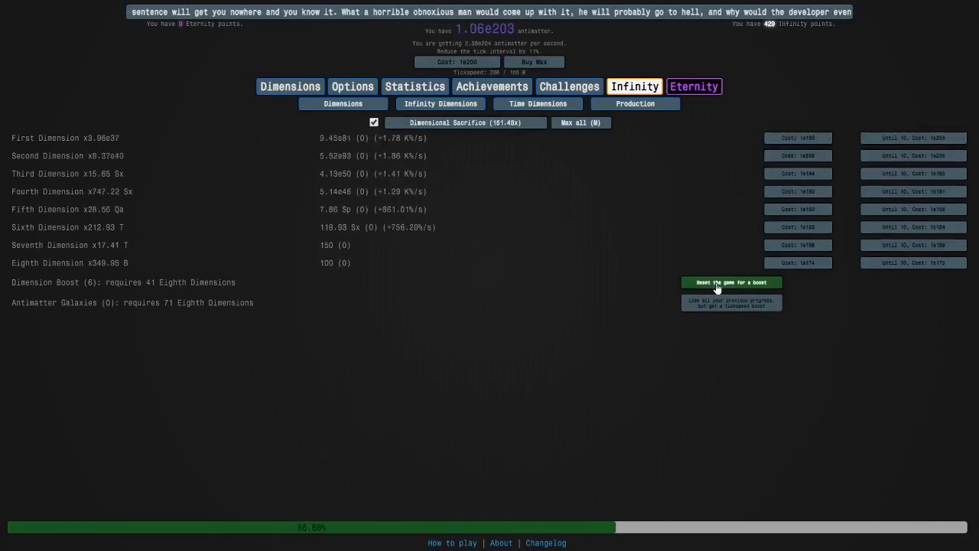
# Reset for a sixth dimension boost before checking the autobuyer settings
pyautogui.click(731, 281)
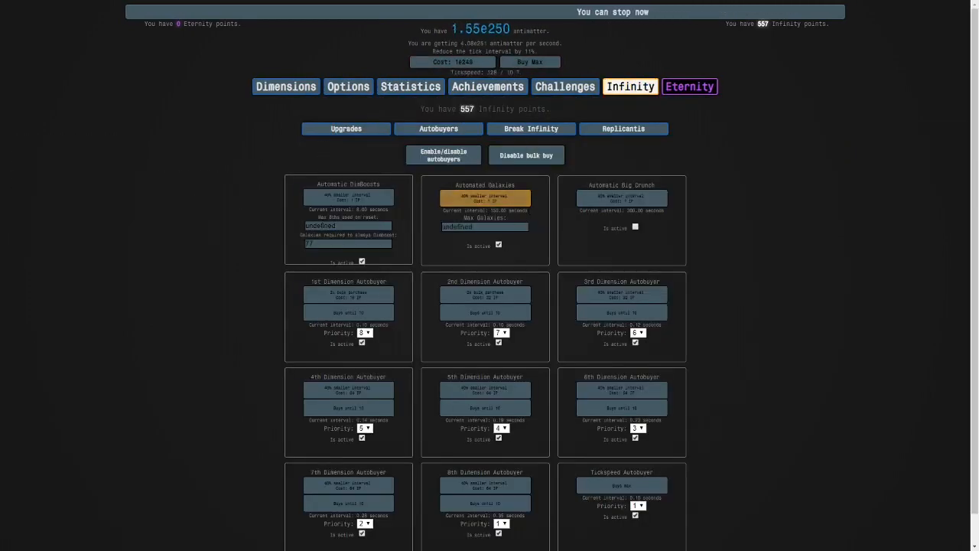
# Upgrade the galaxy autobuyer and Big Crunch for Infinity points, leaving another crunch ready
pyautogui.click(483, 197)
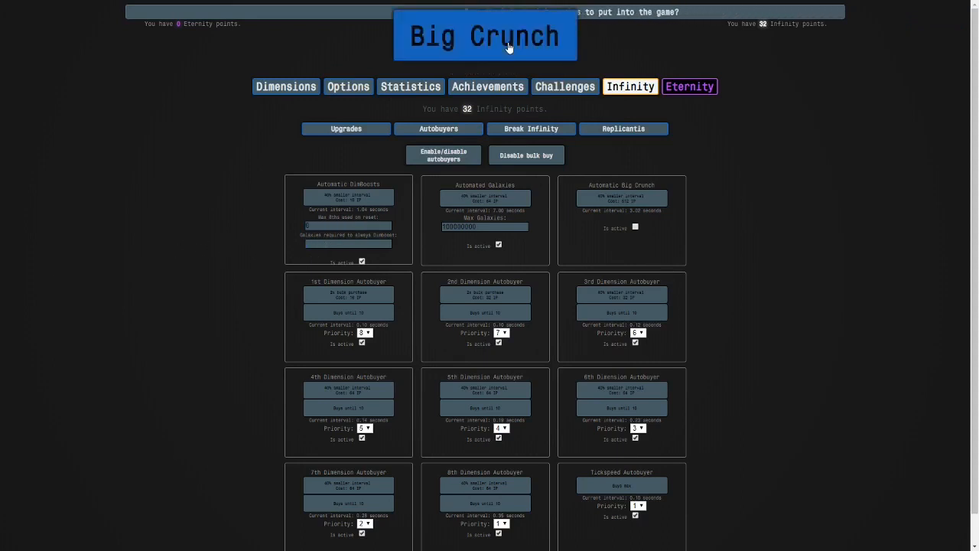
pyautogui.click(484, 37)
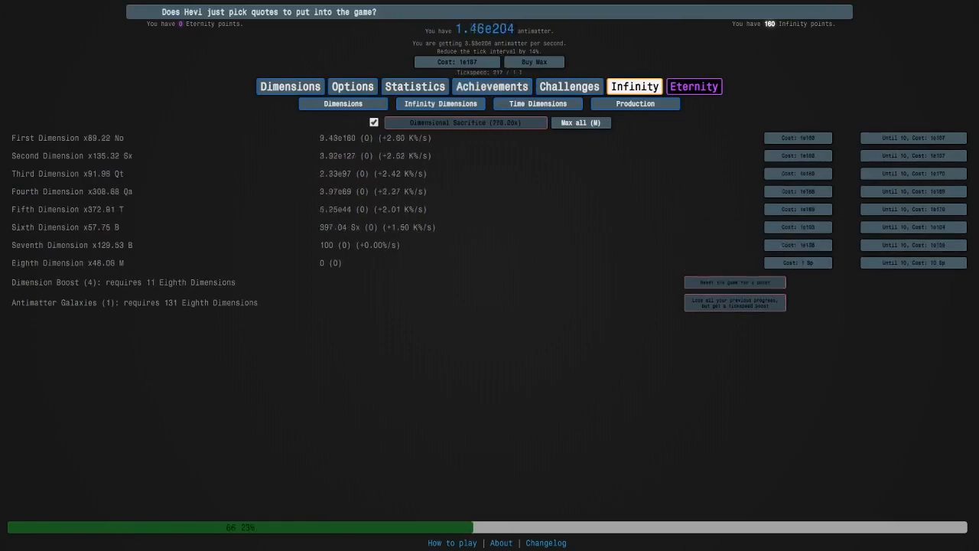
pyautogui.click(734, 281)
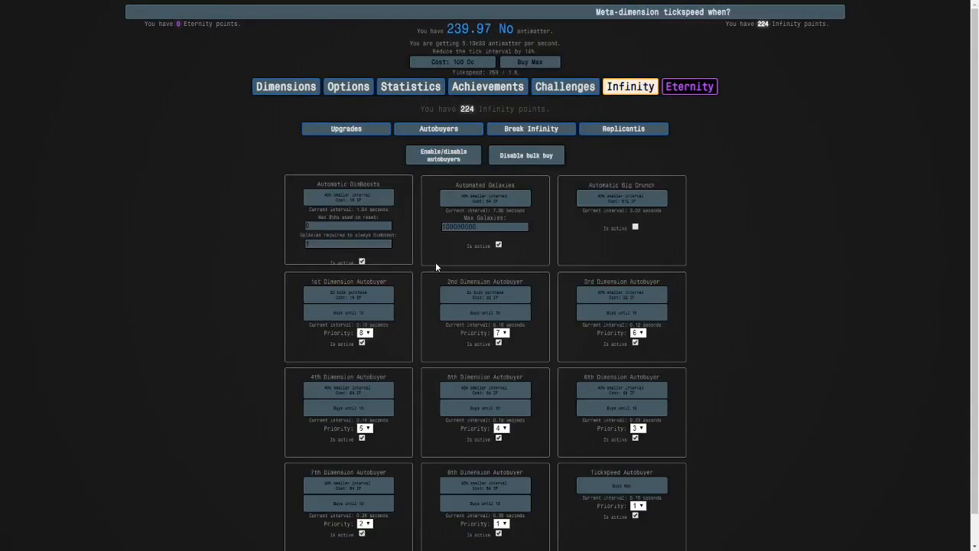
pyautogui.click(291, 86)
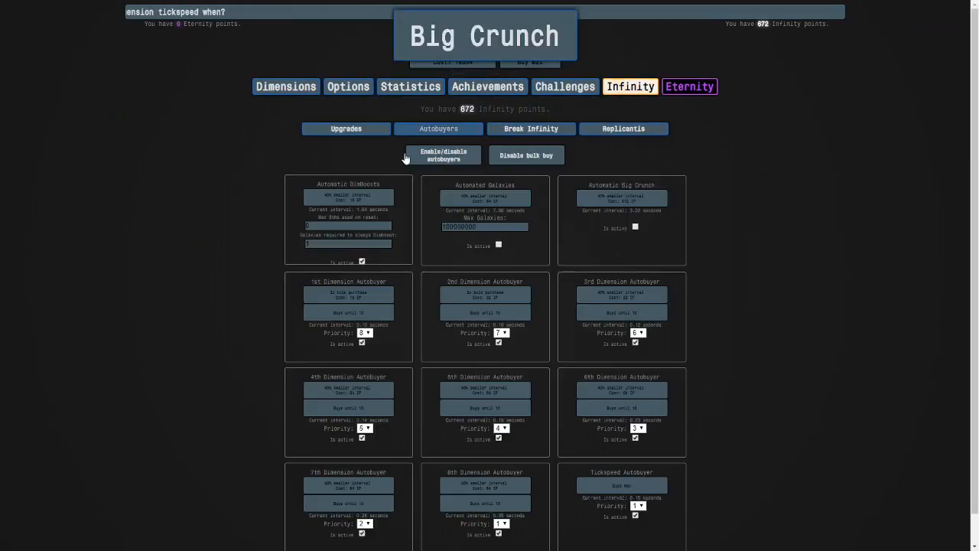
# View the Infinity upgrades list, all of them already purchased
pyautogui.click(350, 129)
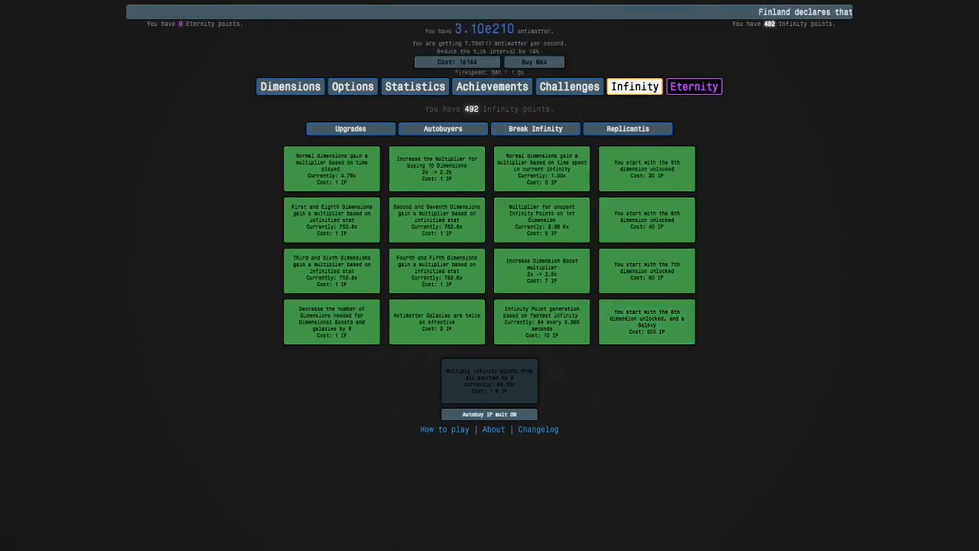
pyautogui.click(437, 128)
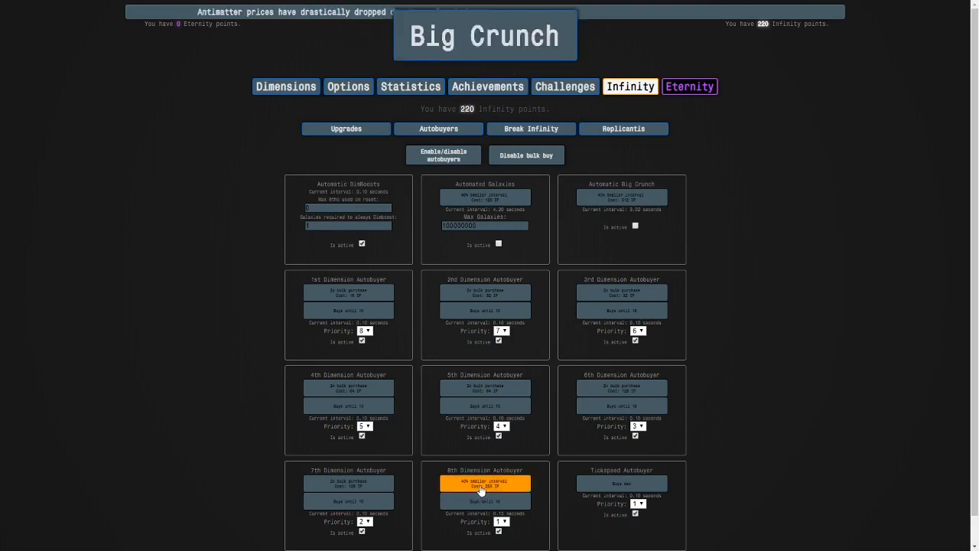
# Speed up the 8th Dimension autobuyer and turn on automatic Big Crunch
pyautogui.click(483, 482)
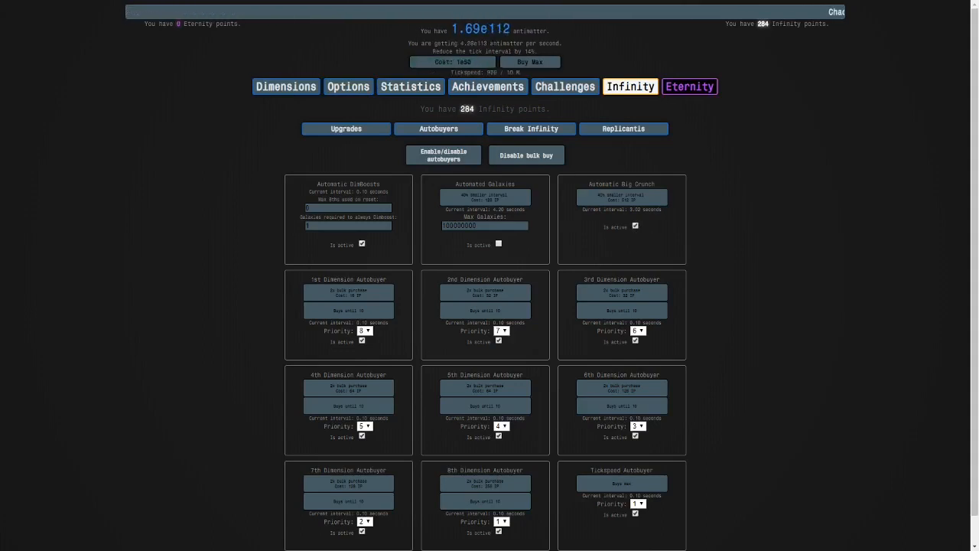
pyautogui.click(289, 86)
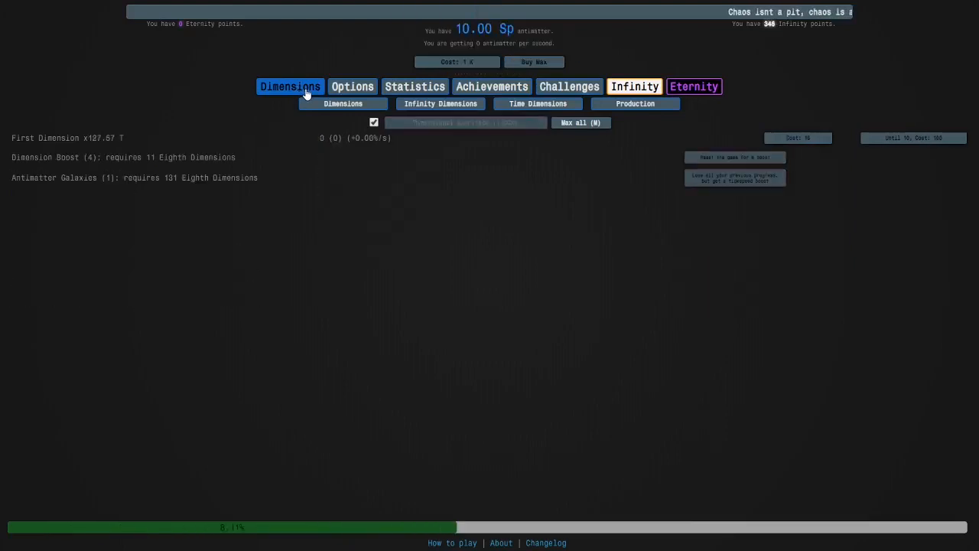
pyautogui.click(633, 86)
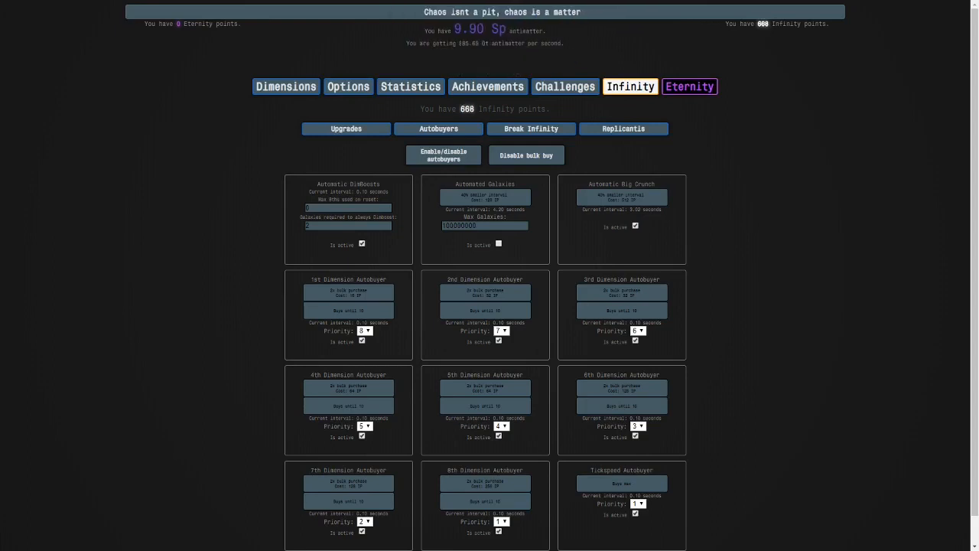
pyautogui.click(484, 38)
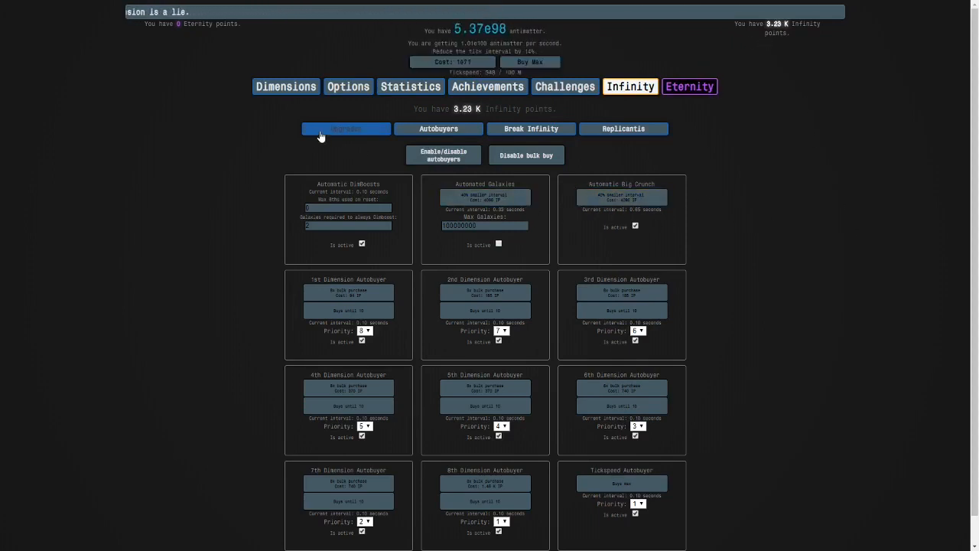
# Shorten the automatic Big Crunch interval and review the Break Infinity requirements
pyautogui.click(346, 128)
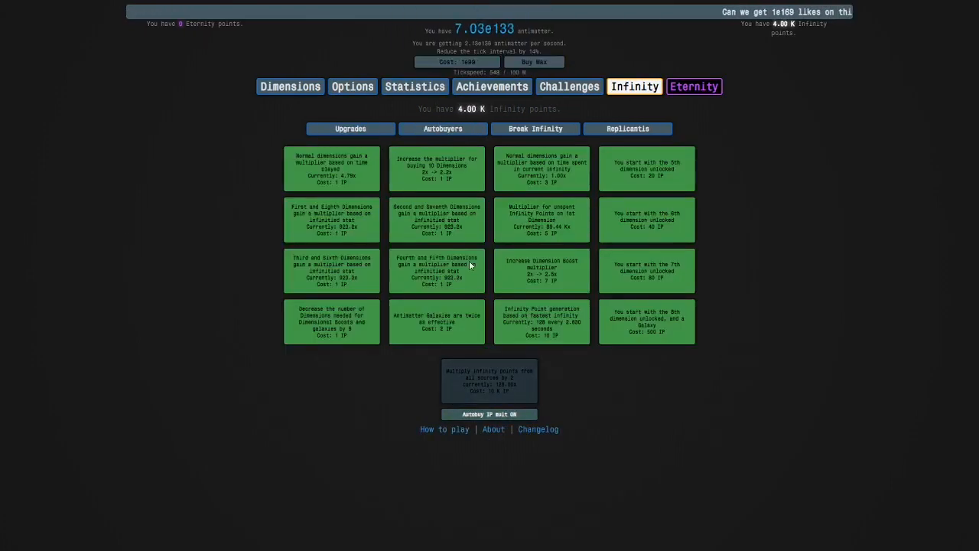
pyautogui.click(437, 129)
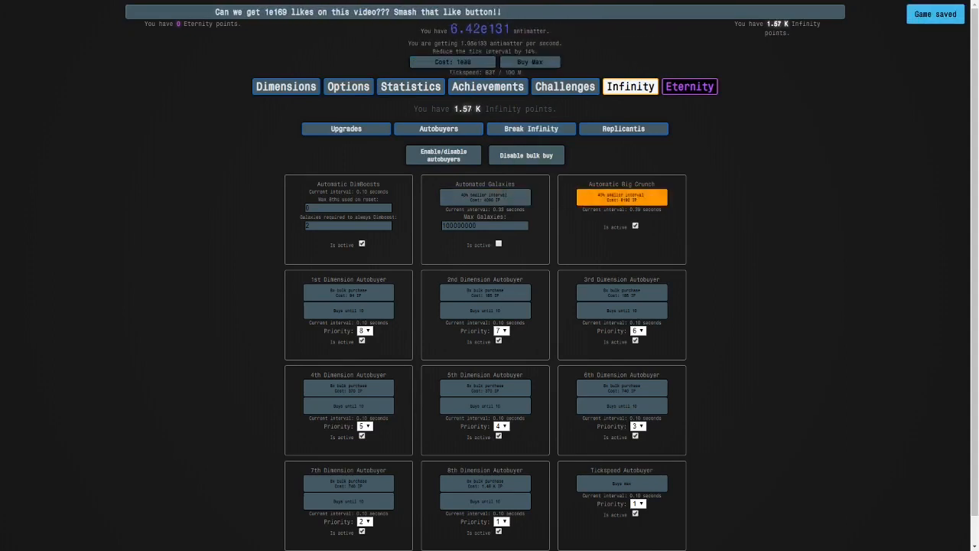
pyautogui.click(346, 128)
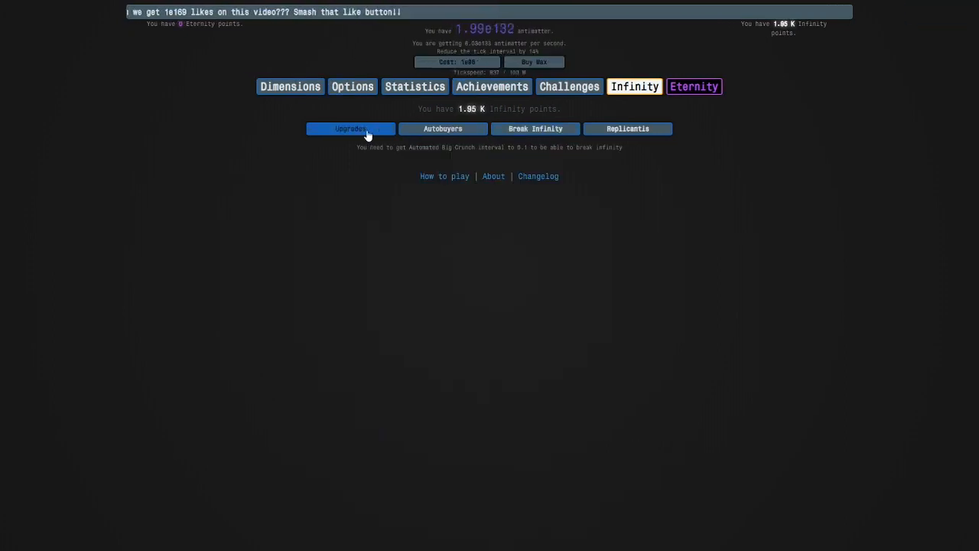
pyautogui.click(438, 129)
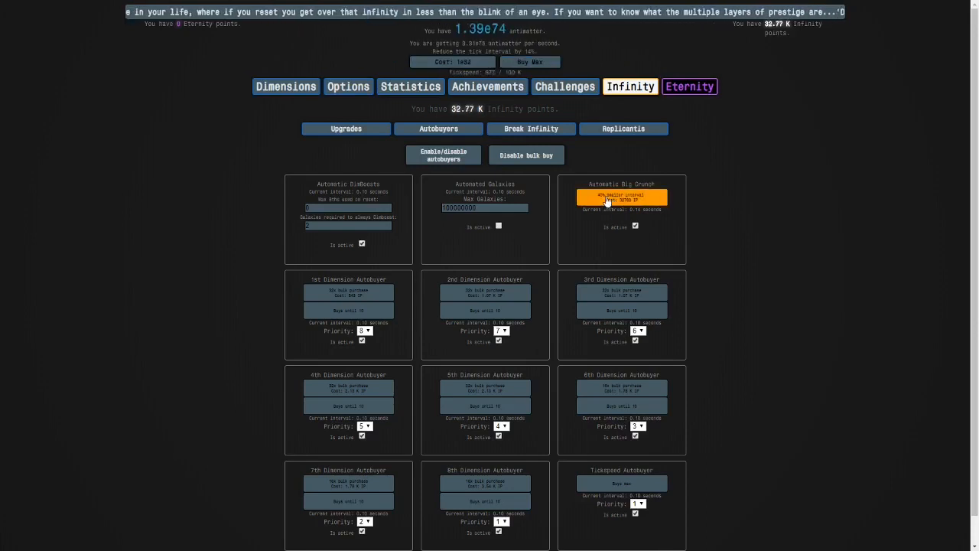
# Shorten the Big Crunch interval again, BREAK INFINITY, and return to the autobuyers page
pyautogui.click(621, 196)
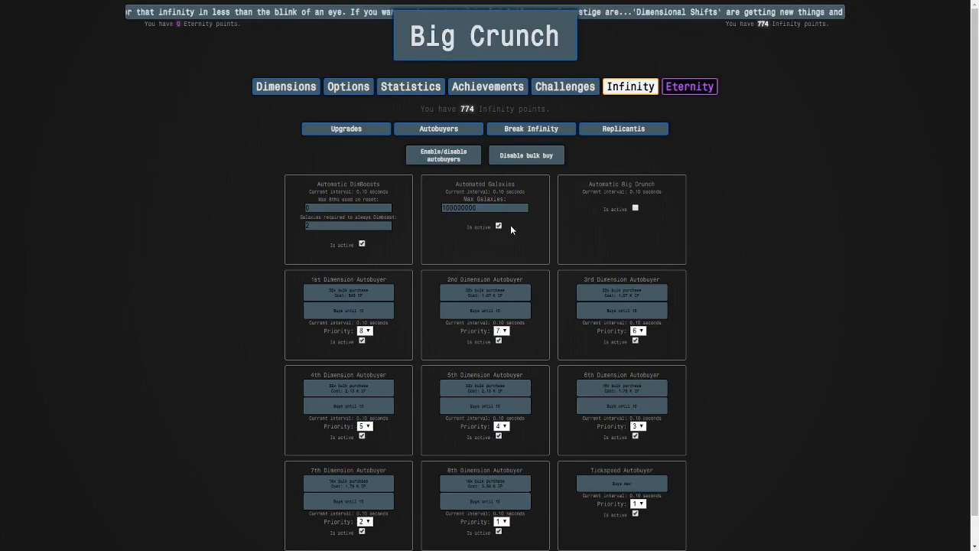
pyautogui.click(350, 129)
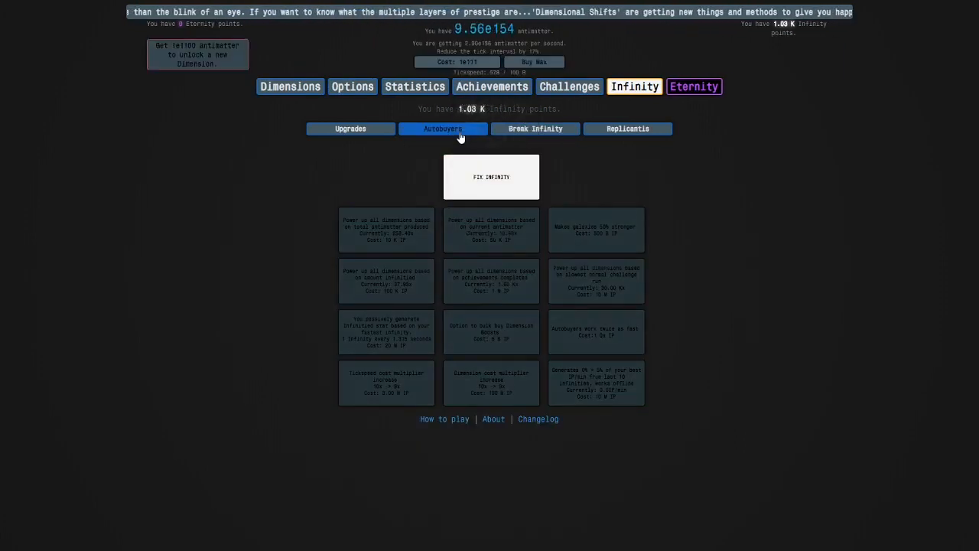
pyautogui.click(444, 128)
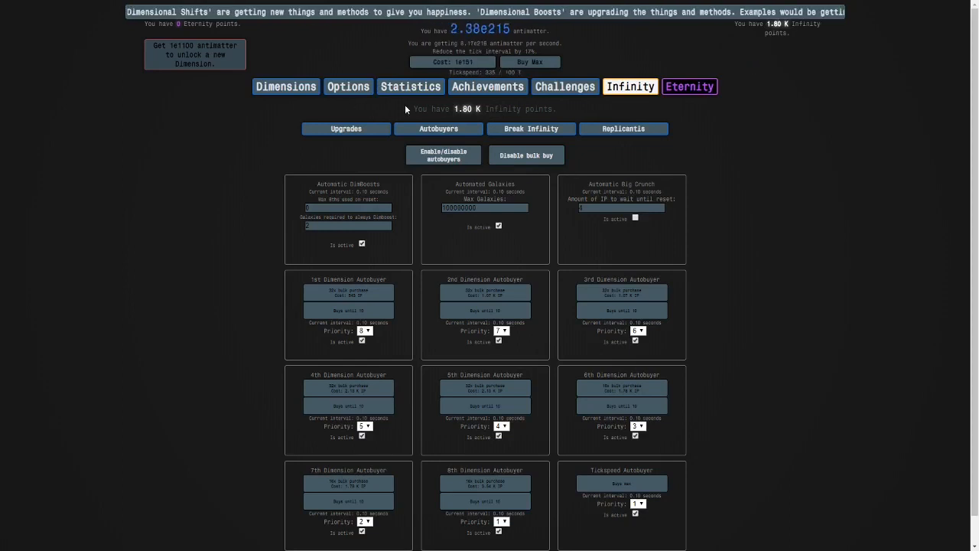
pyautogui.click(360, 243)
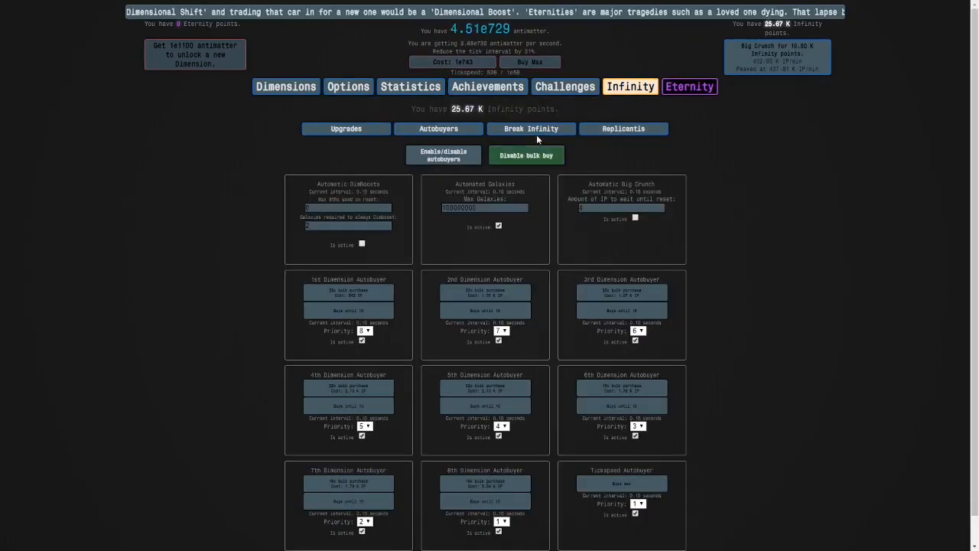
# On the Break Infinity page, Big Crunch repeatedly to fund the cheapest upgrades
pyautogui.click(349, 129)
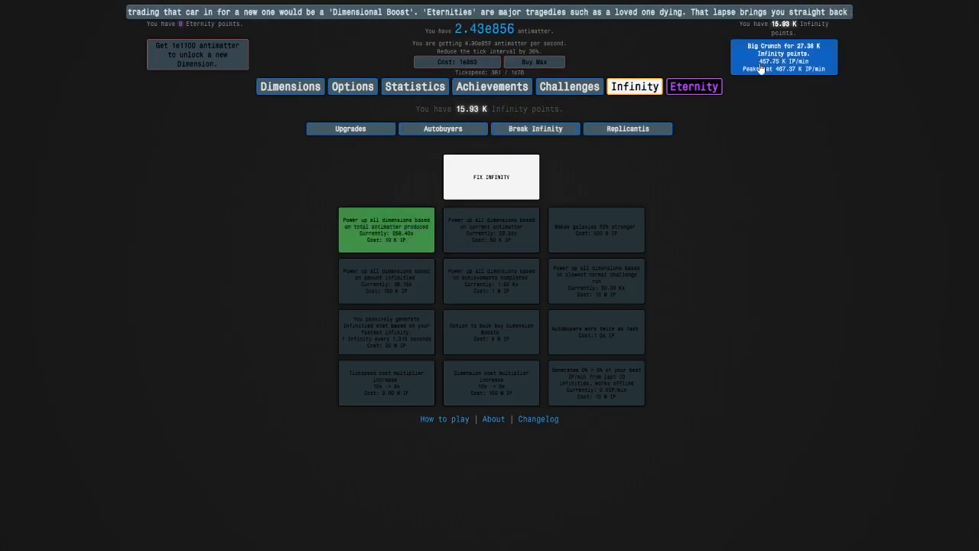
pyautogui.click(780, 55)
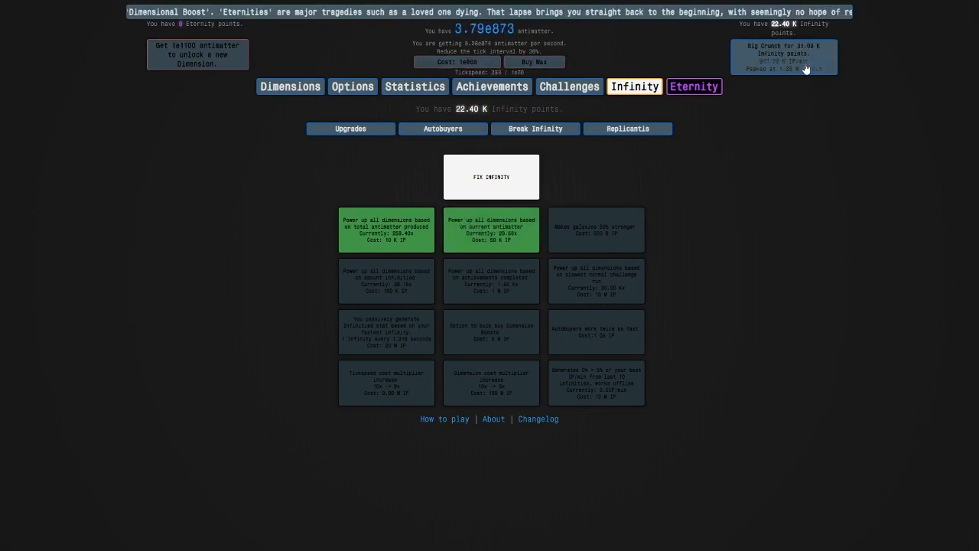
pyautogui.click(783, 55)
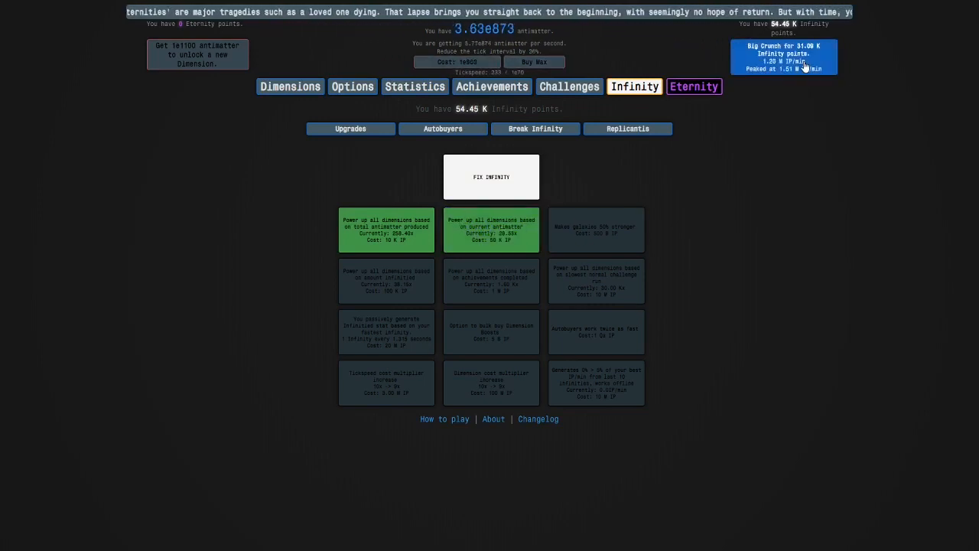
pyautogui.click(783, 55)
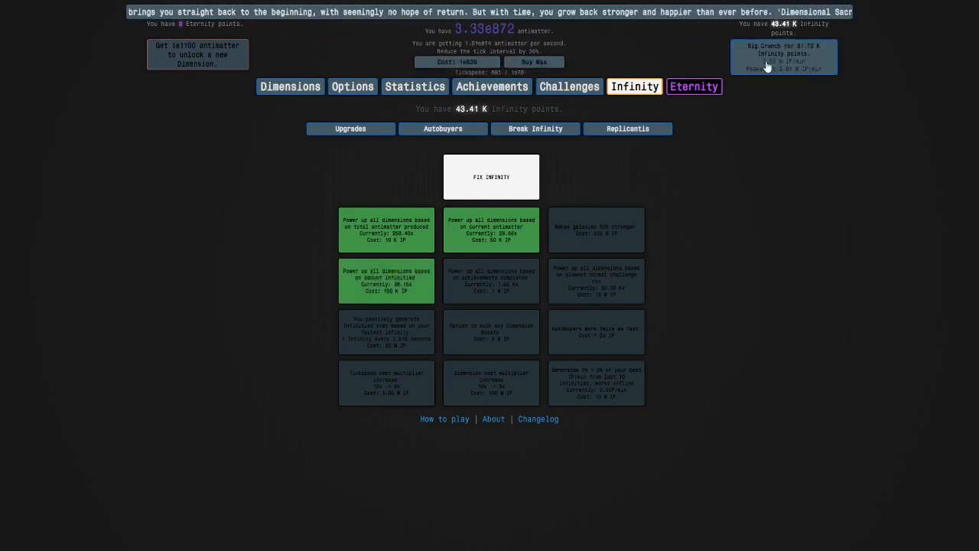
pyautogui.click(783, 55)
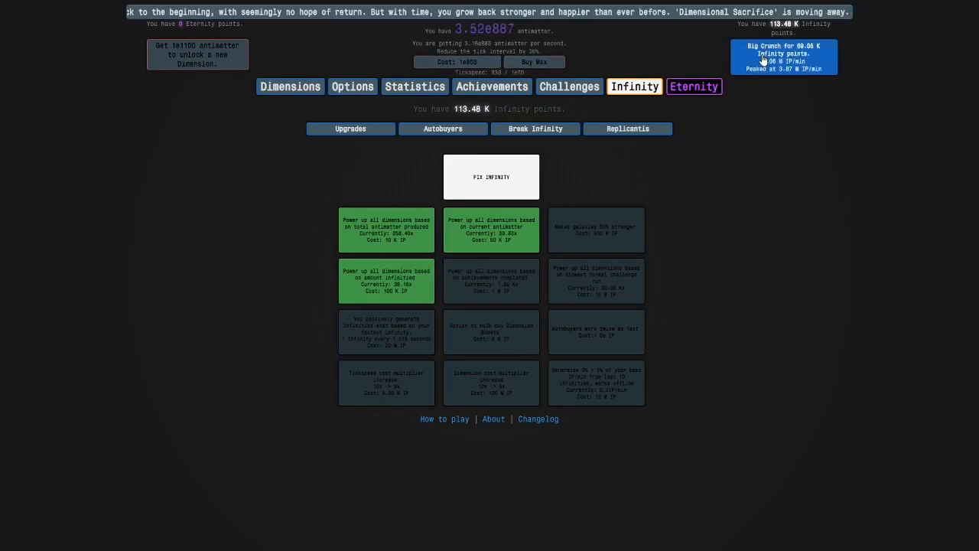
pyautogui.click(783, 55)
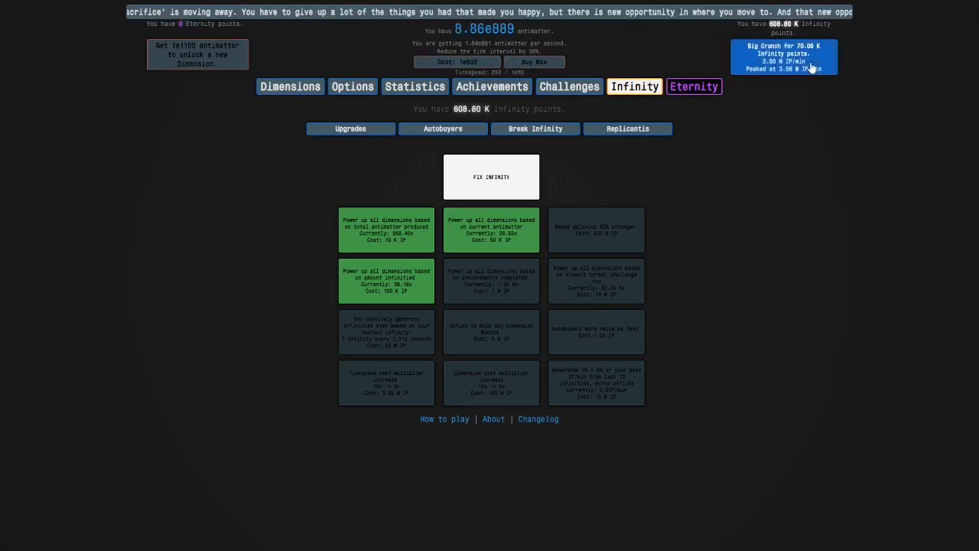
# Keep crunching and buy the remaining first four Break Infinity upgrades, reaching about 1 M IP
pyautogui.click(783, 57)
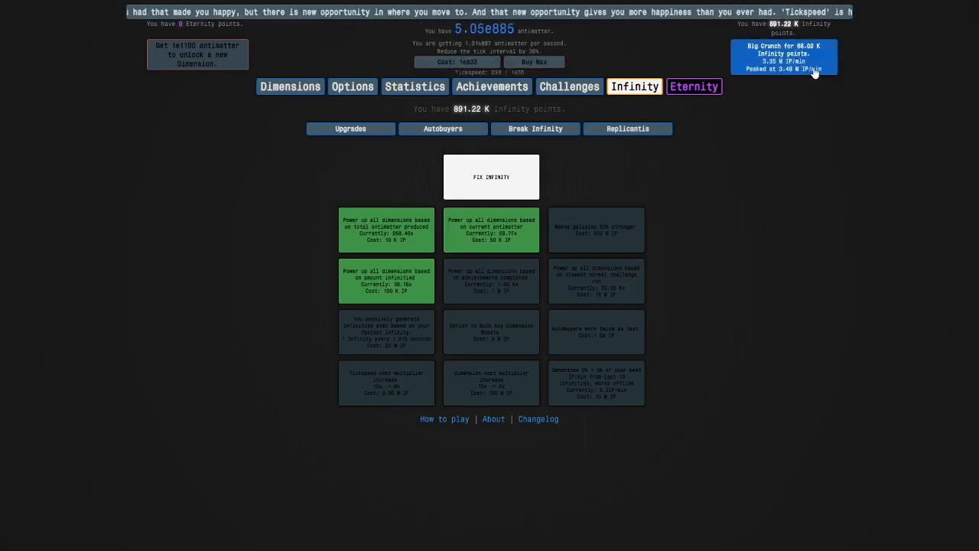
pyautogui.click(780, 55)
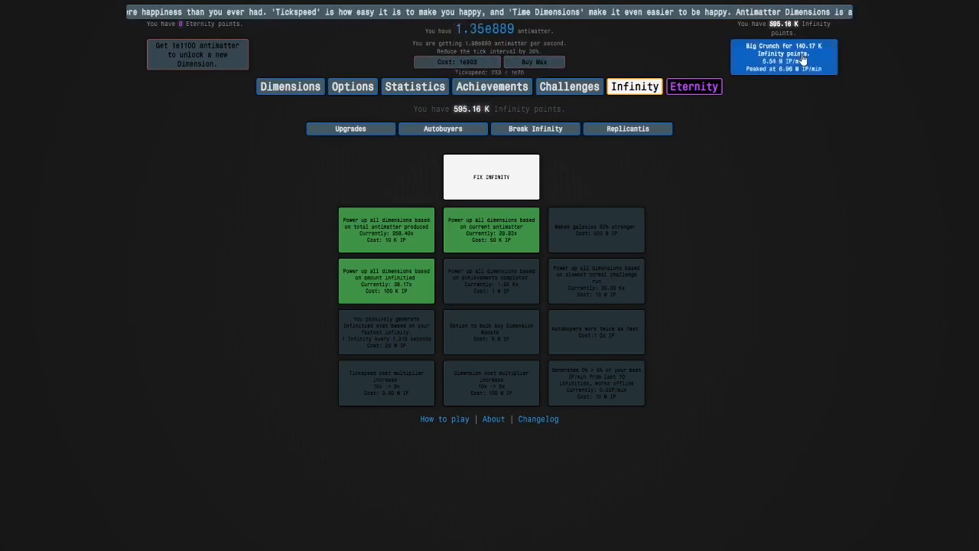
pyautogui.click(783, 57)
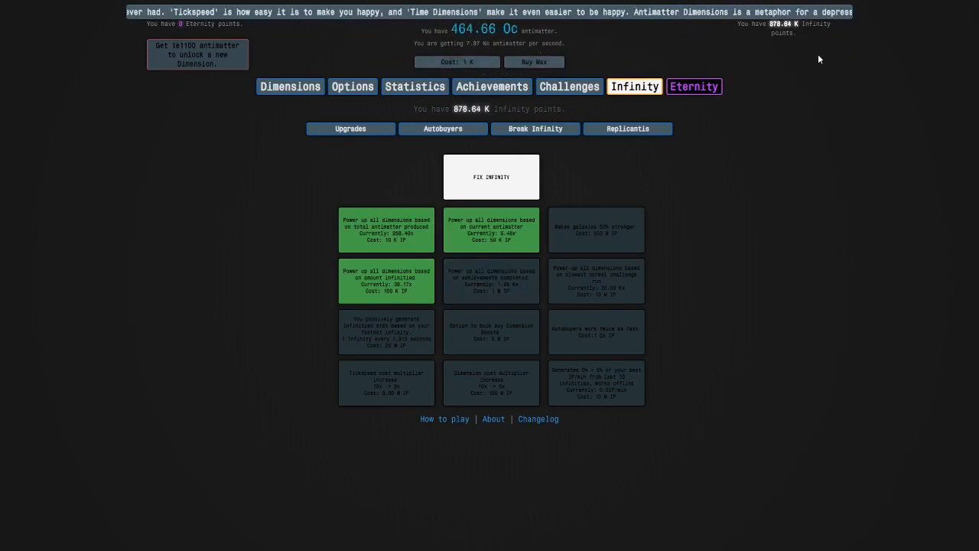
pyautogui.click(491, 280)
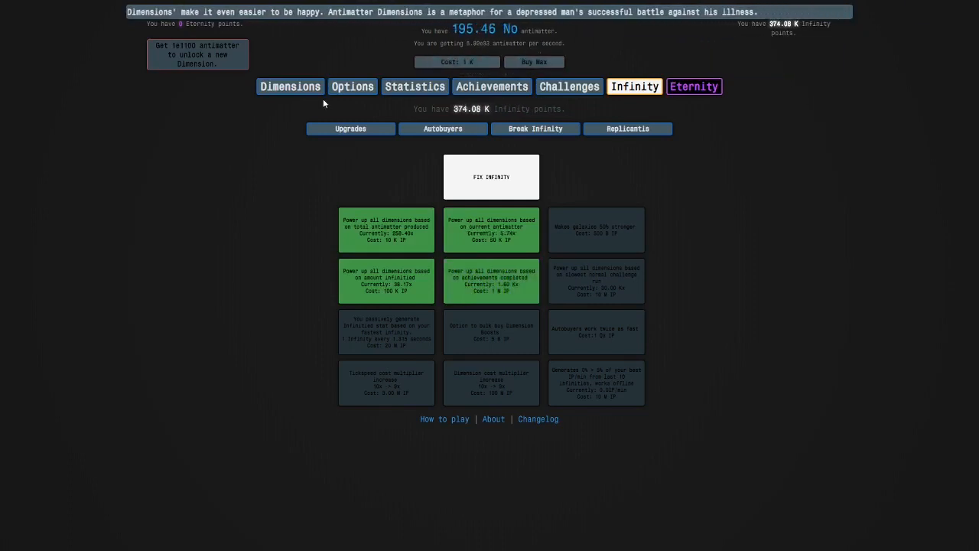
pyautogui.click(291, 86)
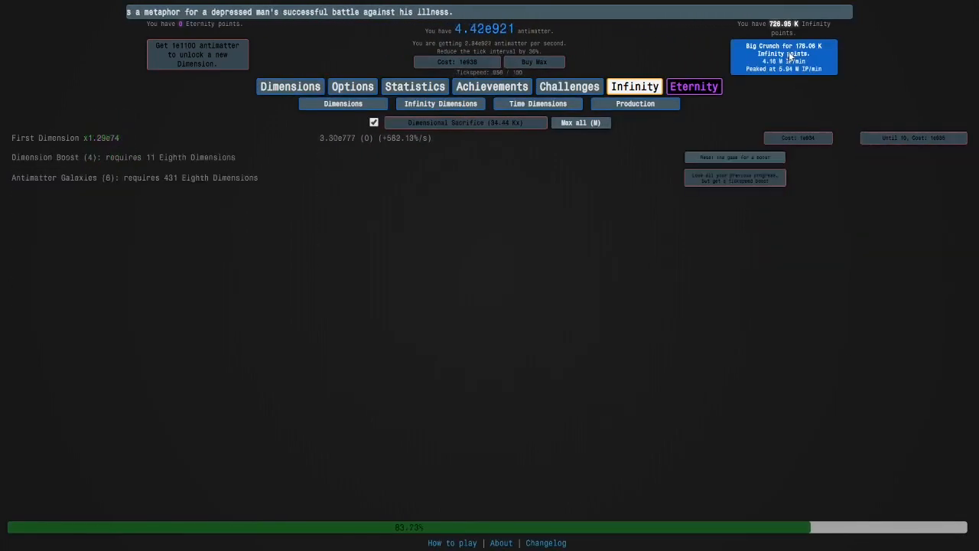
pyautogui.click(783, 55)
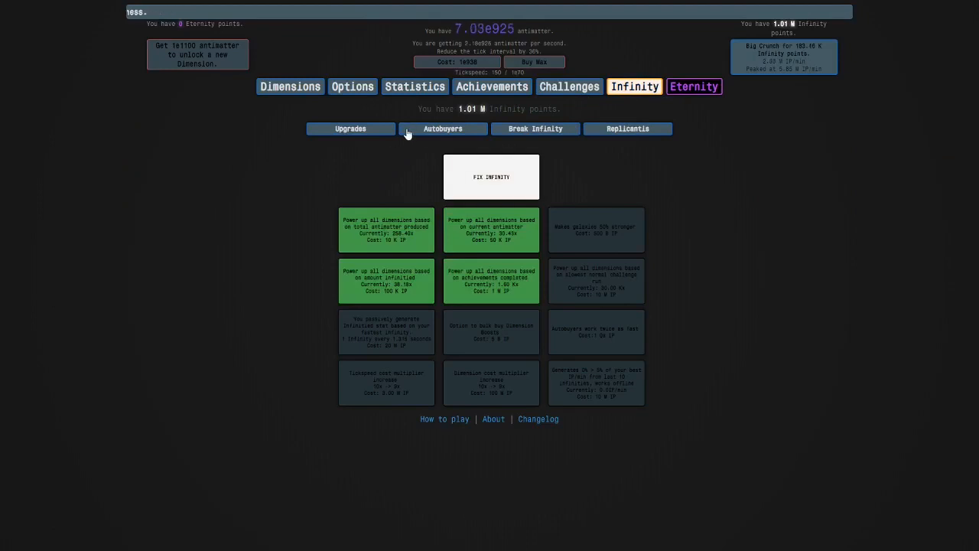
# Check the Past Infinities statistics list
pyautogui.click(443, 128)
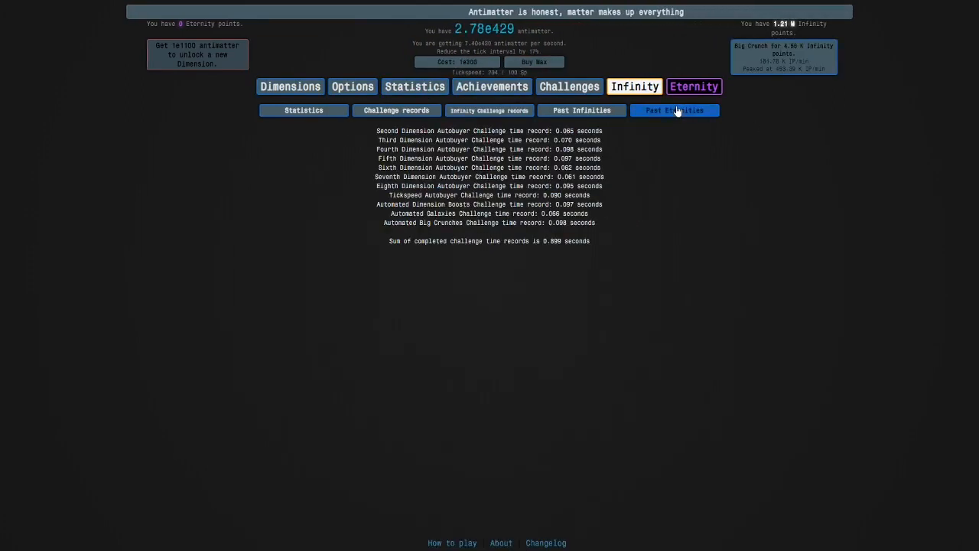
pyautogui.click(581, 110)
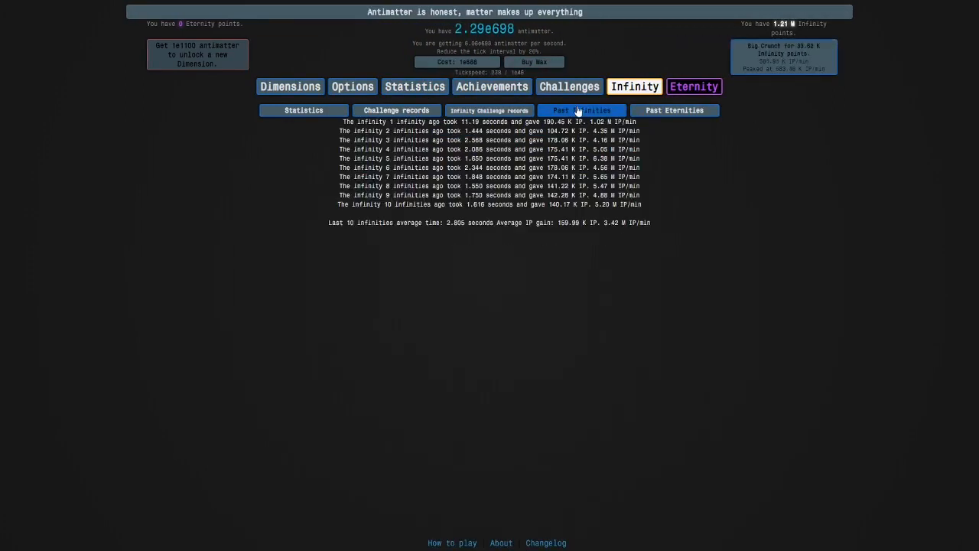
pyautogui.click(569, 85)
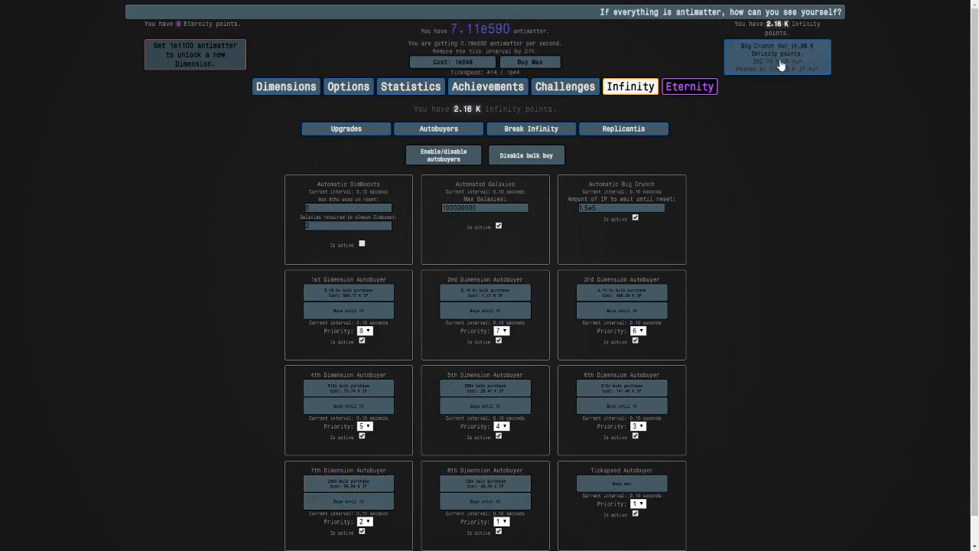
# Big Crunch for Infinity points and speed up the 8th Dimension autobuyer
pyautogui.click(777, 56)
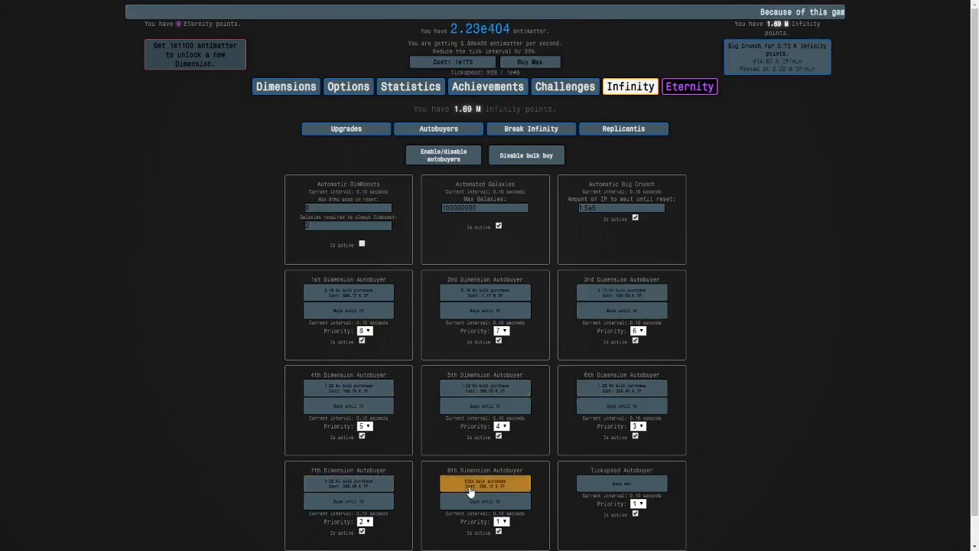
pyautogui.click(531, 129)
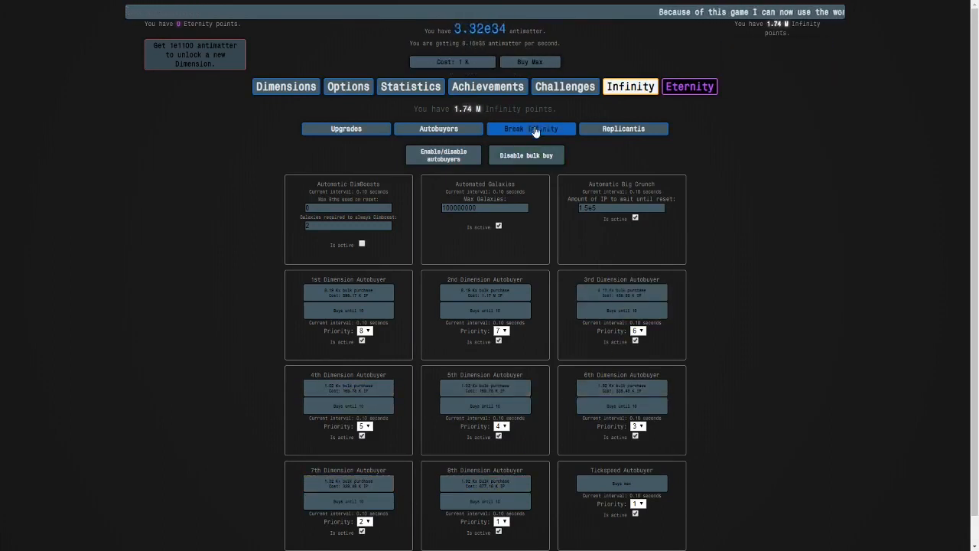
# Review the Break Infinity upgrades and autobuyer settings, finishing on the fully bought Infinity upgrades grid
pyautogui.click(530, 128)
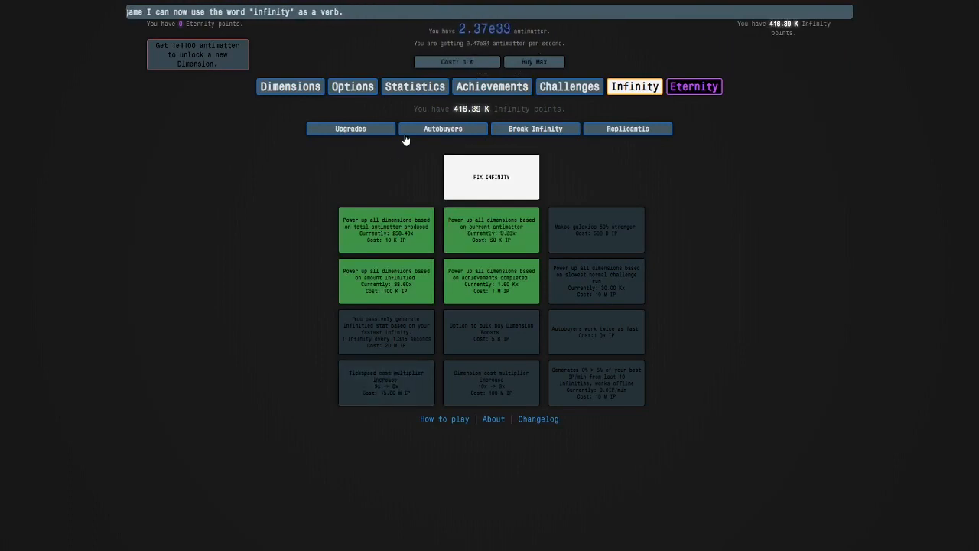
pyautogui.click(438, 128)
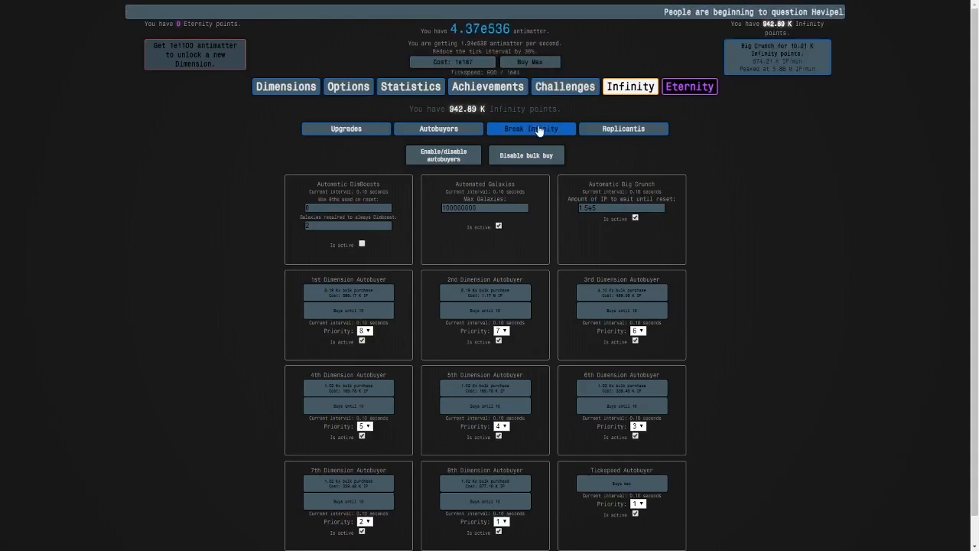
pyautogui.click(350, 128)
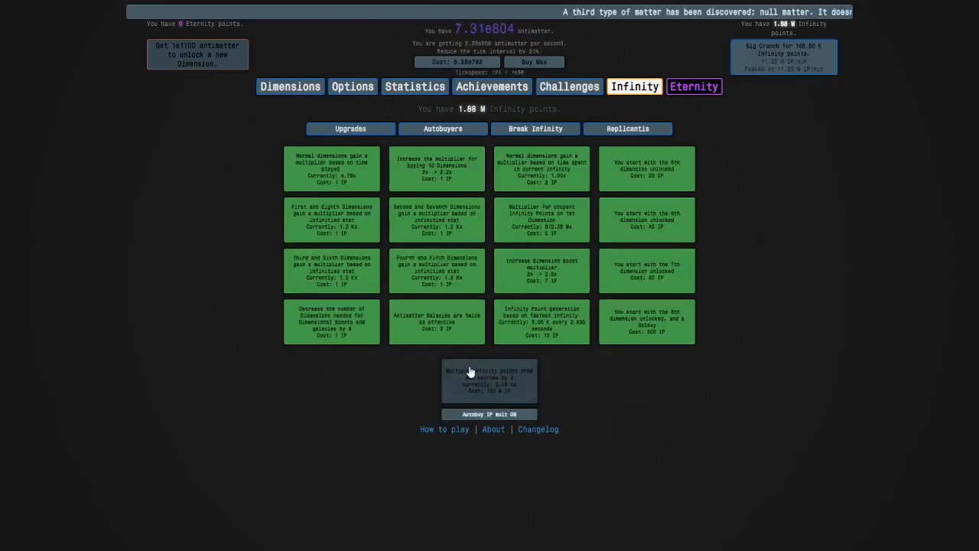
# Buy the x2 IP multiplier and the next affordable Break Infinity upgrade, then view Past Infinities statistics
pyautogui.click(536, 129)
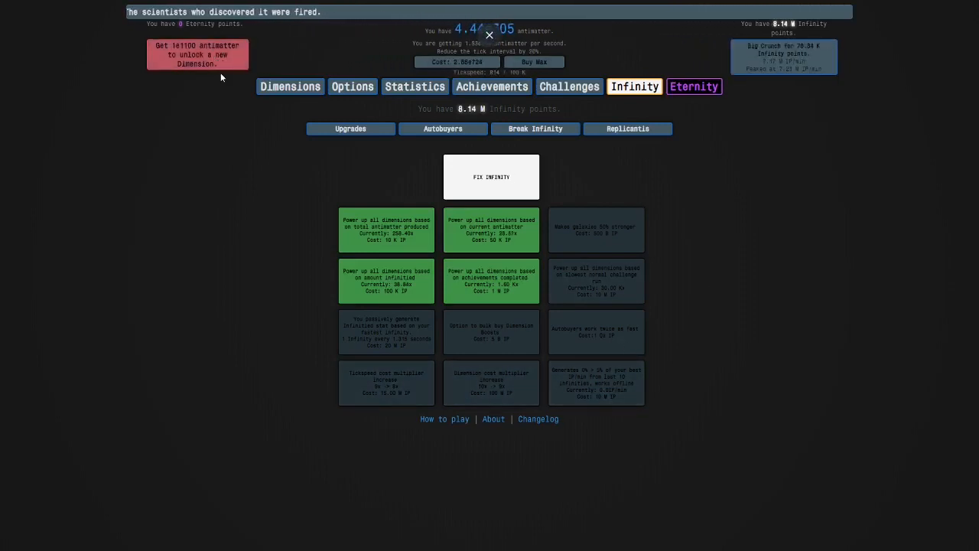
pyautogui.moveTo(769, 65)
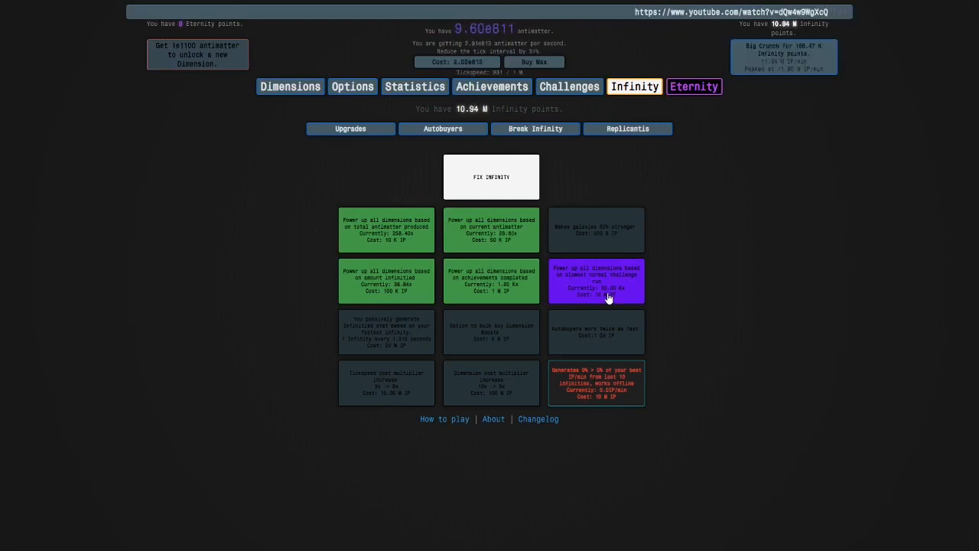
pyautogui.click(438, 128)
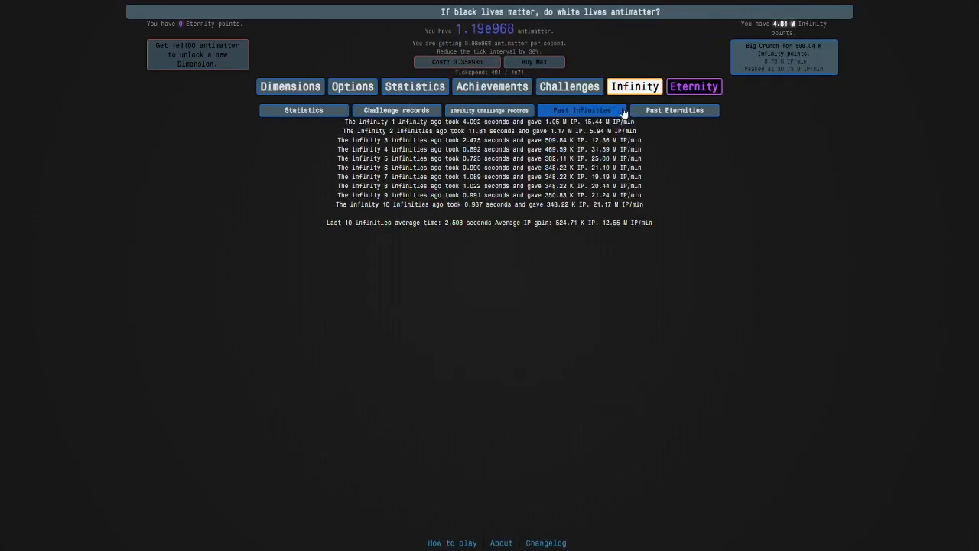
pyautogui.click(675, 110)
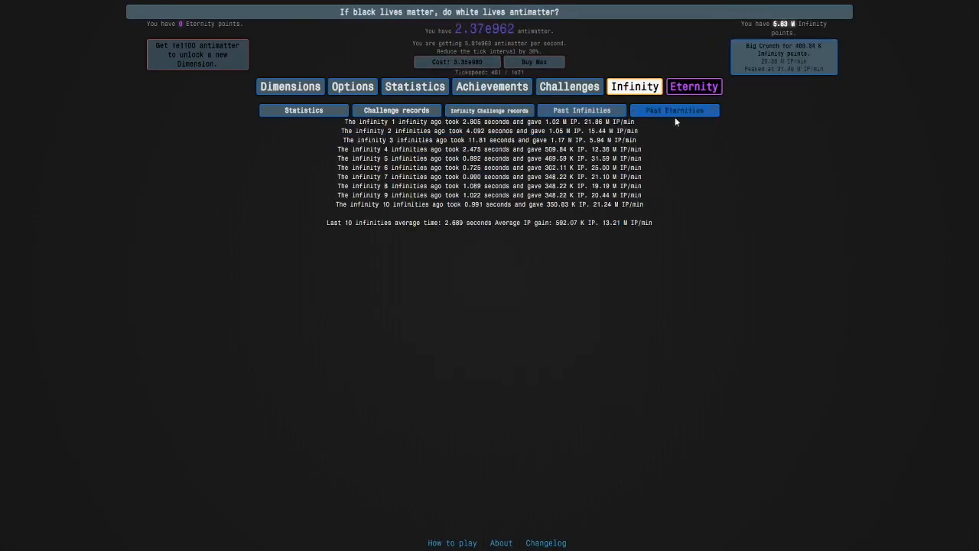